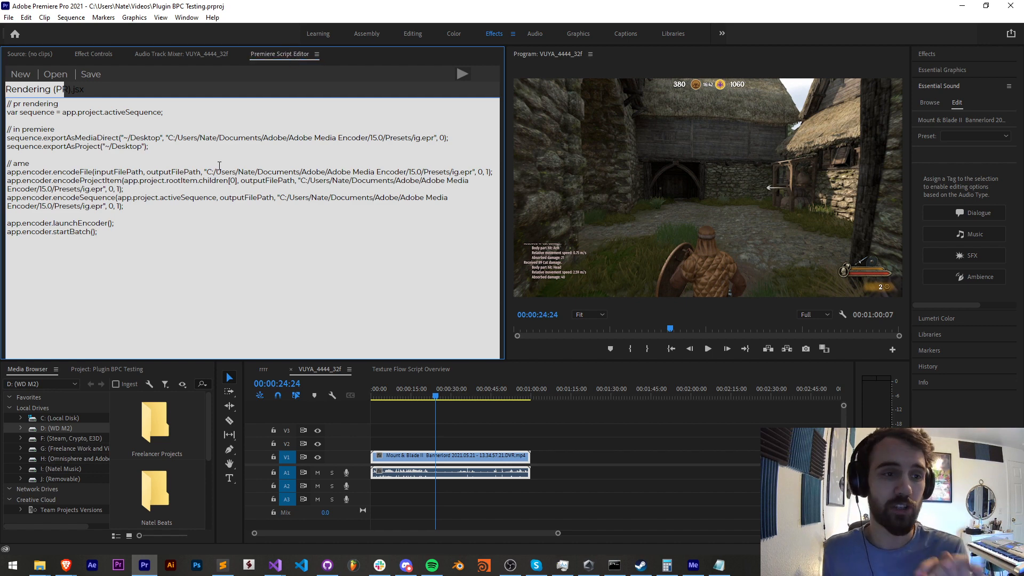
- Select all earlier script code and switch to Discord's #scripting channel
key(ctrl+a)
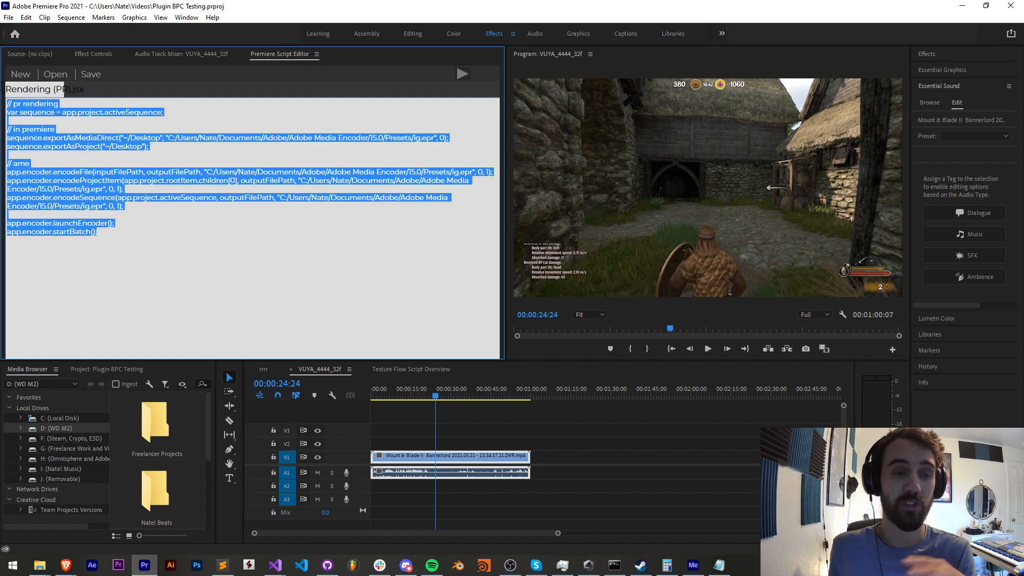
click(288, 221)
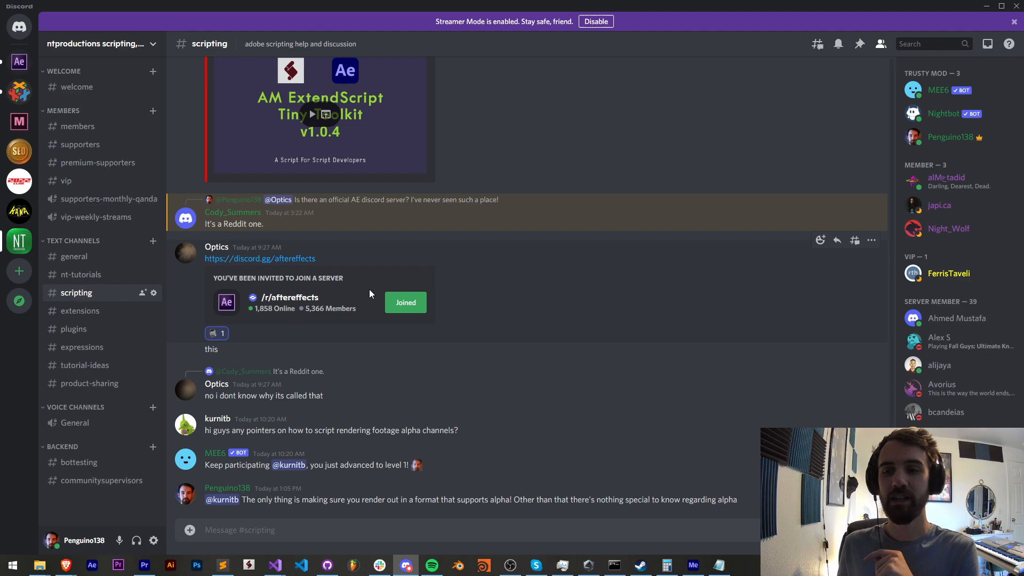
mouse_move(168, 279)
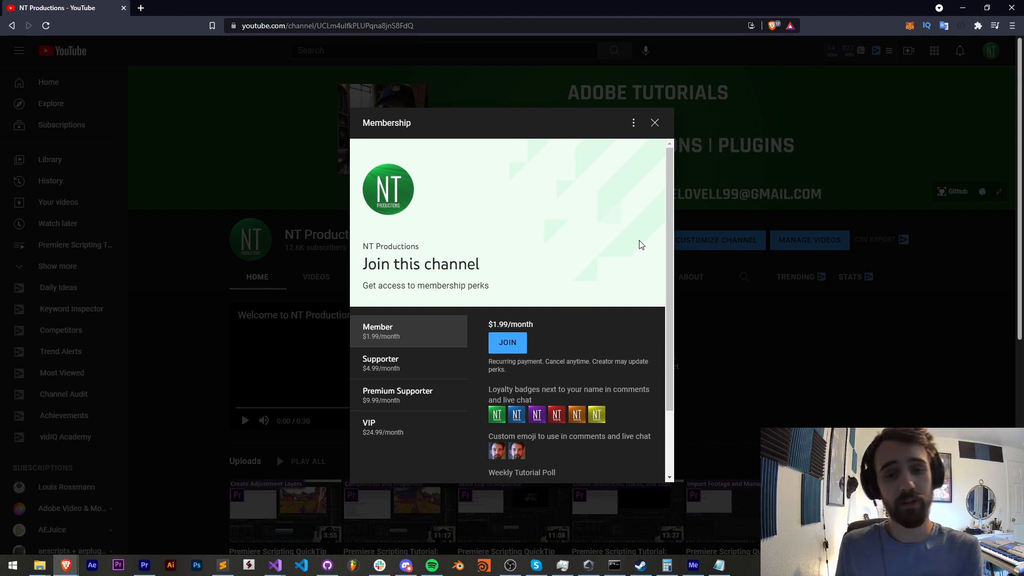
mouse_move(425, 417)
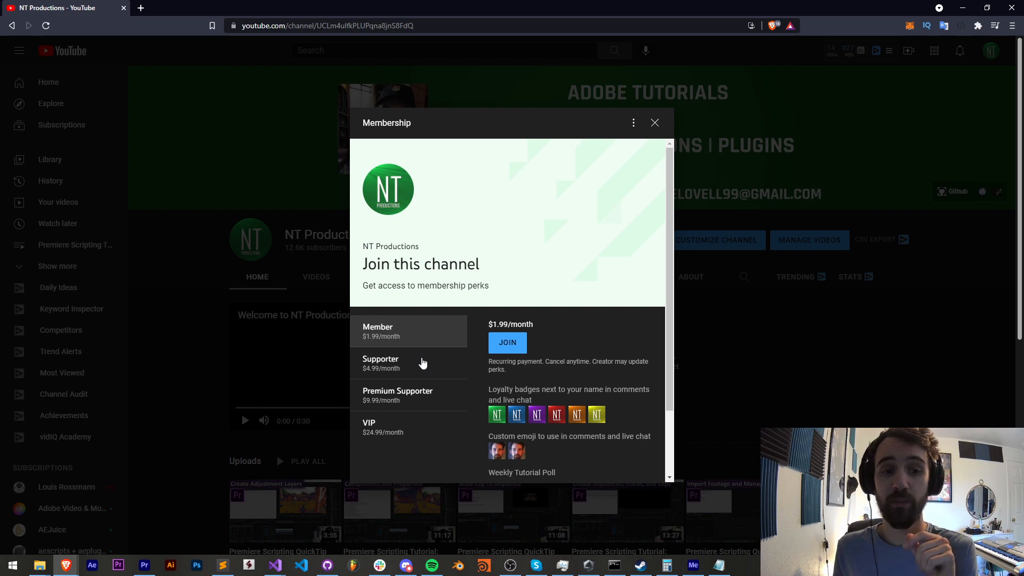
- View the NT Productions channel's Join membership tiers on YouTube
click(382, 426)
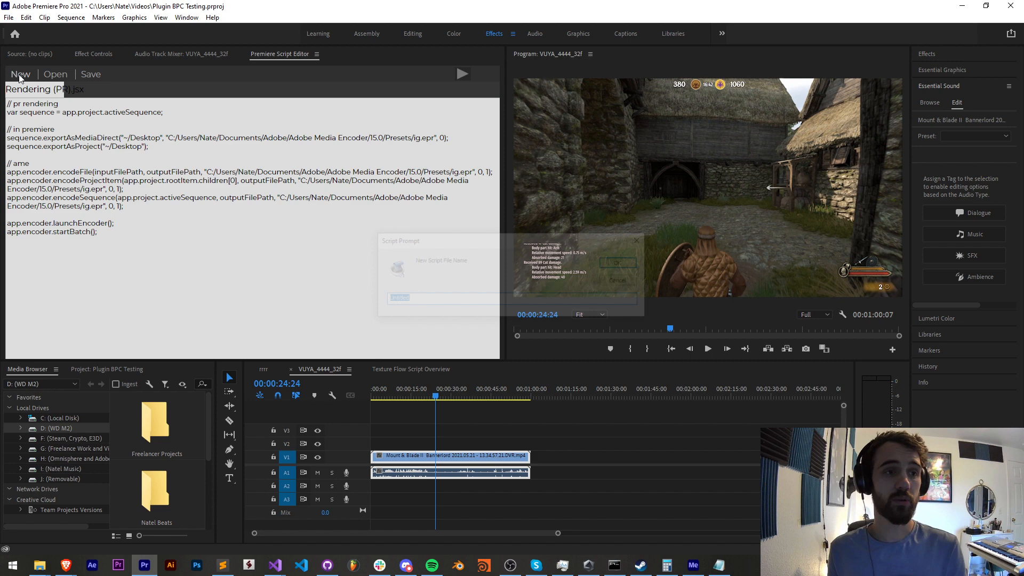
- Create a new script named rendering.jsx in the Premiere Script Editor
text(rend)
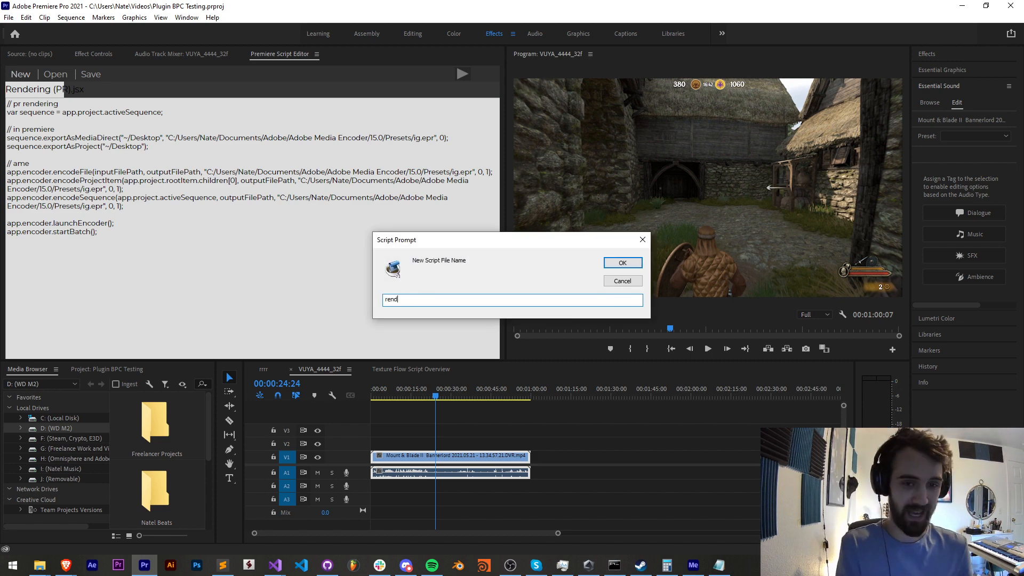
click(621, 263)
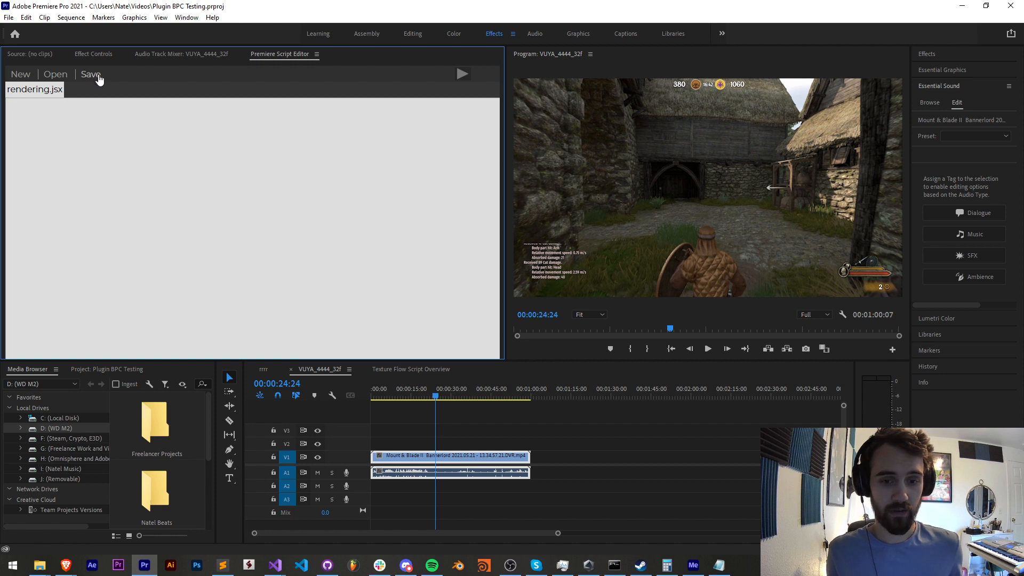
mouse_move(326, 372)
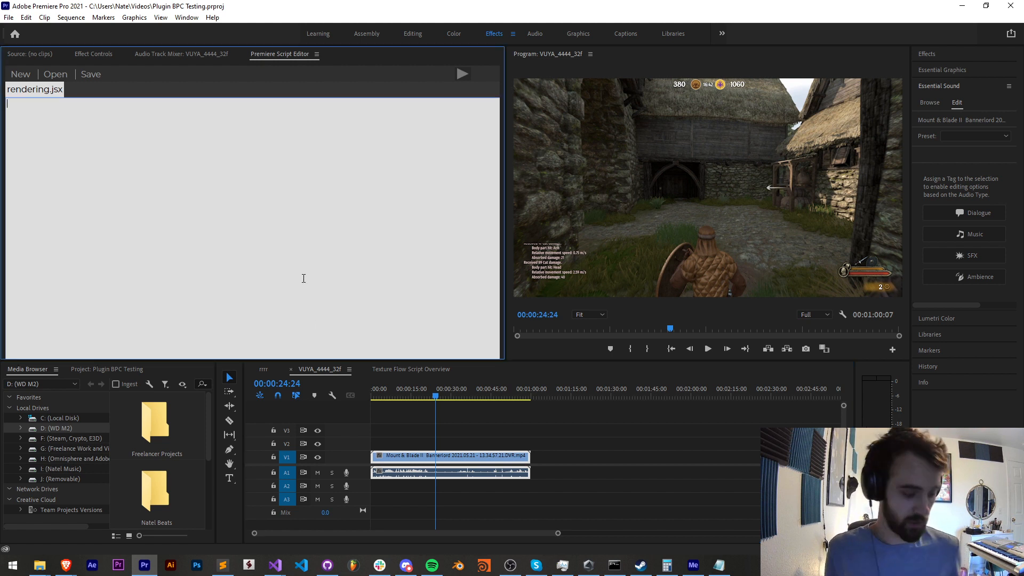
- Write the line var sequence = app.project.activeSequence; in rendering.jsx
text(var sequence)
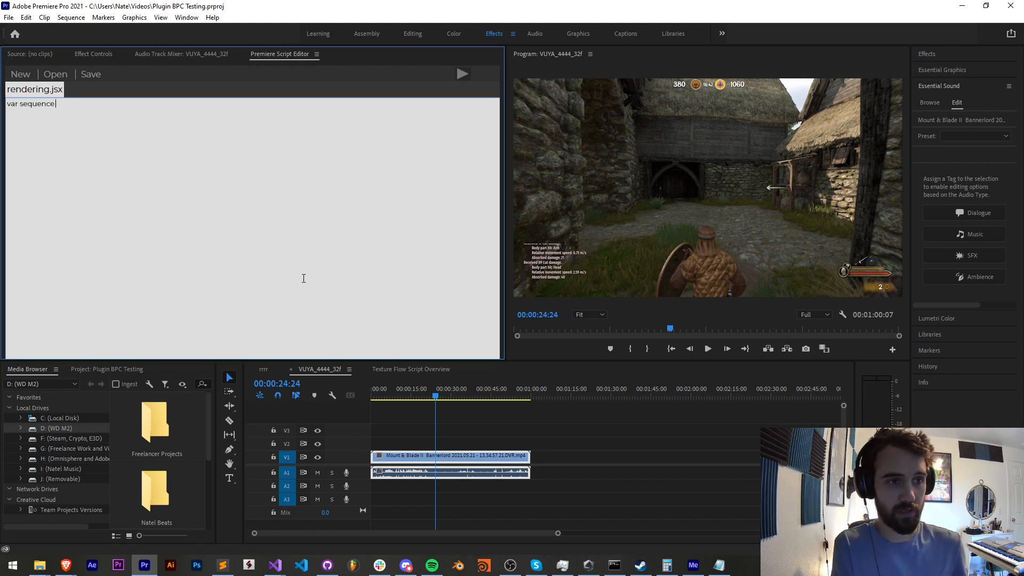
text(= app.project.)
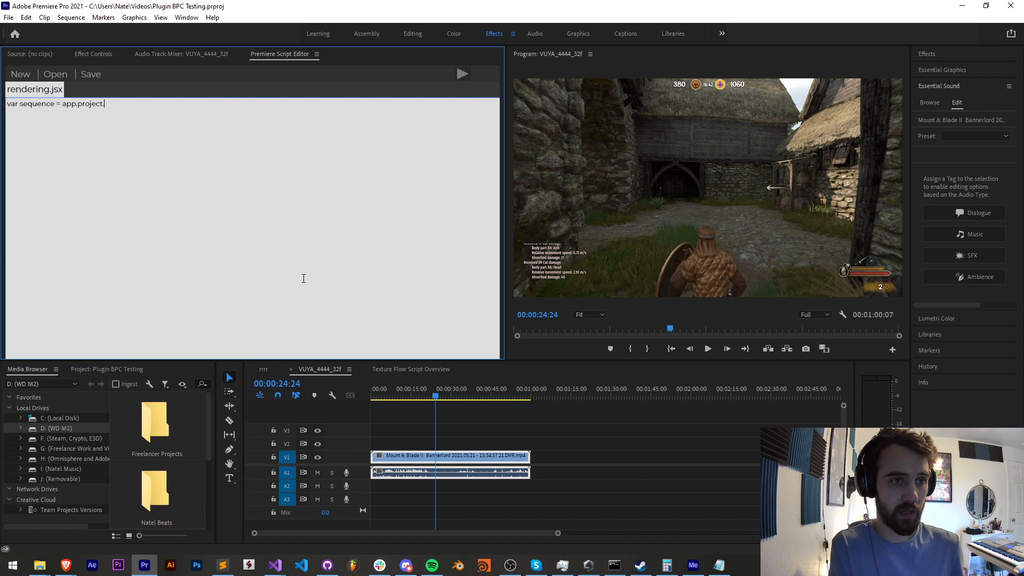
text(activeSequence)
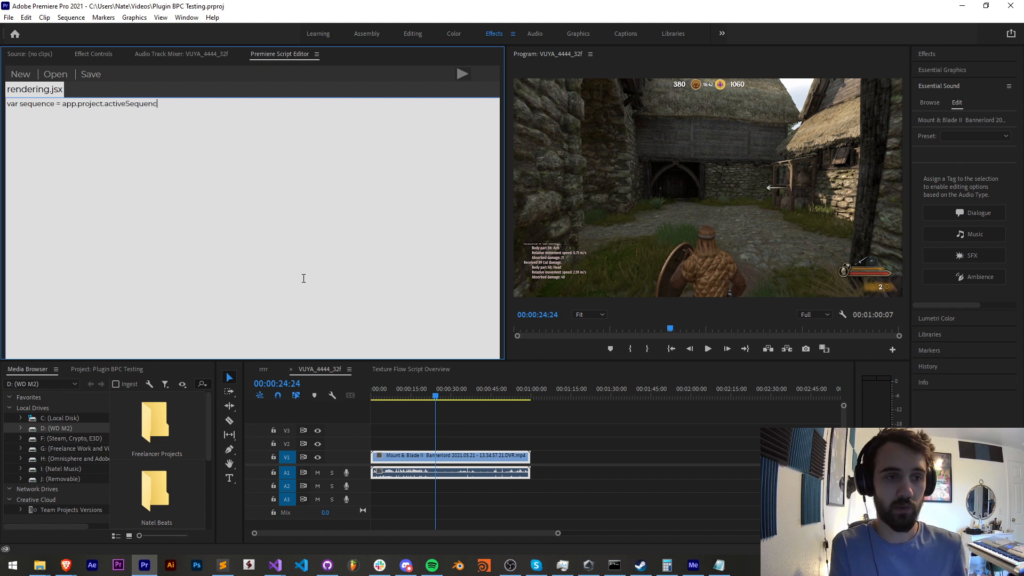
text(e;)
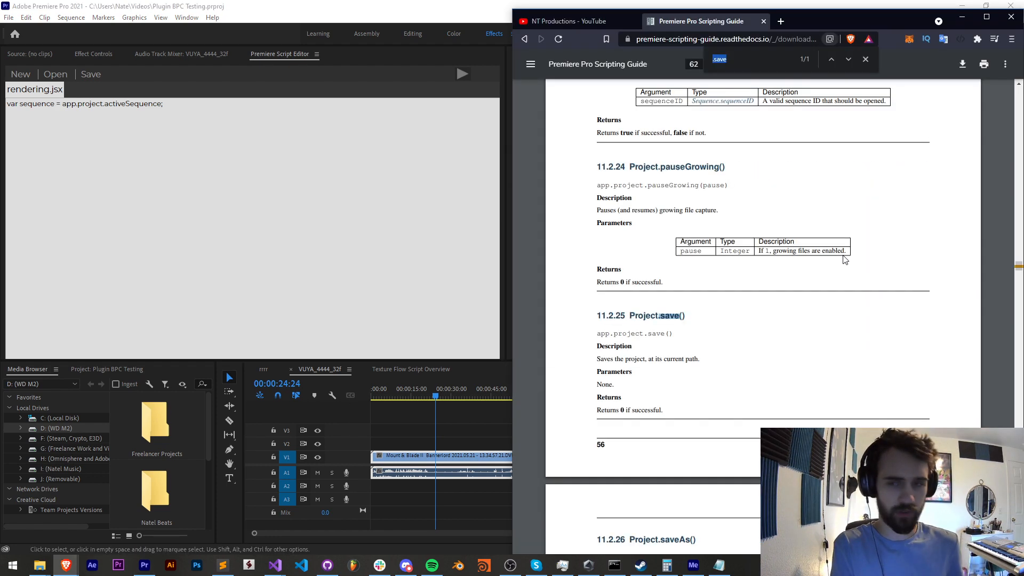
- Search the Scripting Guide for .export and reach the Sequence.exportAsMediaDirect() entry
text(.export)
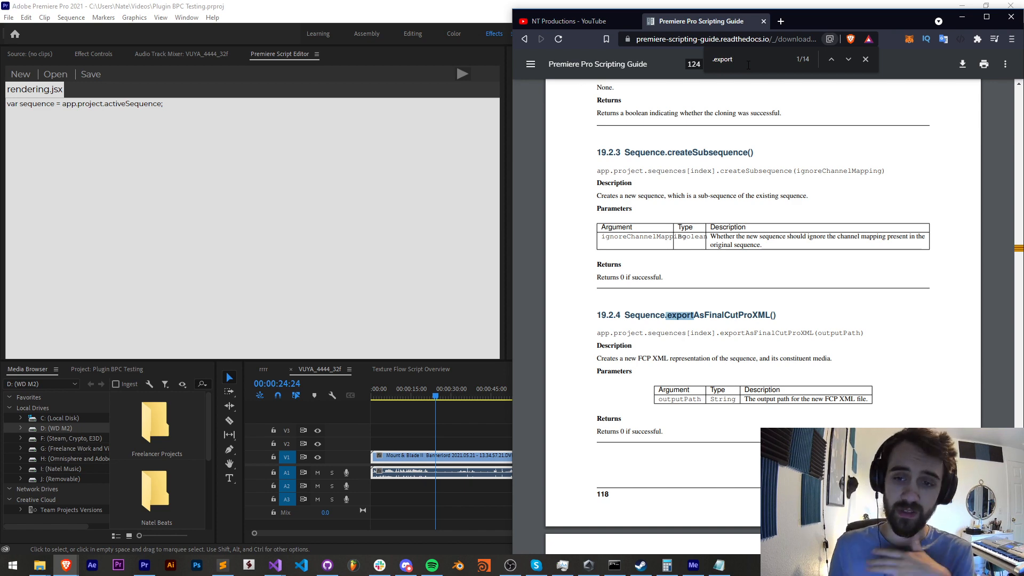
click(831, 60)
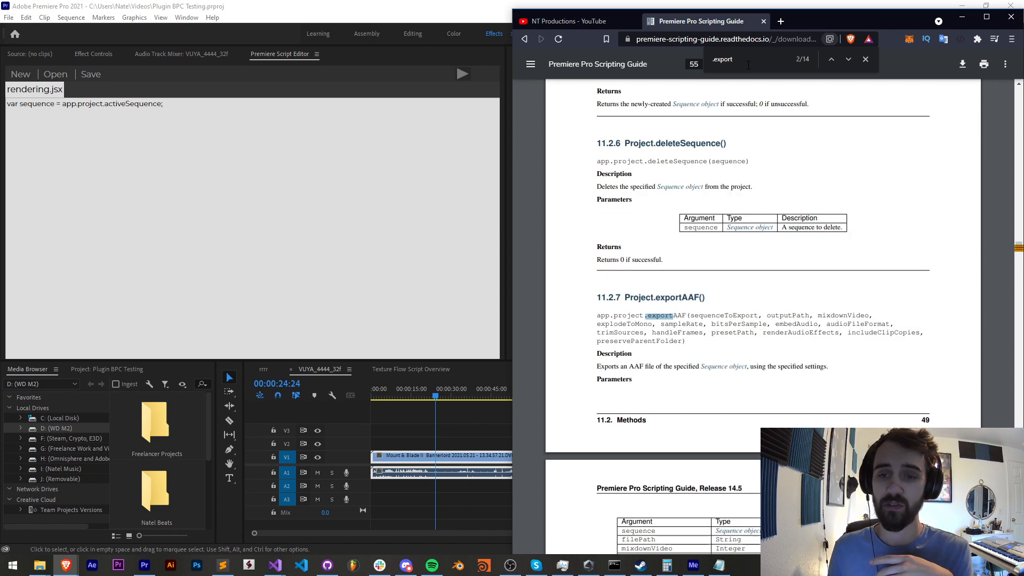
click(848, 60)
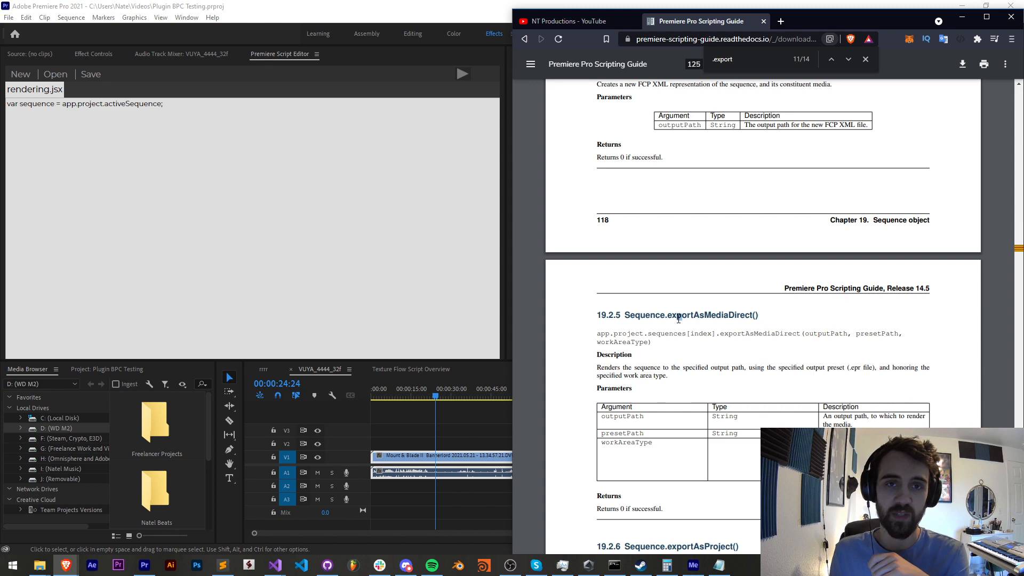
click(9, 17)
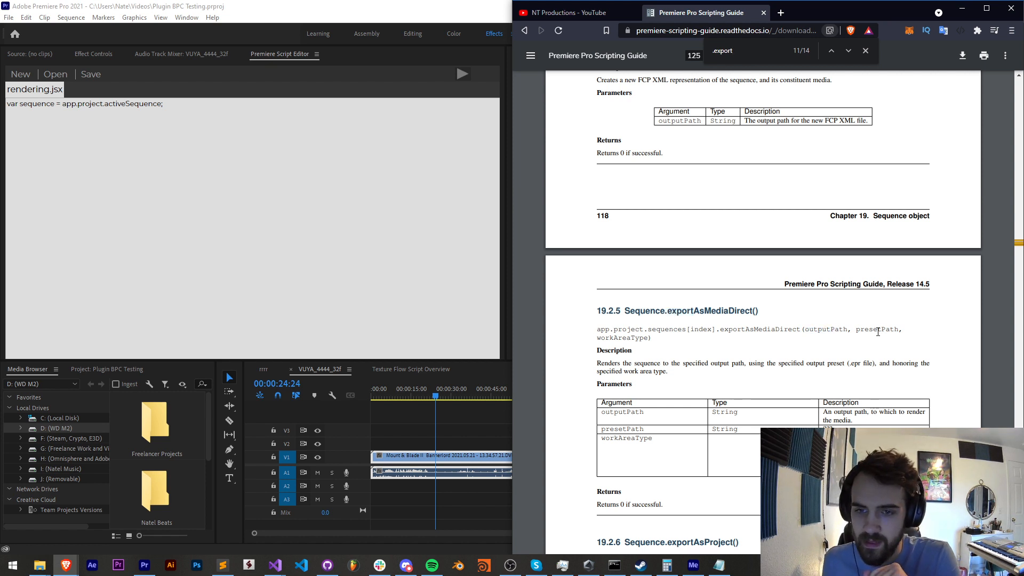
- Highlight the presetPath and outputPath arguments in the exportAsMediaDirect signature
double_click(622, 338)
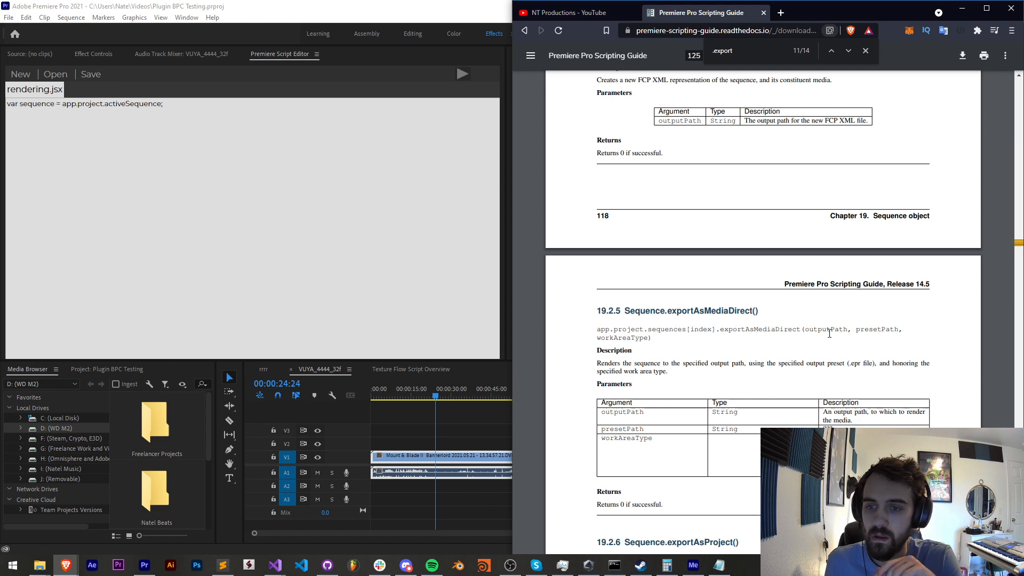
double_click(825, 329)
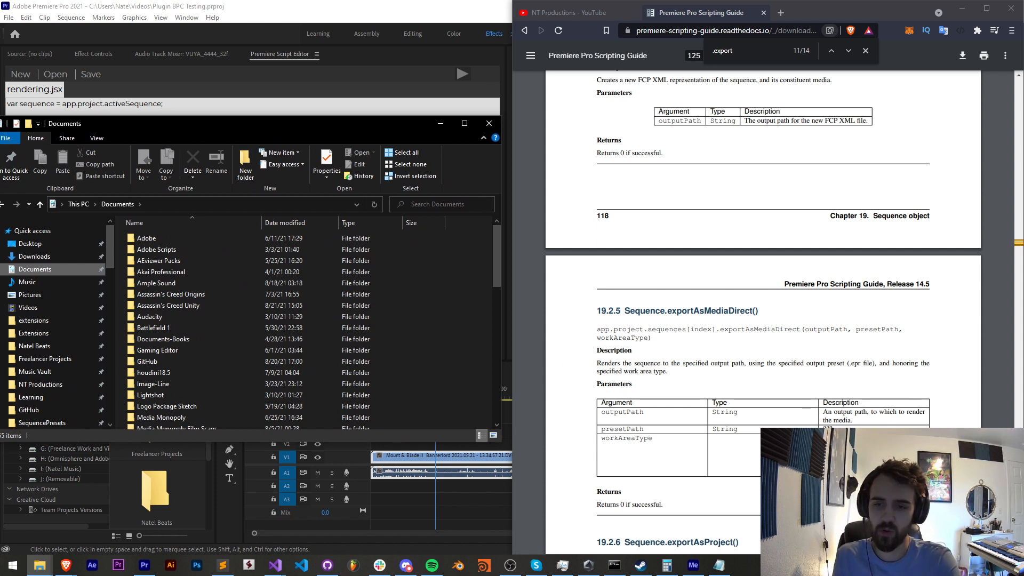
- Navigate File Explorer to Documents > Adobe > Adobe Media Encoder > 15.0 > Presets
click(162, 339)
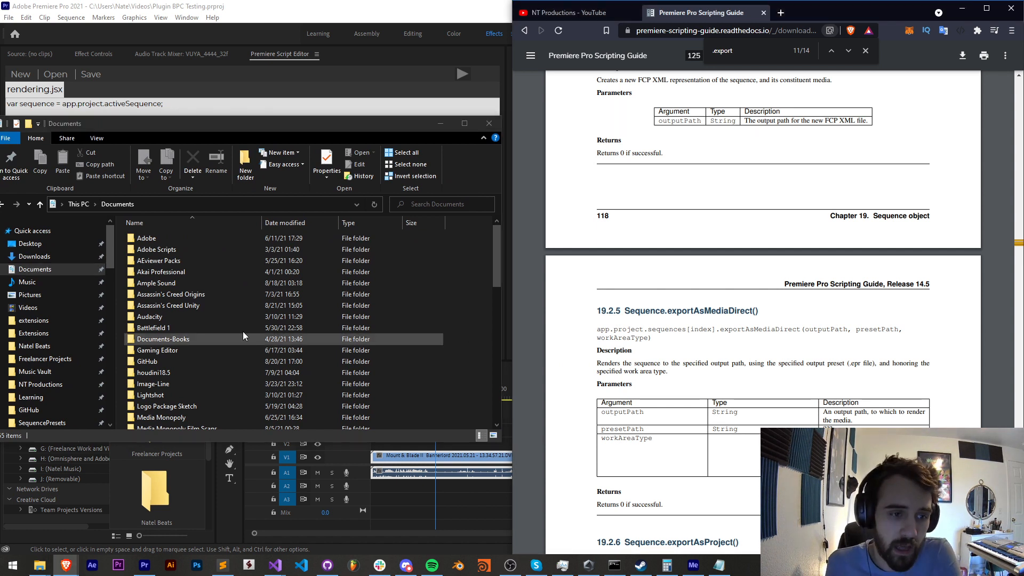
click(146, 238)
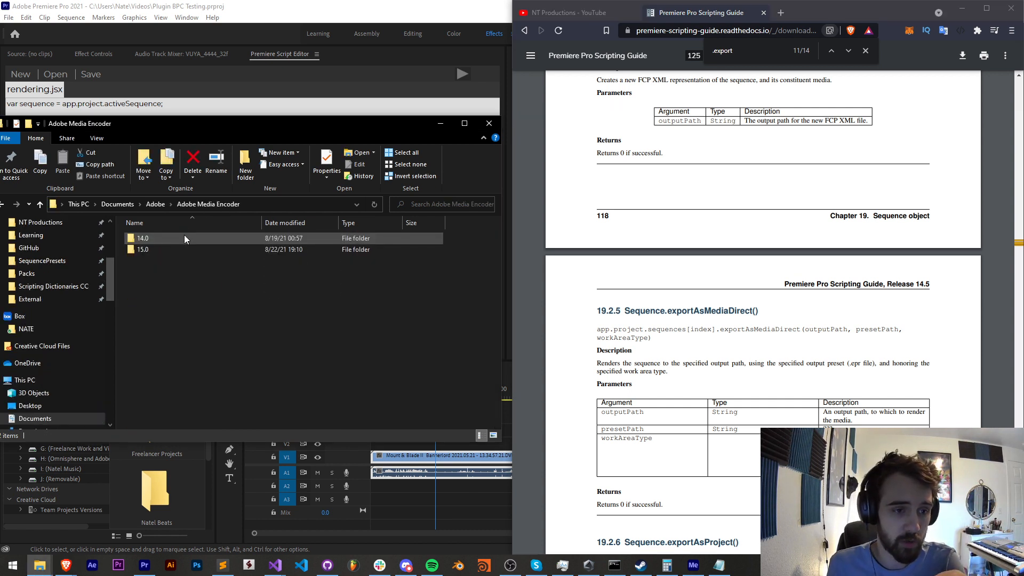
click(142, 249)
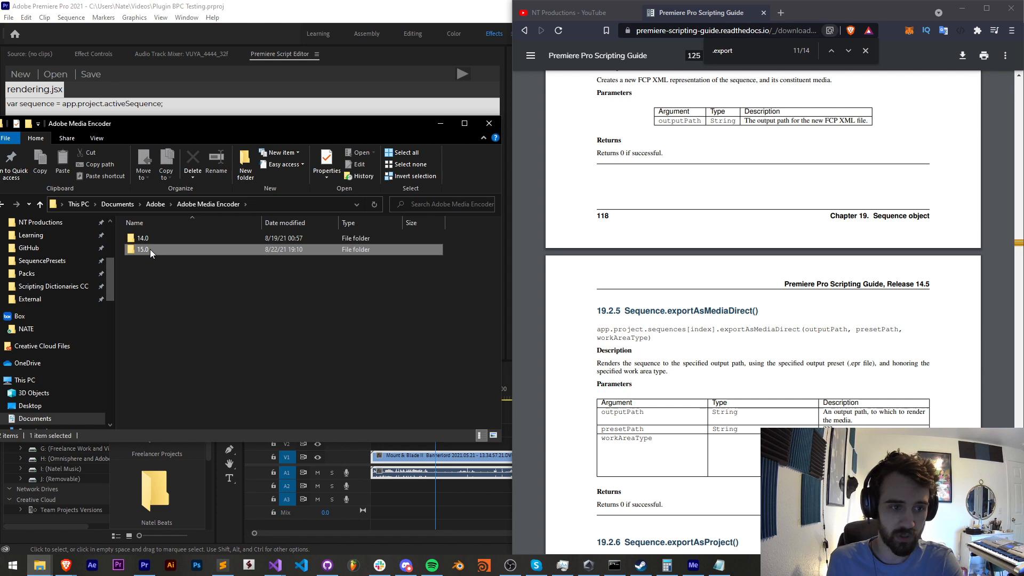
double_click(142, 249)
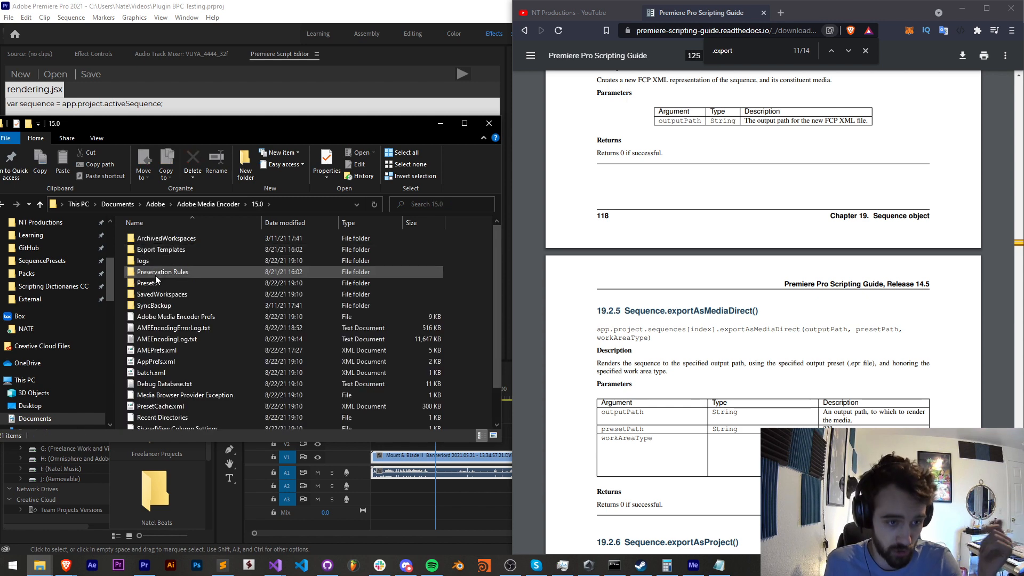
double_click(147, 282)
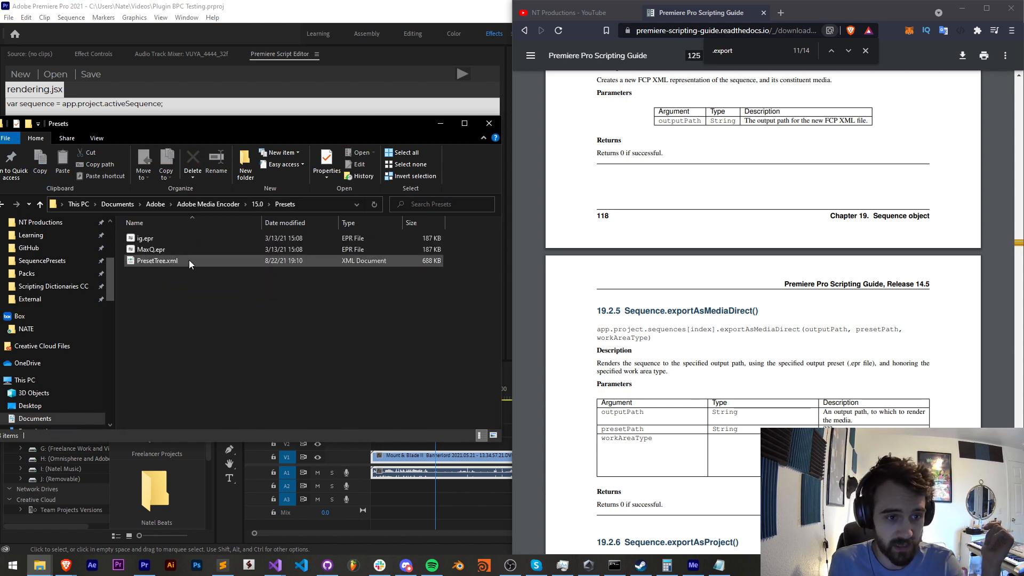
- Select the MaxQ.epr and ig.epr preset files in the Presets folder
click(145, 238)
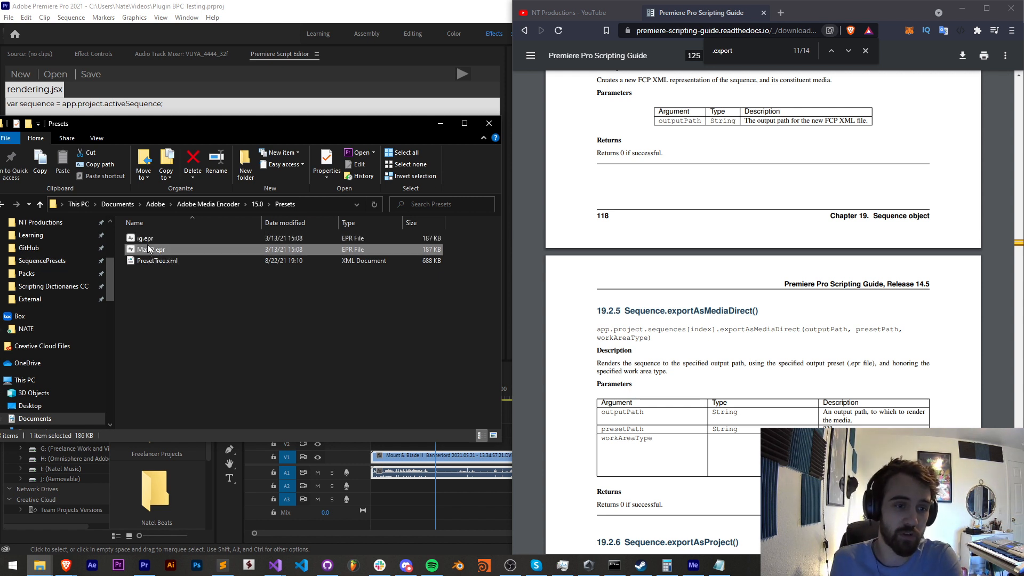
click(149, 248)
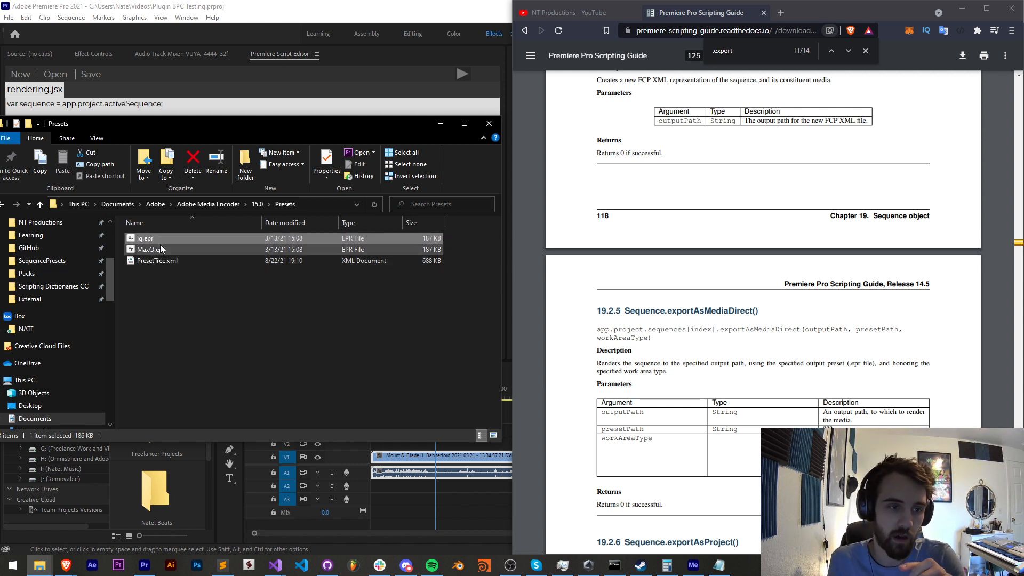
click(149, 249)
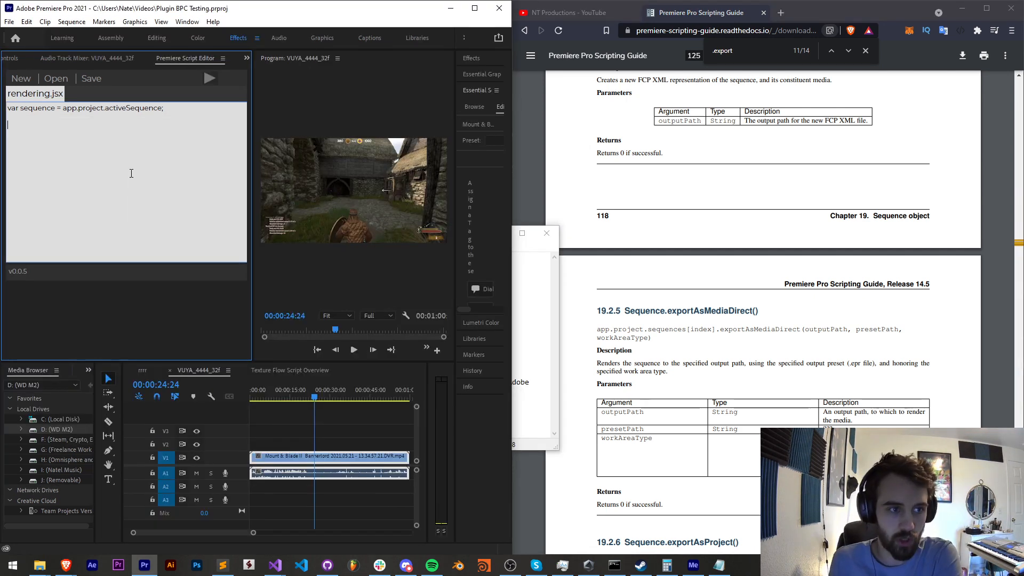
- Add sequence.exportAsMediaDirect("~/De under the activeSequence line, starting the output path
text(sequence)
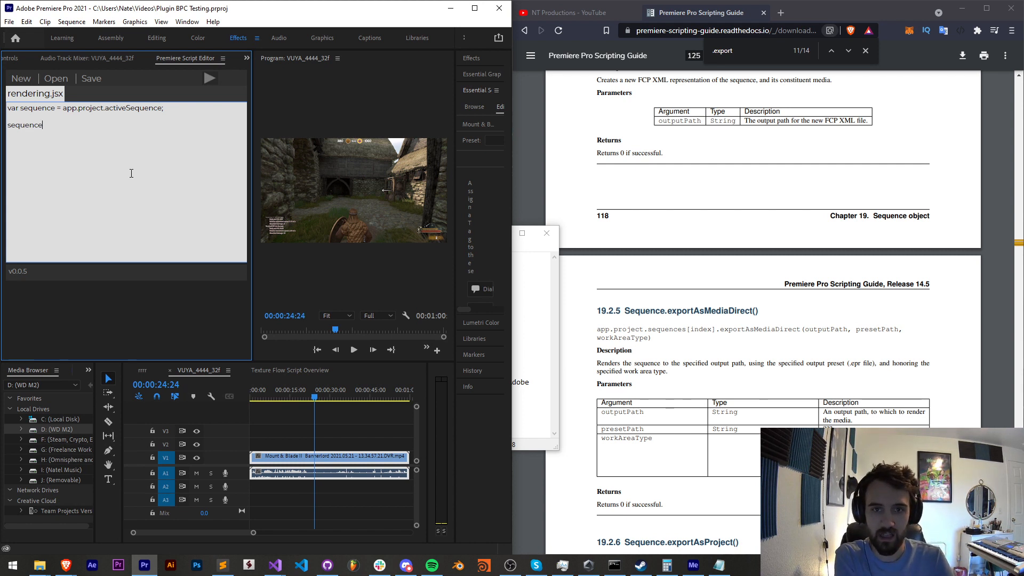
text(.export)
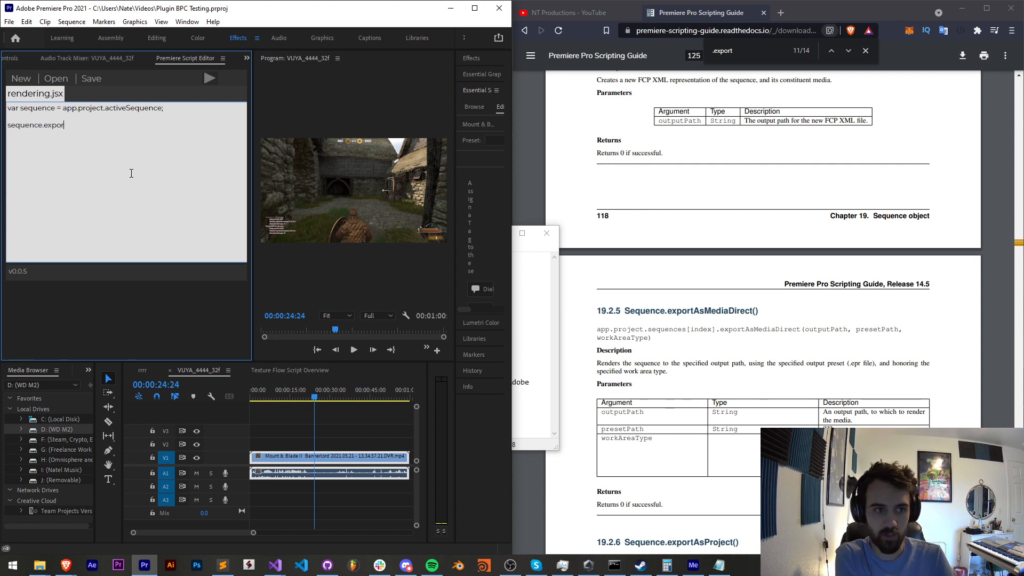
text(tAsMedi)
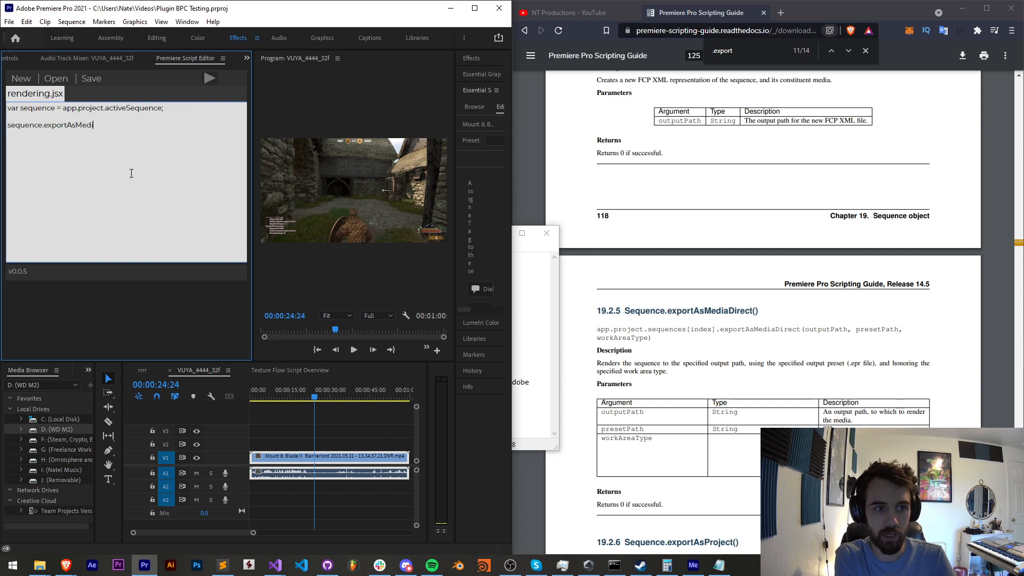
text(aDirect())
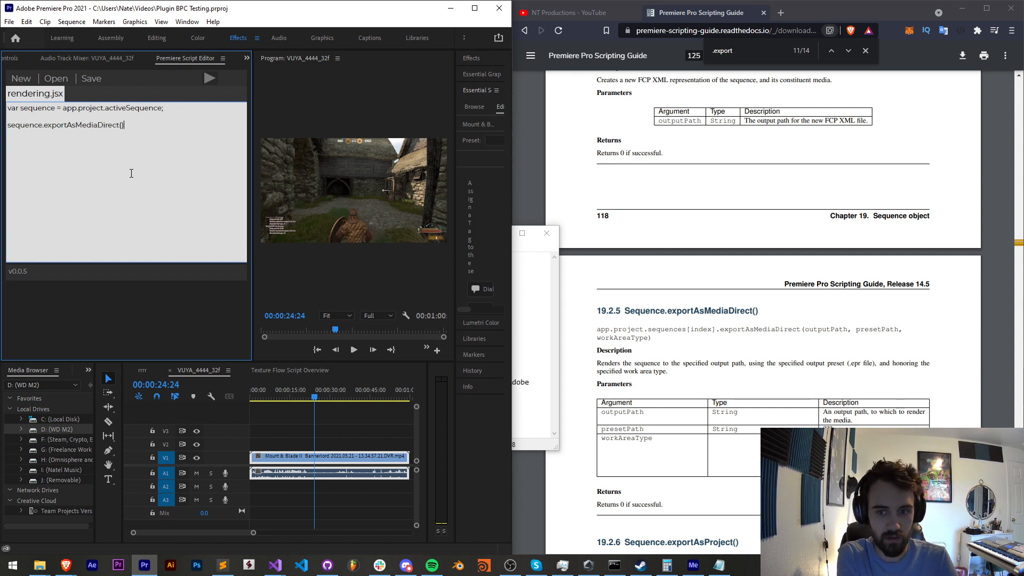
text(;)
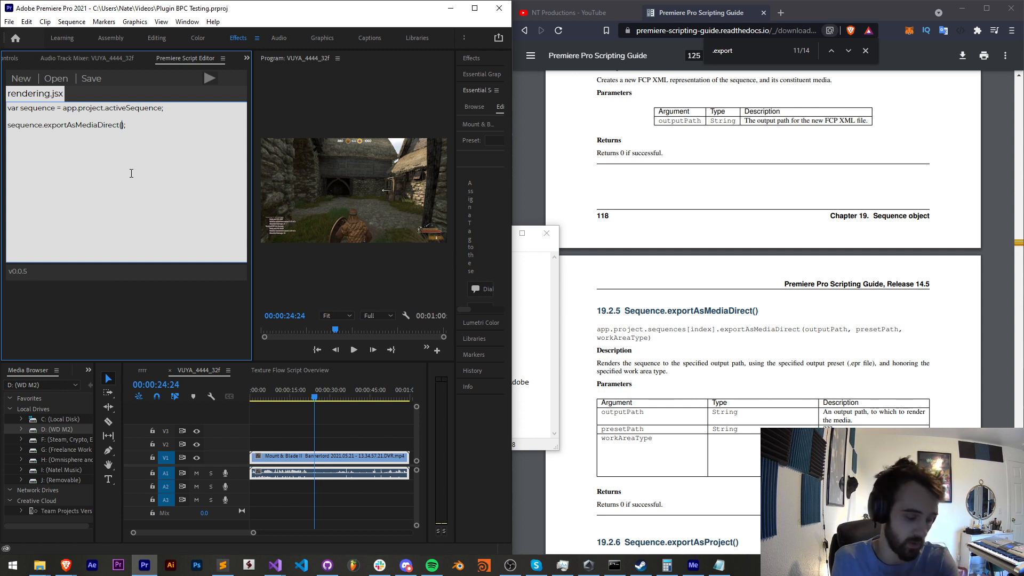
text("~")
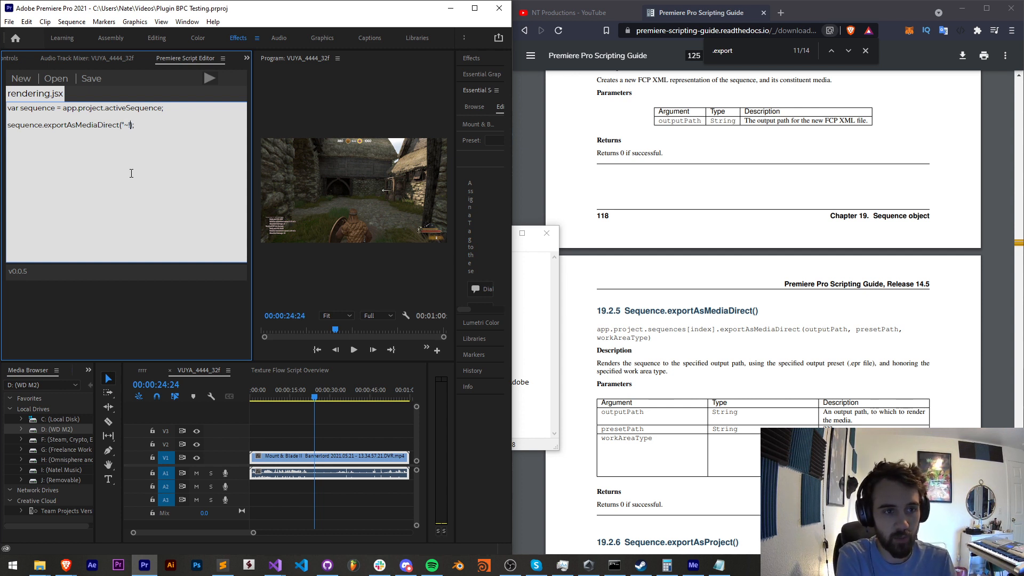
text(De)
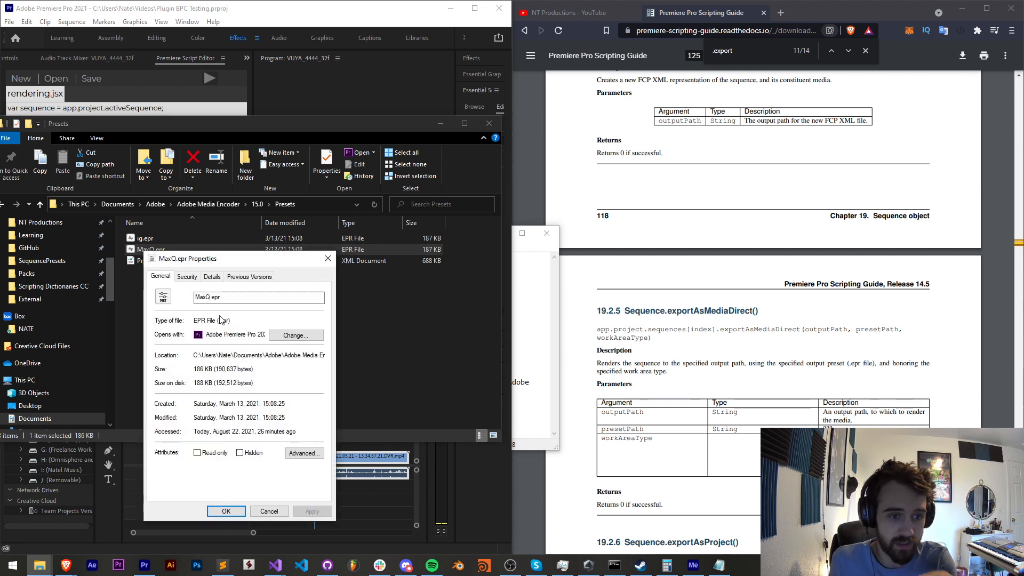
mouse_move(191, 358)
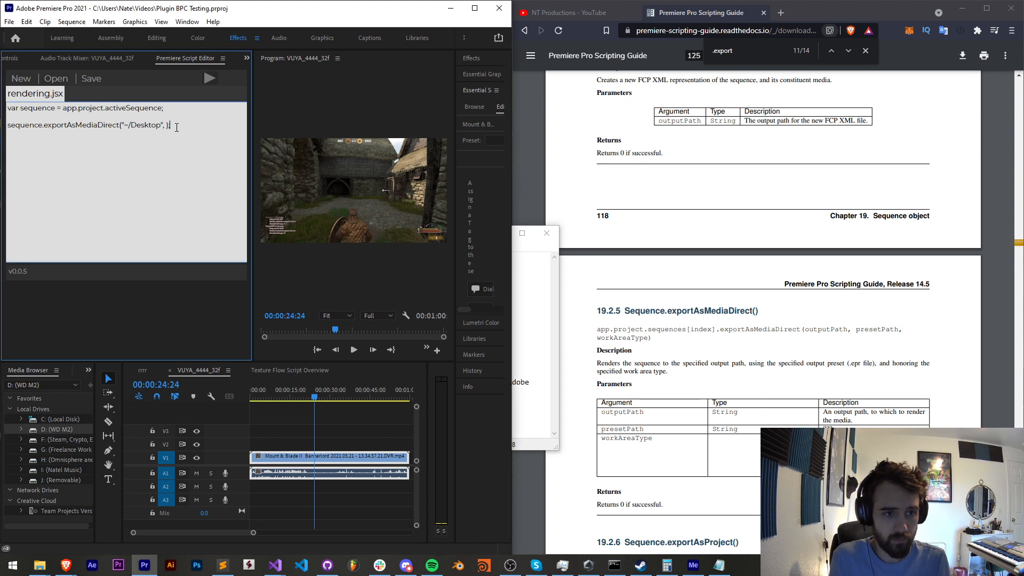
- Pass the full C:\Users\Nate\...\Presets\MaxQ.epr preset path and 0 as the remaining arguments
text(C:\Users\Nate\Documents\Adobe\Adobe Media Encoder\15.0\Presets\")
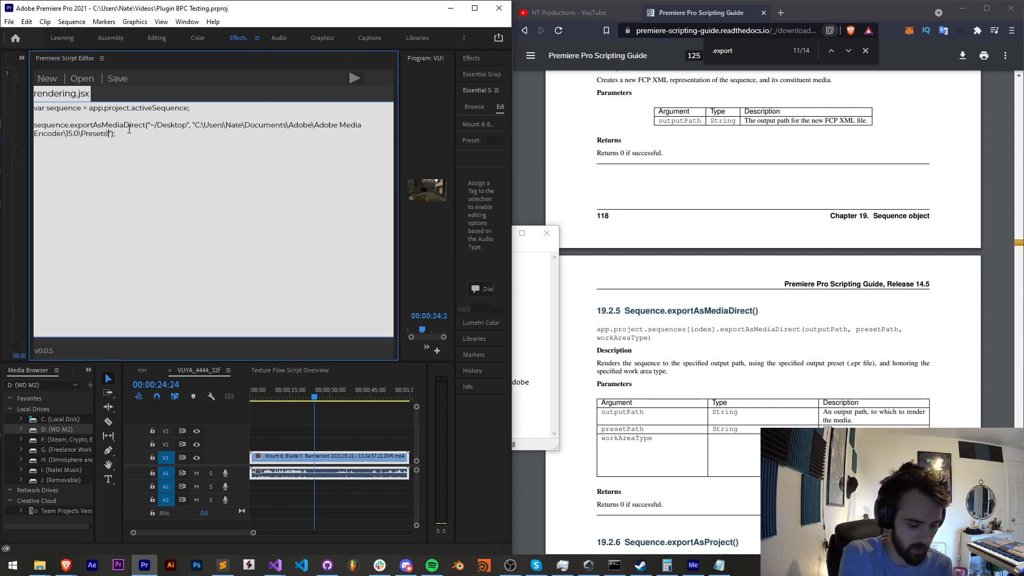
text(.Max)
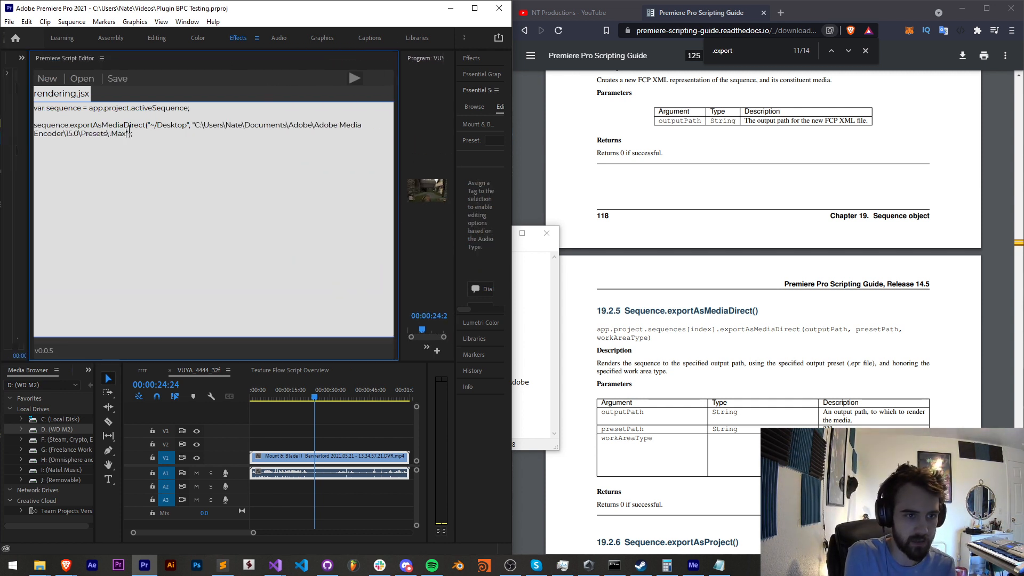
text(Q)
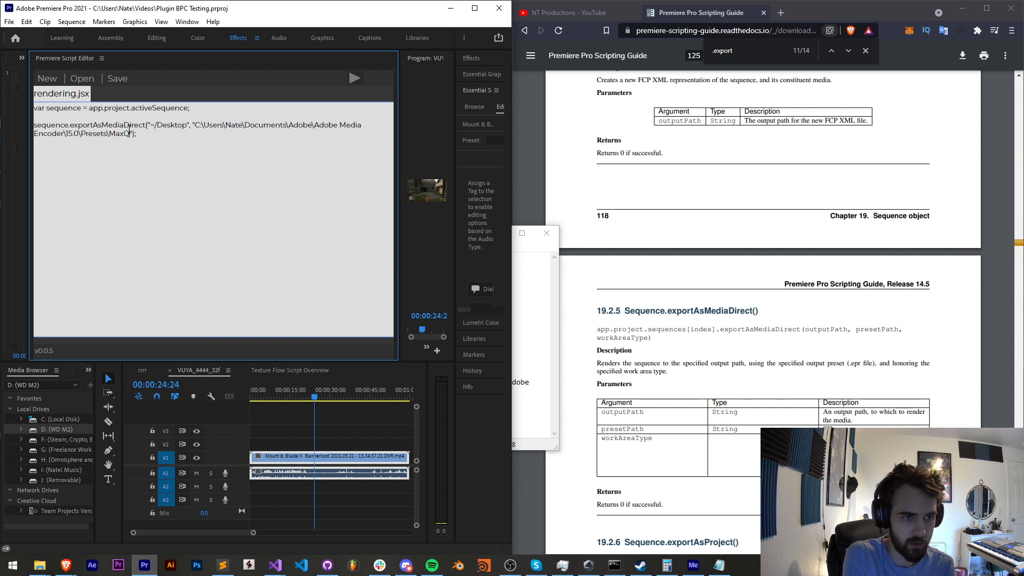
text(.epr)
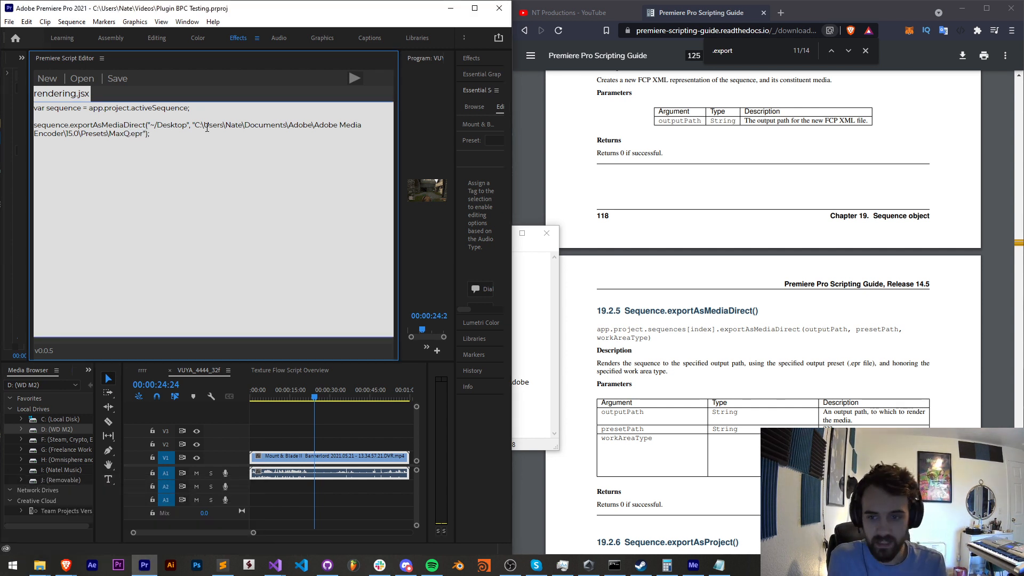
text(, 0)
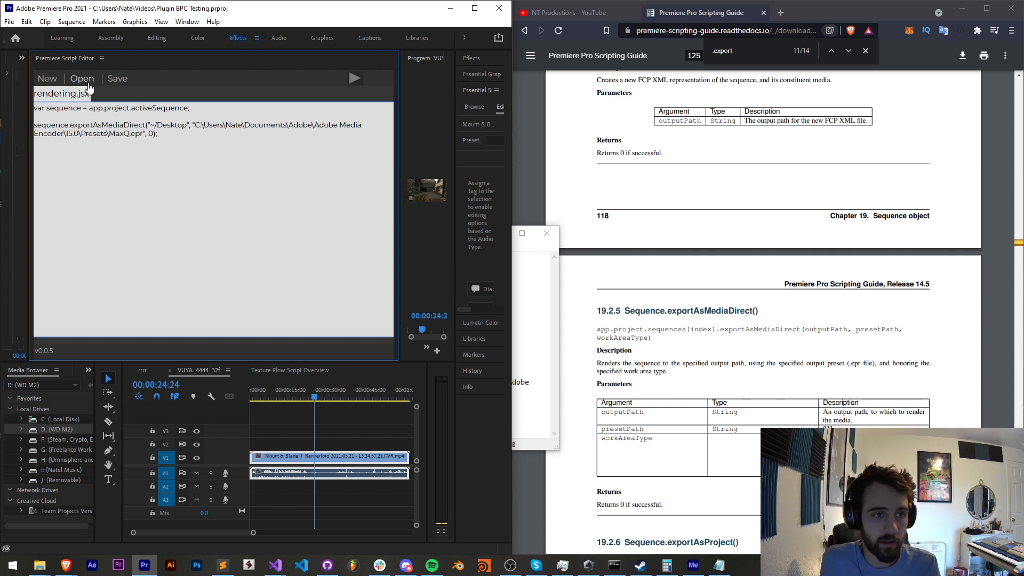
mouse_move(355, 80)
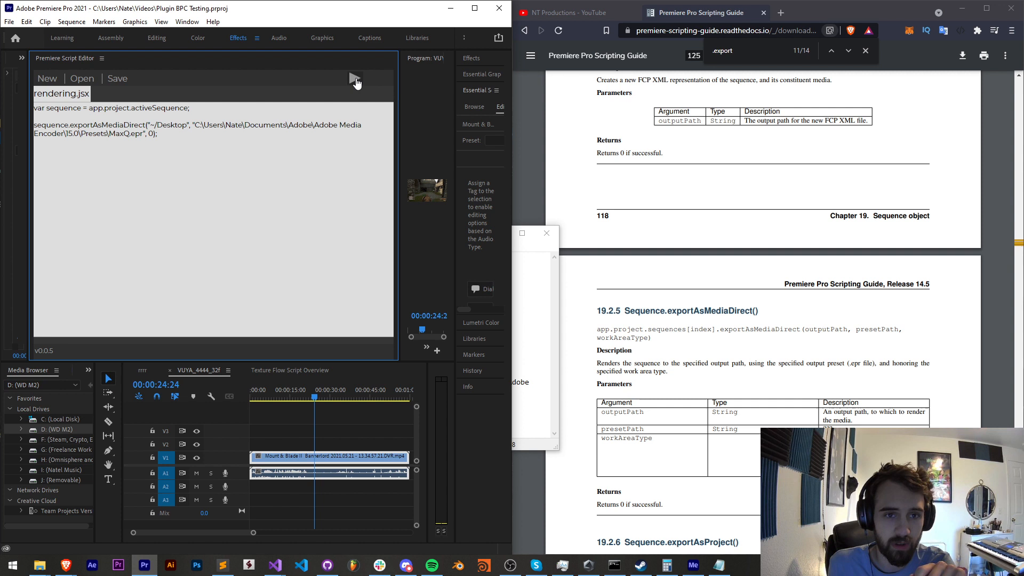
mouse_move(354, 79)
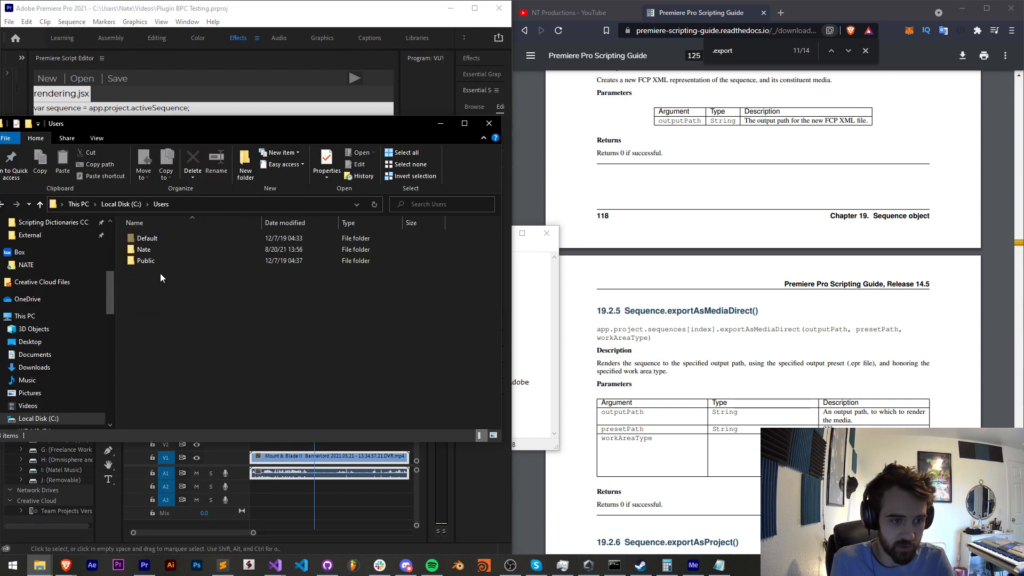
- Browse File Explorer into the user's home folder and then the Desktop folder
double_click(143, 250)
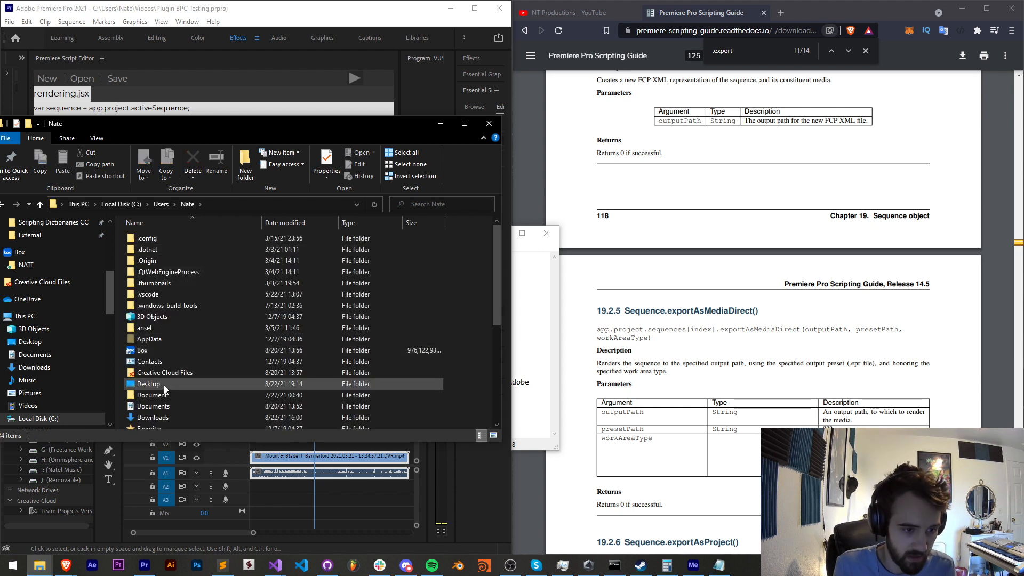
double_click(149, 382)
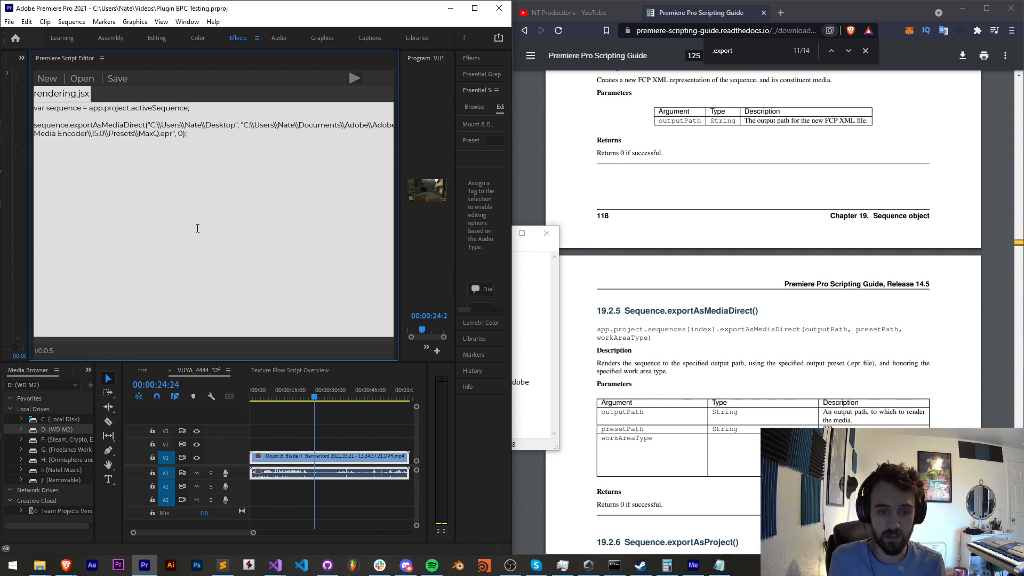
mouse_move(240, 171)
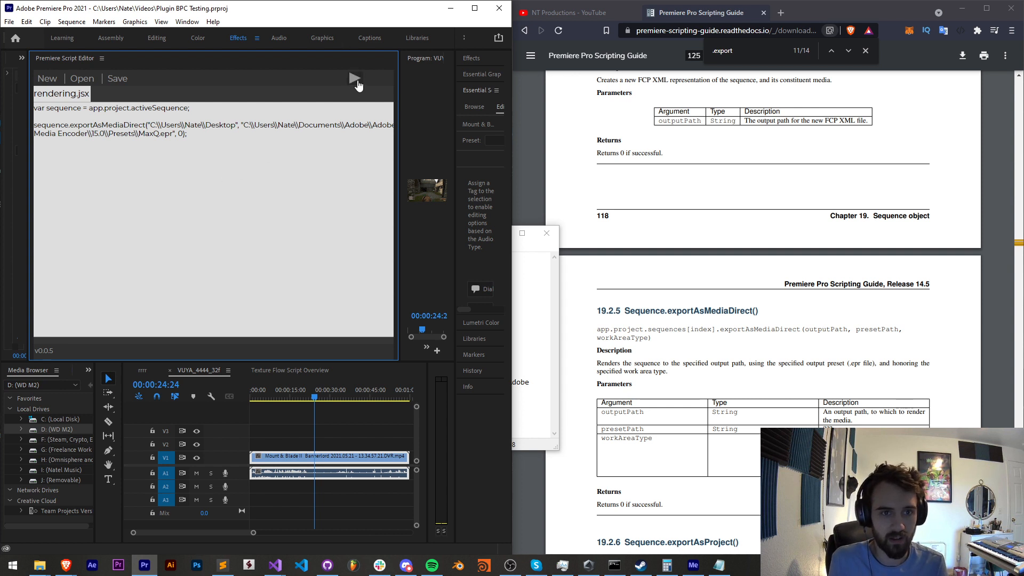
- Run the rendering.jsx export script from the Script Editor
click(353, 78)
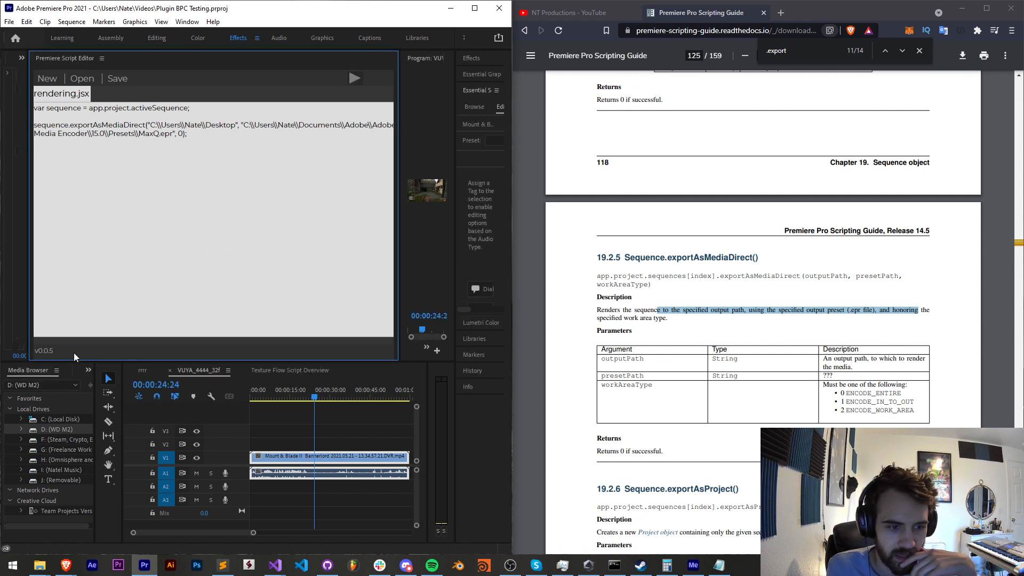
click(354, 78)
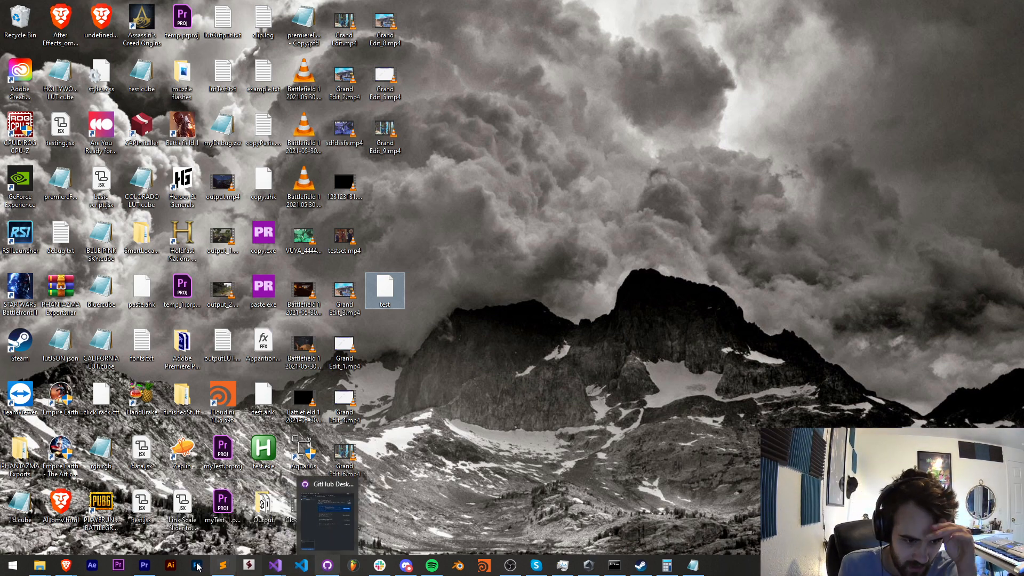
- Play the rendered myRender.mp4 from the desktop in VLC and close it
click(144, 565)
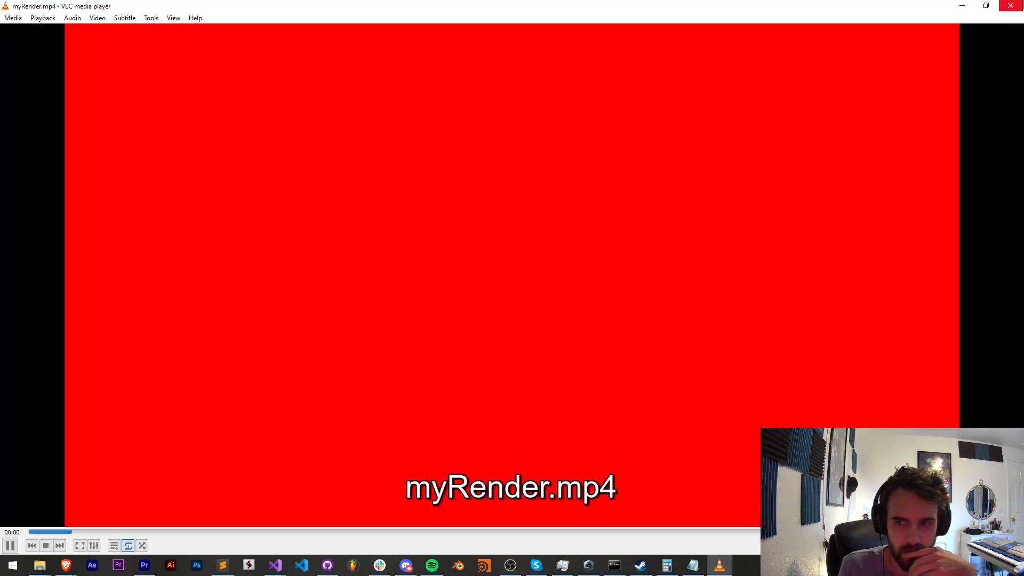
click(142, 565)
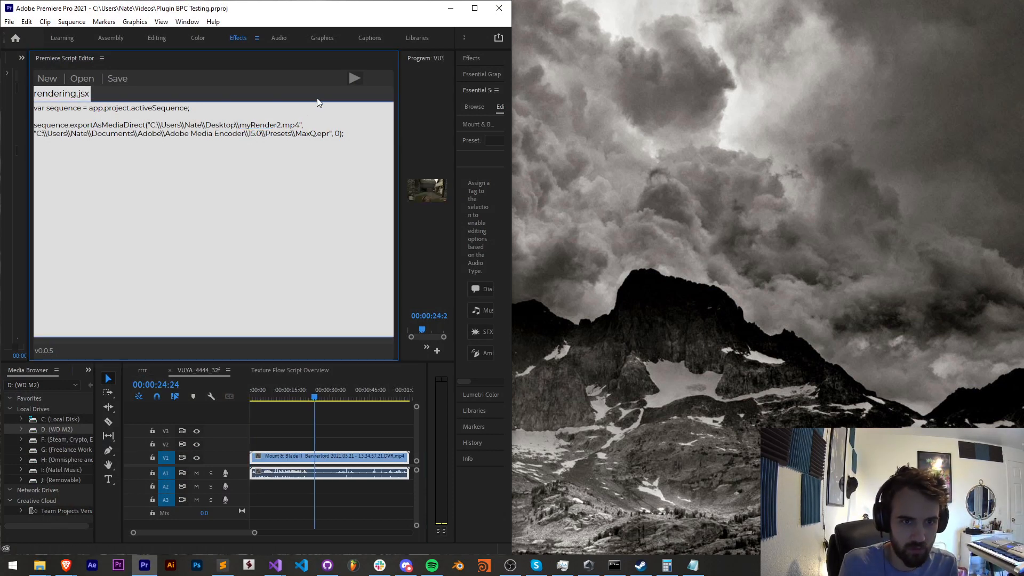
- Run the script again to export myRender2.mp4 and maximize Premiere
click(354, 78)
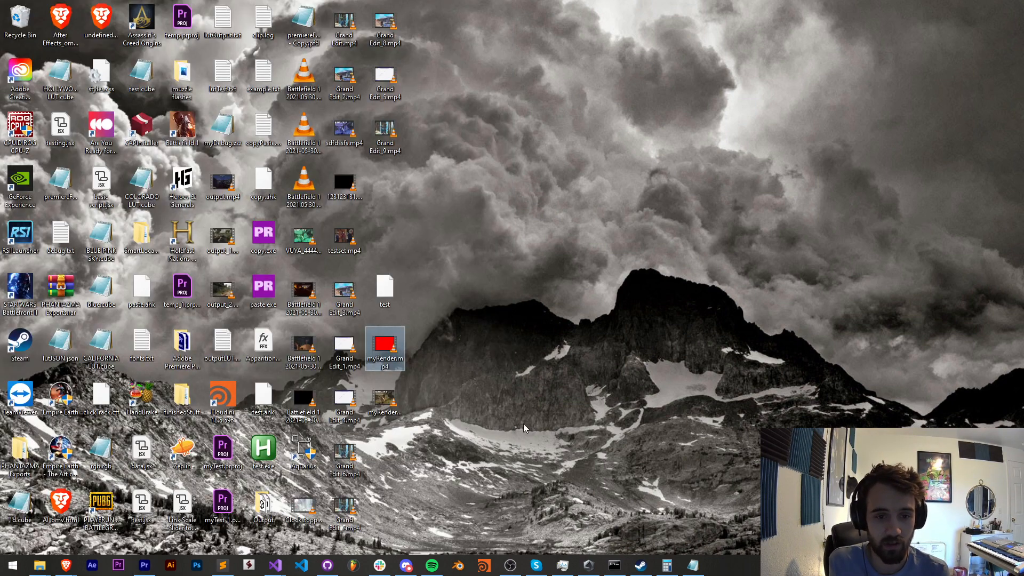
double_click(385, 350)
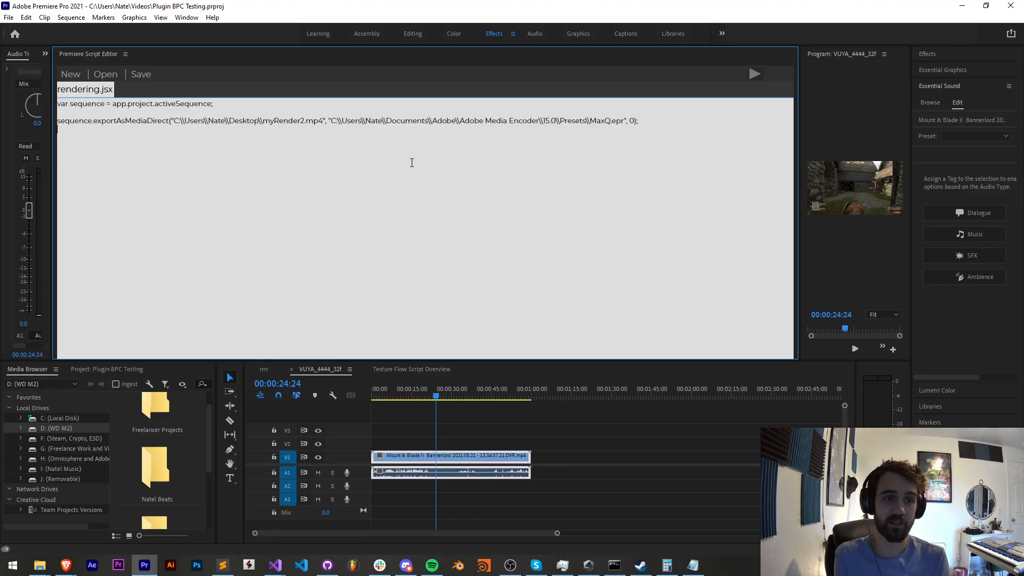
mouse_move(287, 207)
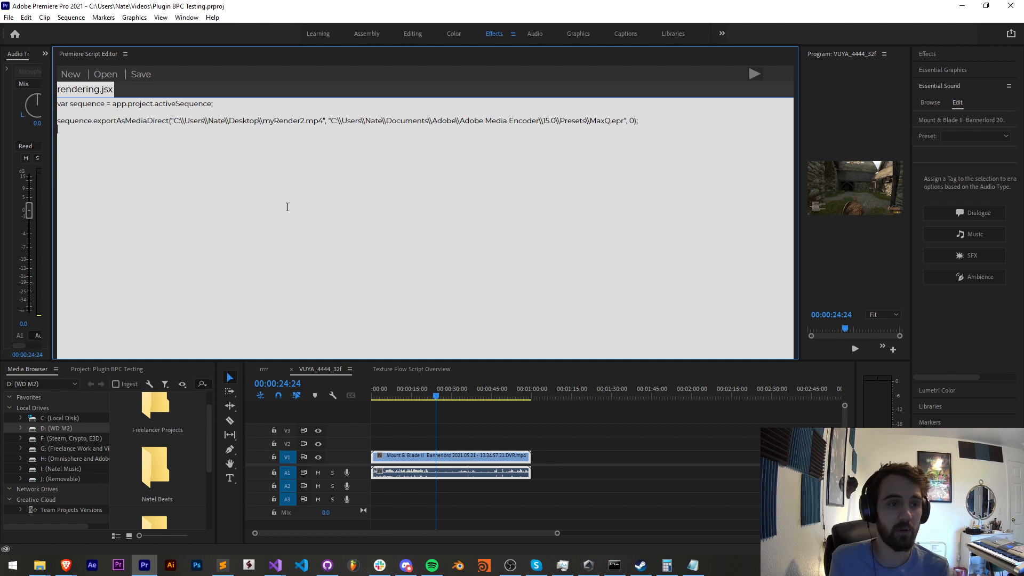
mouse_move(574, 161)
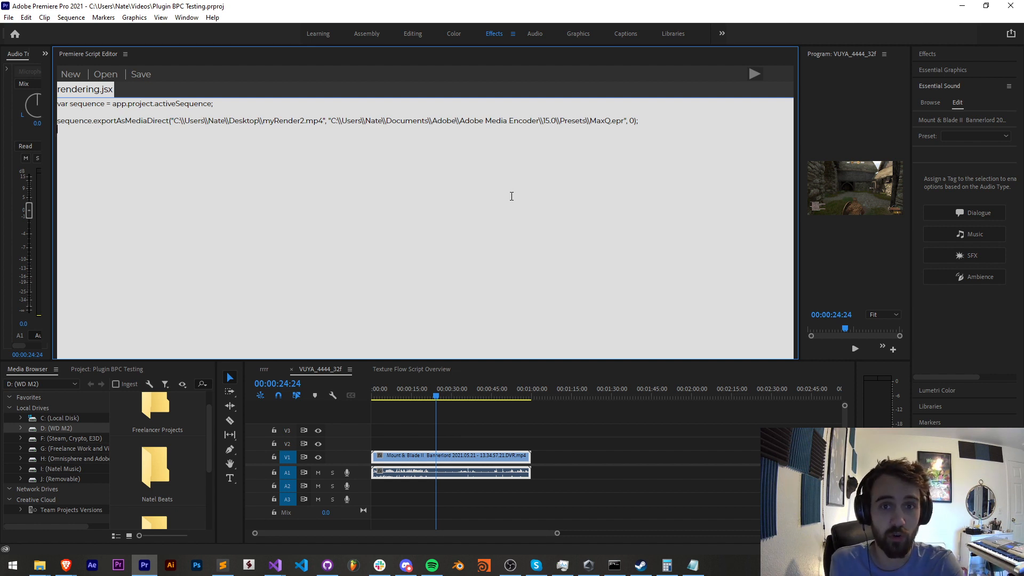
mouse_move(510, 191)
text(//)
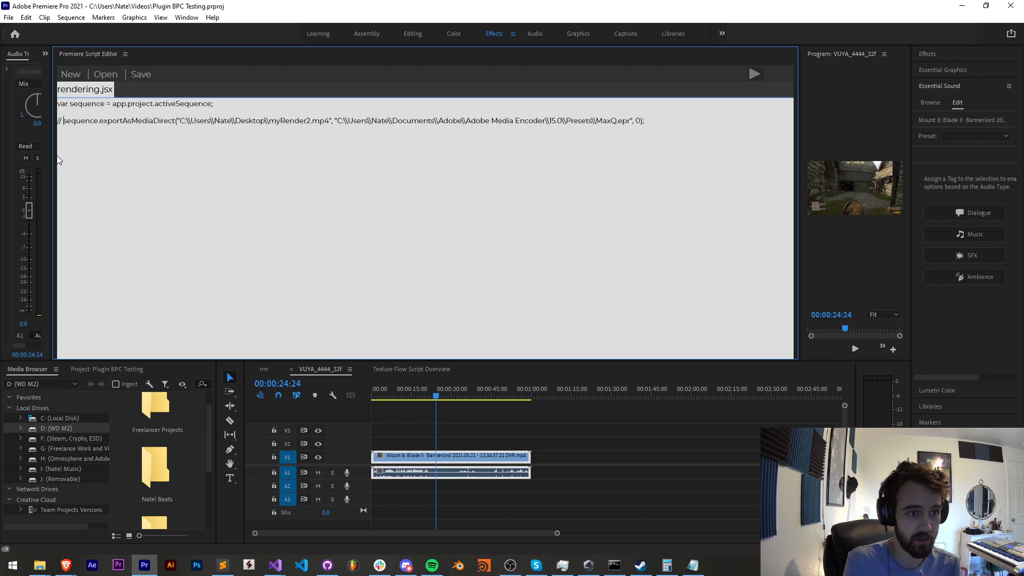
- Add sequence.exportAsProject with the Desktop myRender2 path ending in .prproj
text(sequence.exportA)
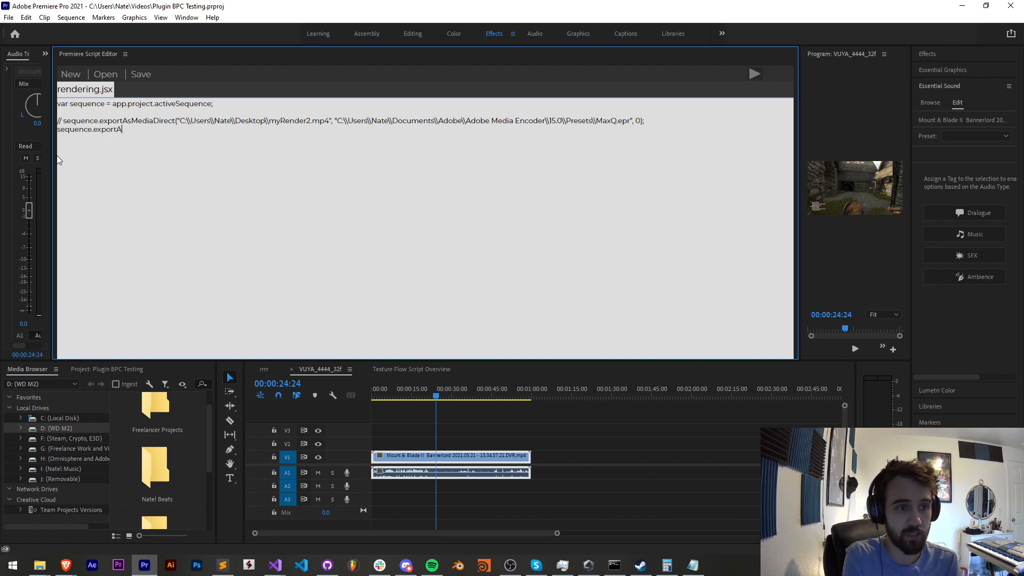
text(sProject();)
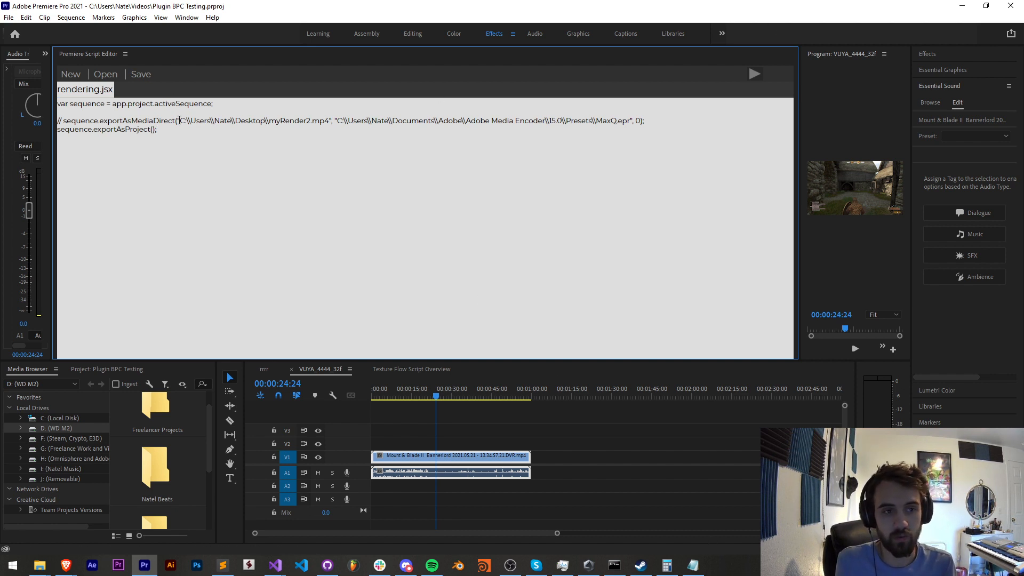
drag(178, 121, 332, 121)
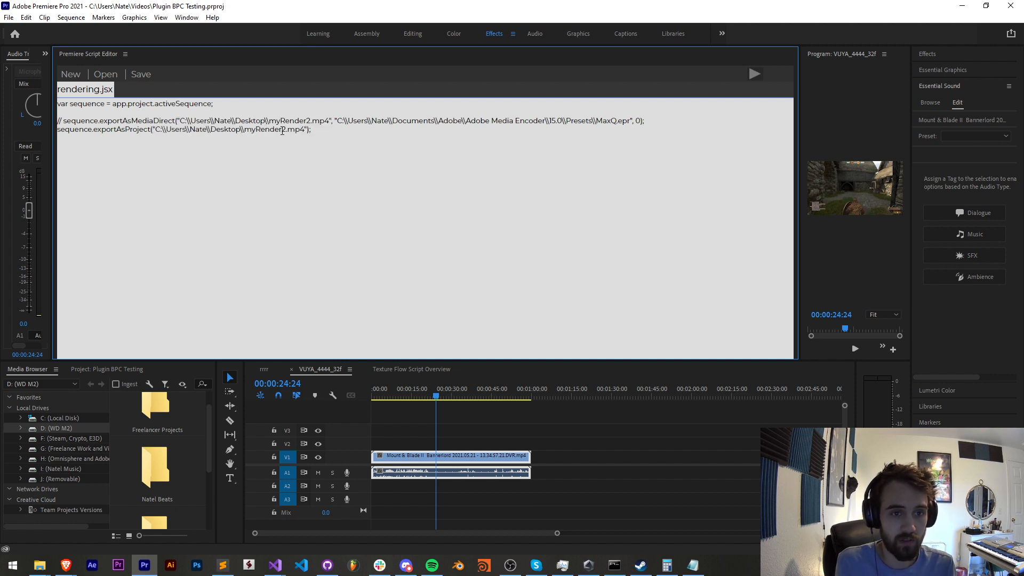
click(299, 129)
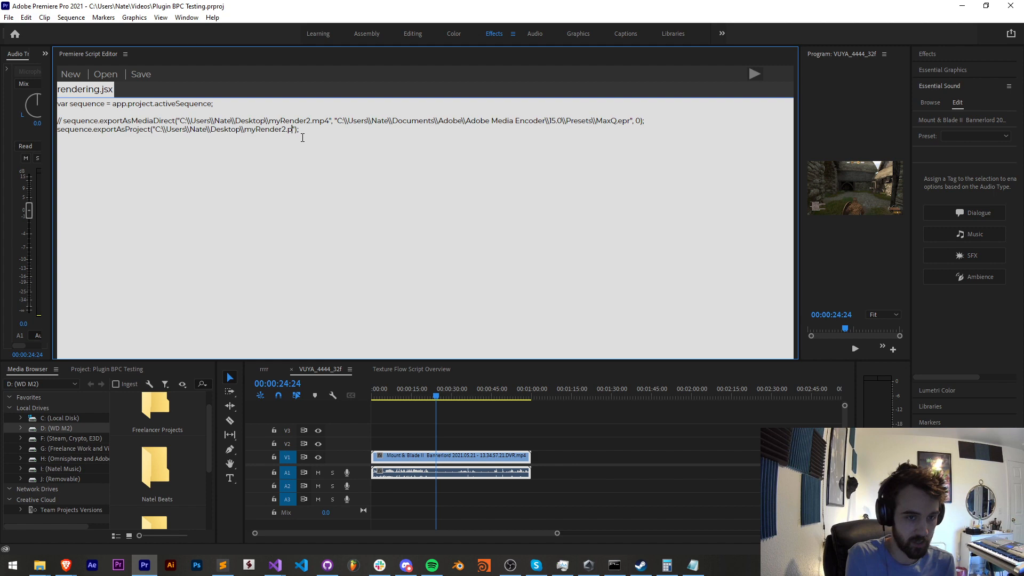
text(rproj)
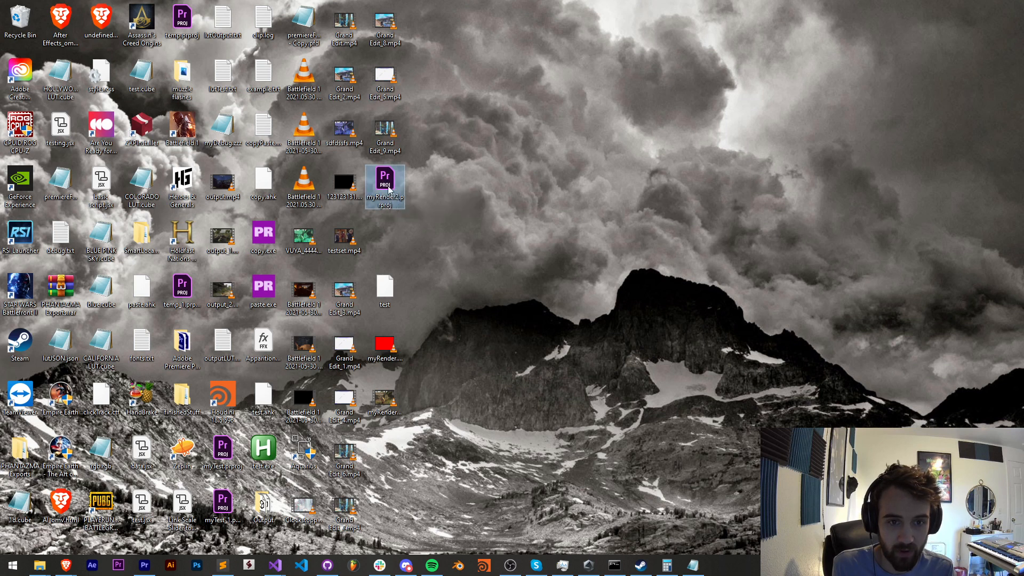
- Open myRender2.prproj from the desktop, inspect its sequence and clip, then close it
right_click(385, 182)
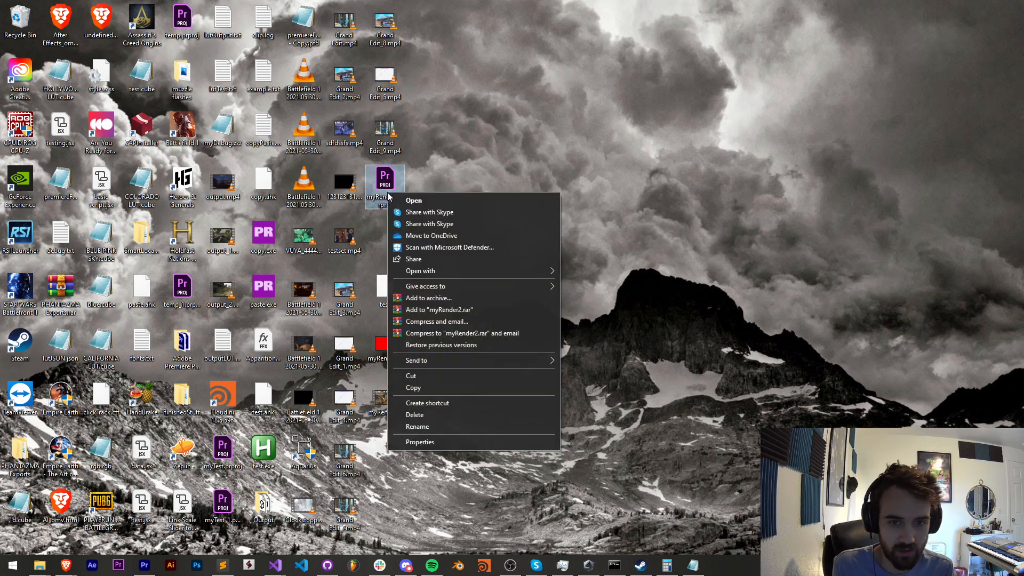
click(414, 199)
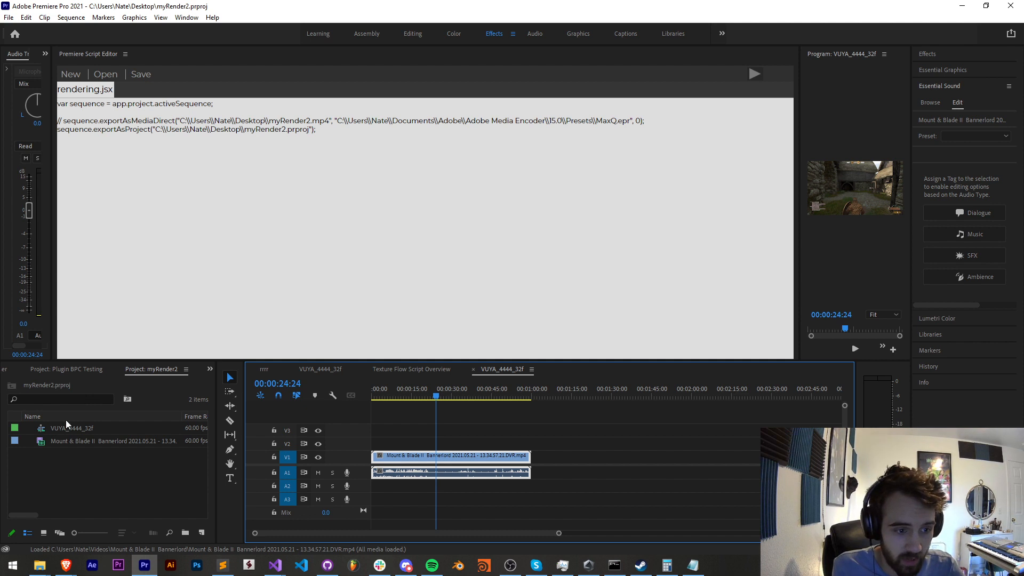
click(72, 427)
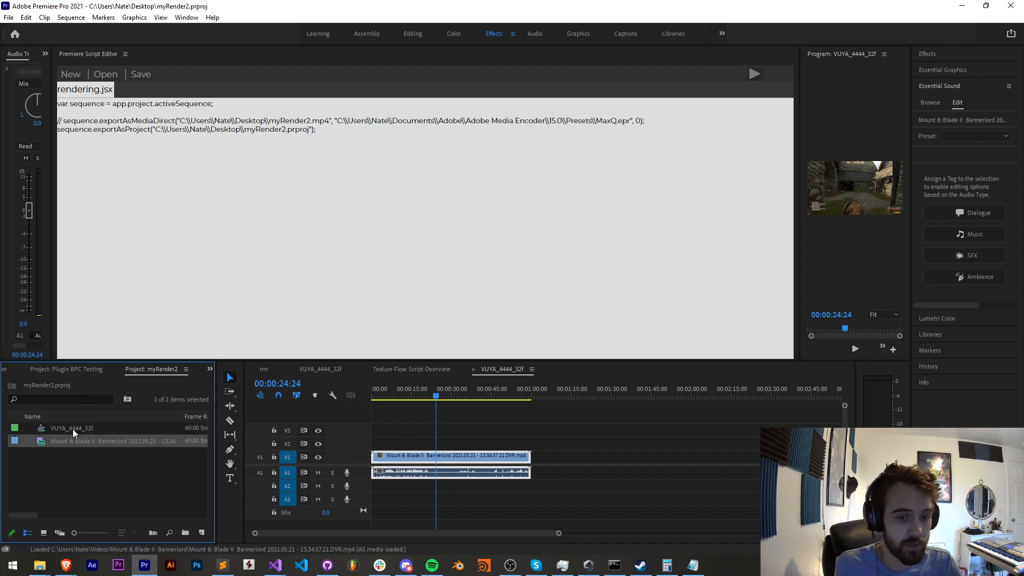
click(72, 427)
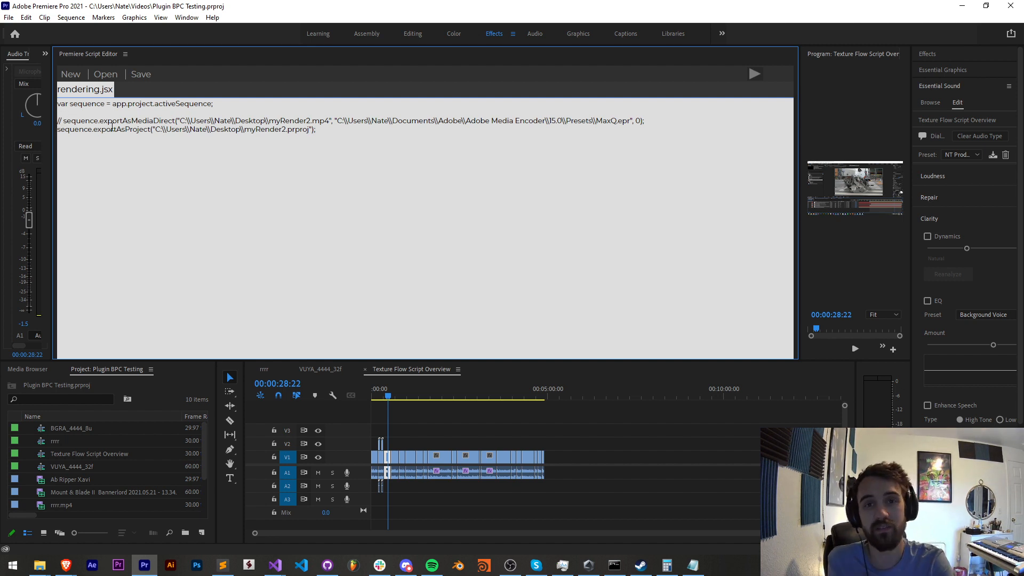
mouse_move(113, 114)
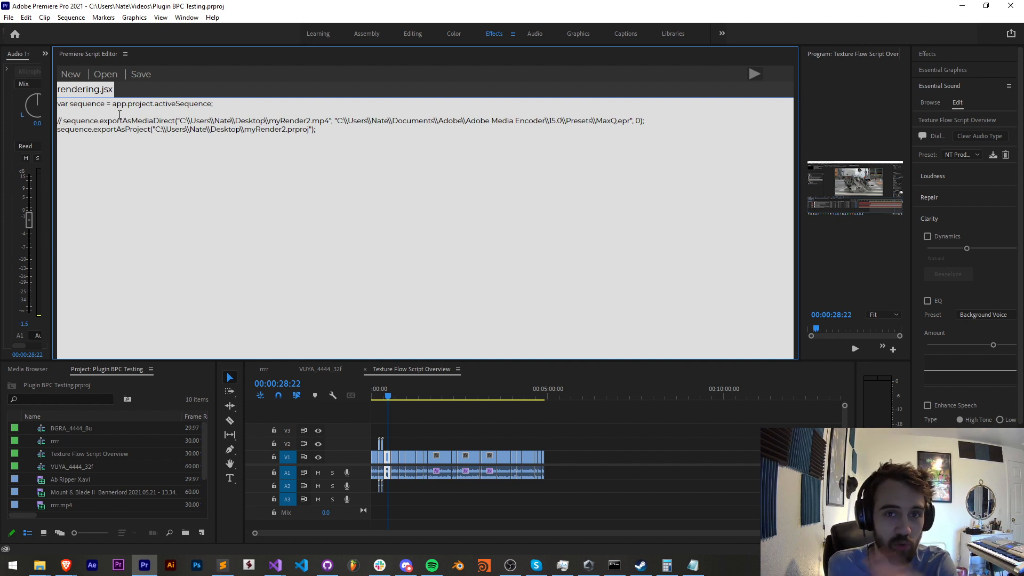
- Select a script line to begin the // AME section with the app.encoder calls
triple_click(186, 129)
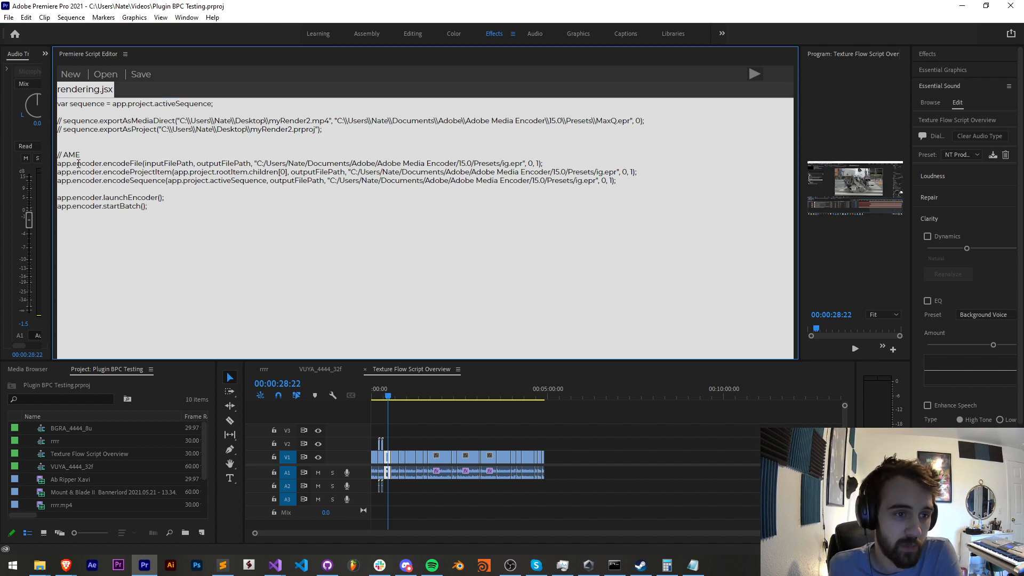
- Move launchEncoder above the encode calls and comment out the encode lines and startBatch with //
double_click(111, 162)
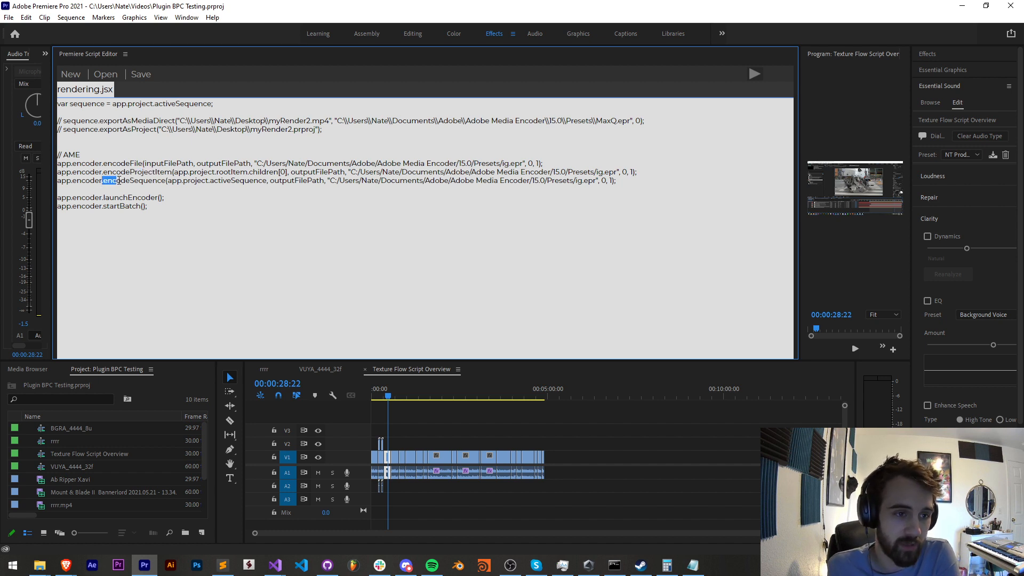
double_click(134, 180)
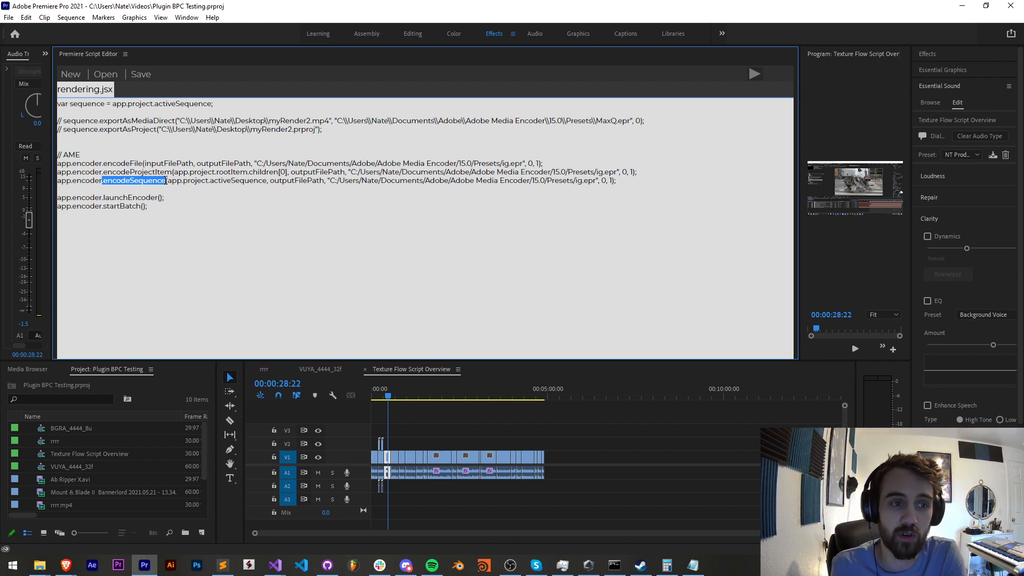
click(221, 188)
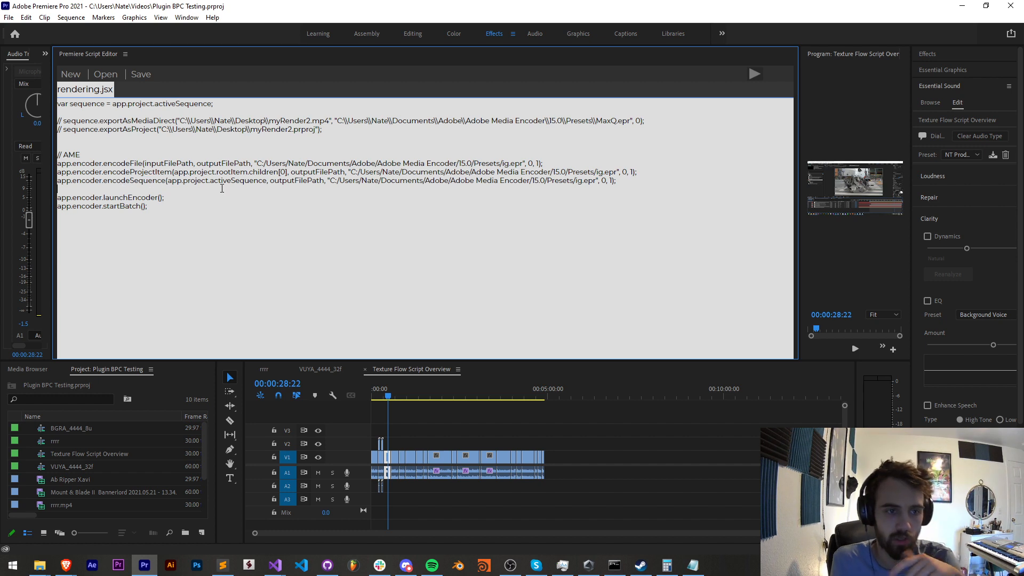
double_click(111, 197)
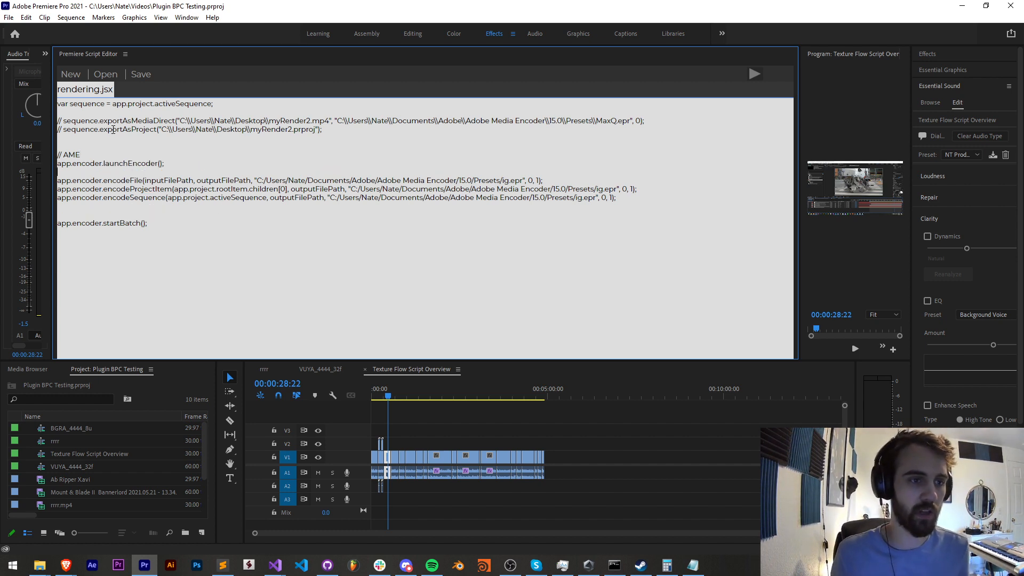
drag(65, 198, 147, 222)
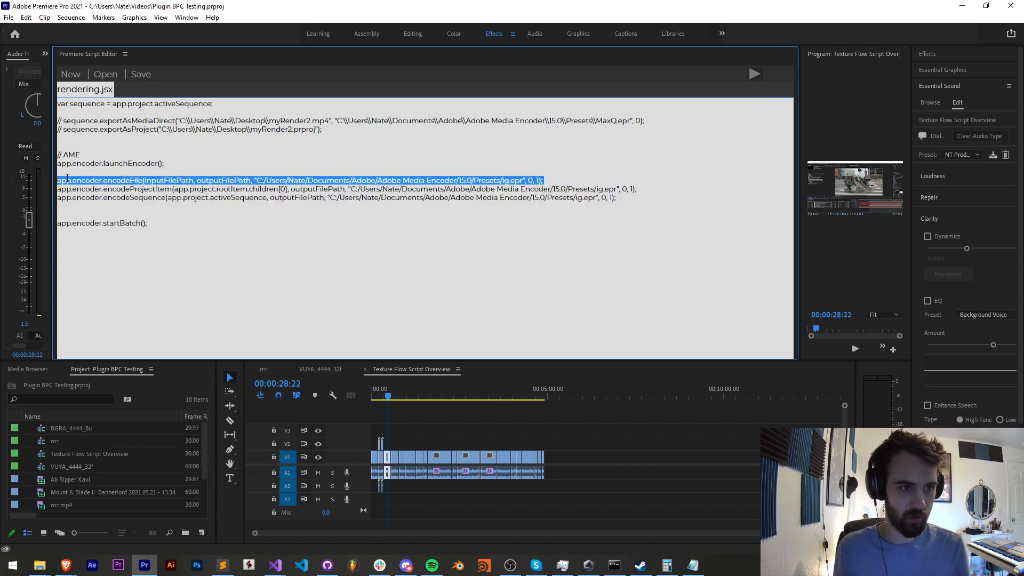
text(//)
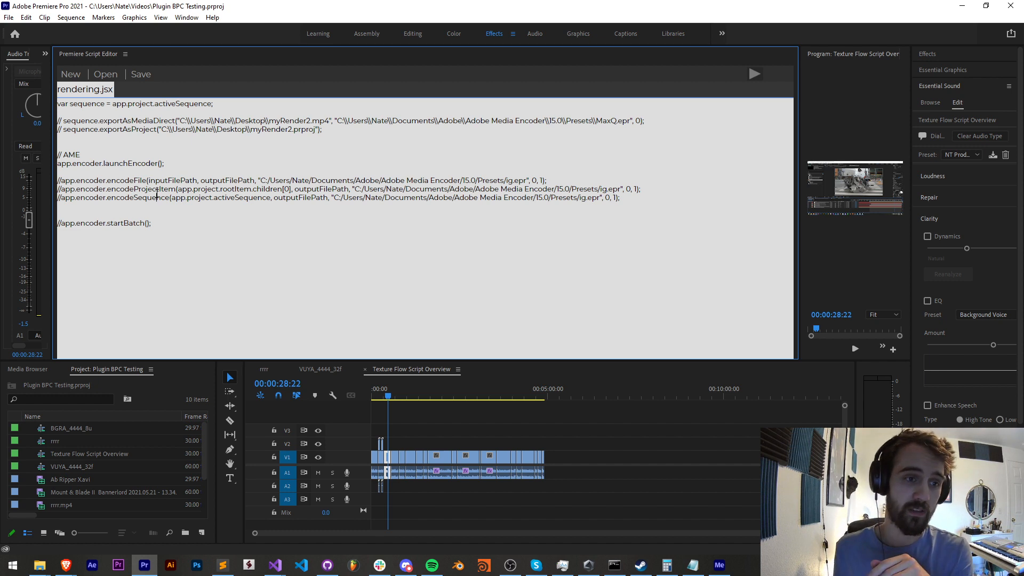
- Uncomment the encodeFile line, leaving encodeProjectItem, encodeSequence and startBatch commented
double_click(142, 189)
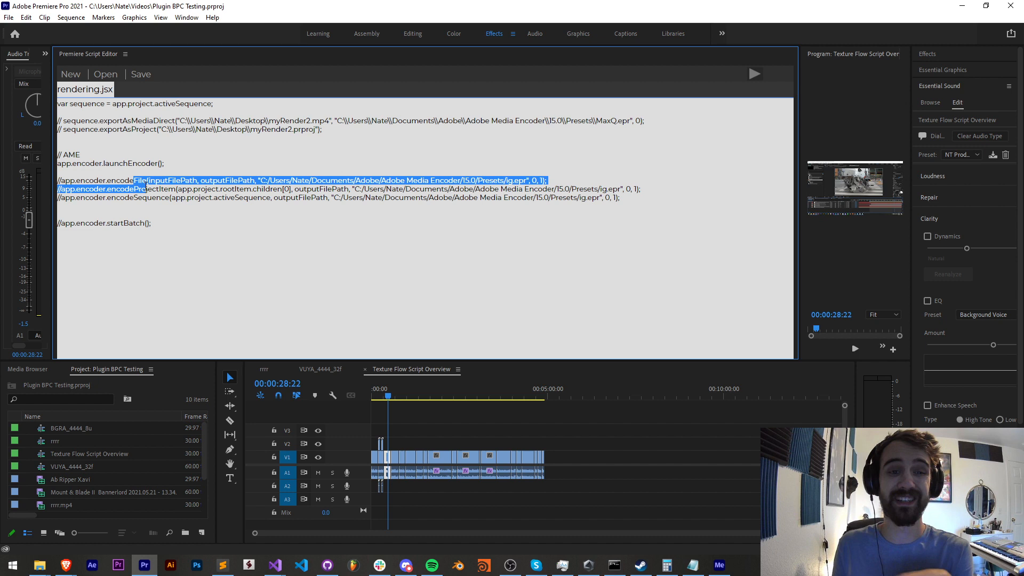
double_click(142, 189)
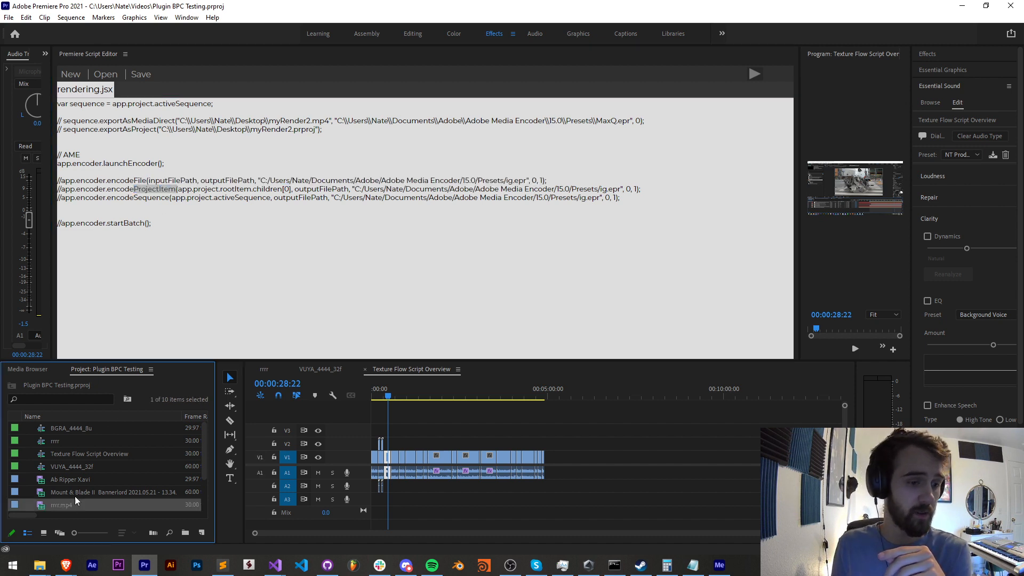
double_click(155, 188)
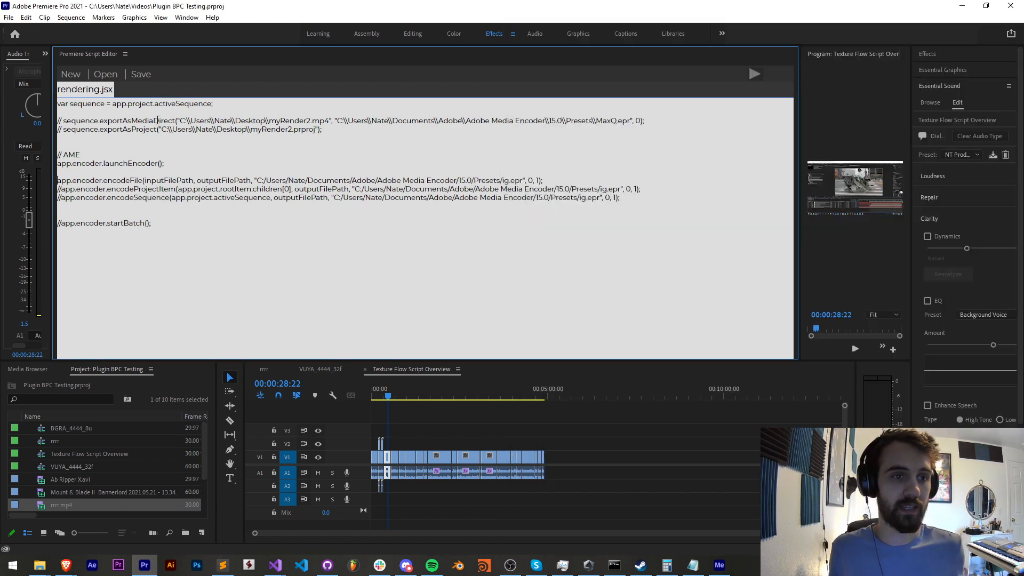
- Set encodeFile's input to "C:\\Users\\Nate\\Desktop\\myRender2.mp4"
double_click(137, 120)
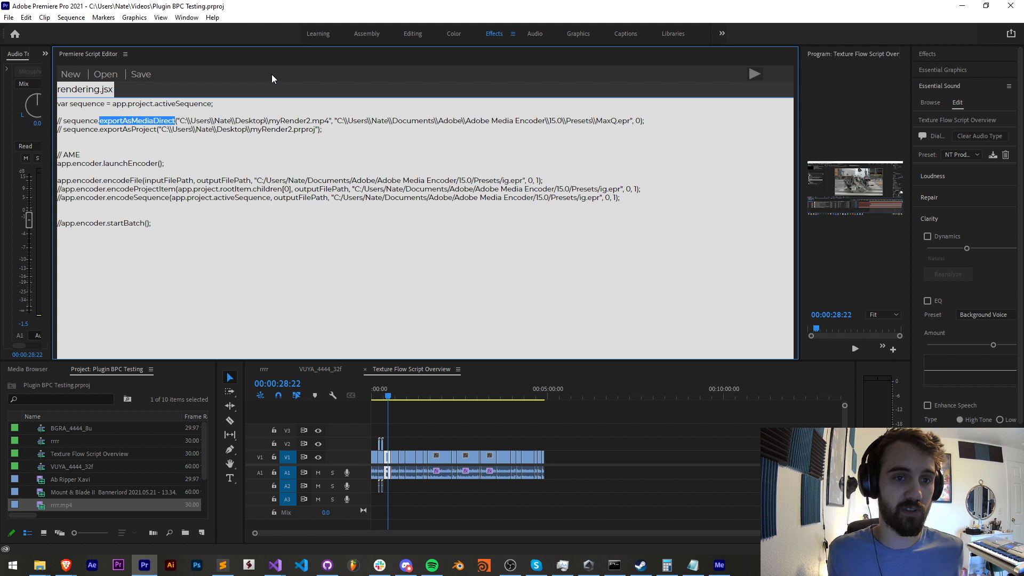
mouse_move(178, 120)
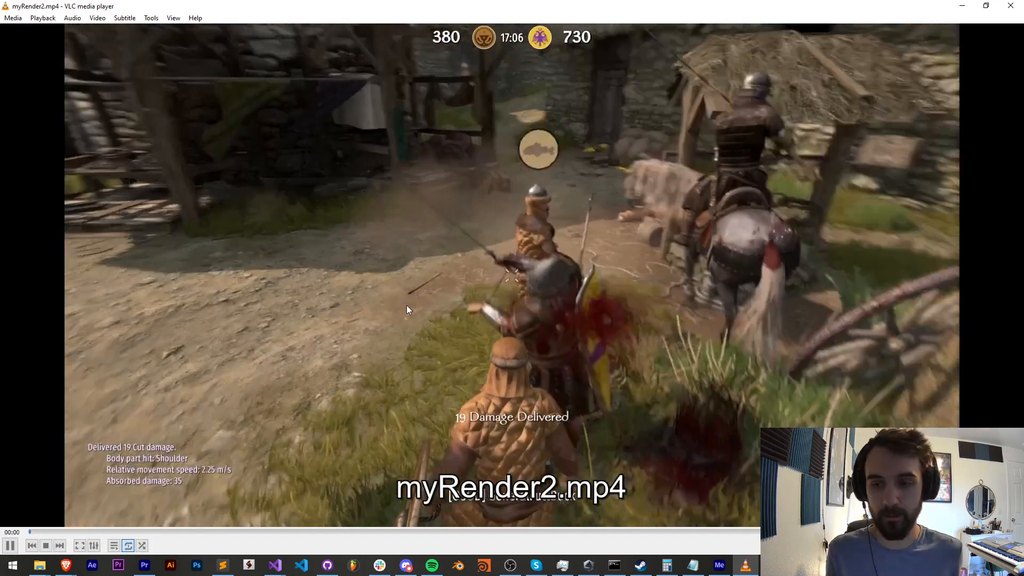
click(143, 566)
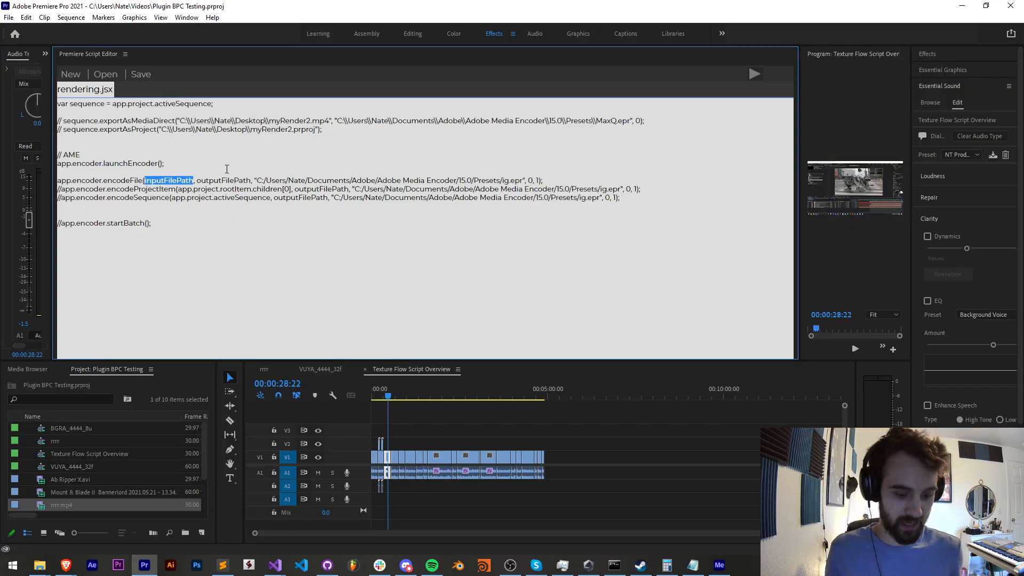
text("C:\\Users\\Nate\\Desktop\\myRender2.mp4")
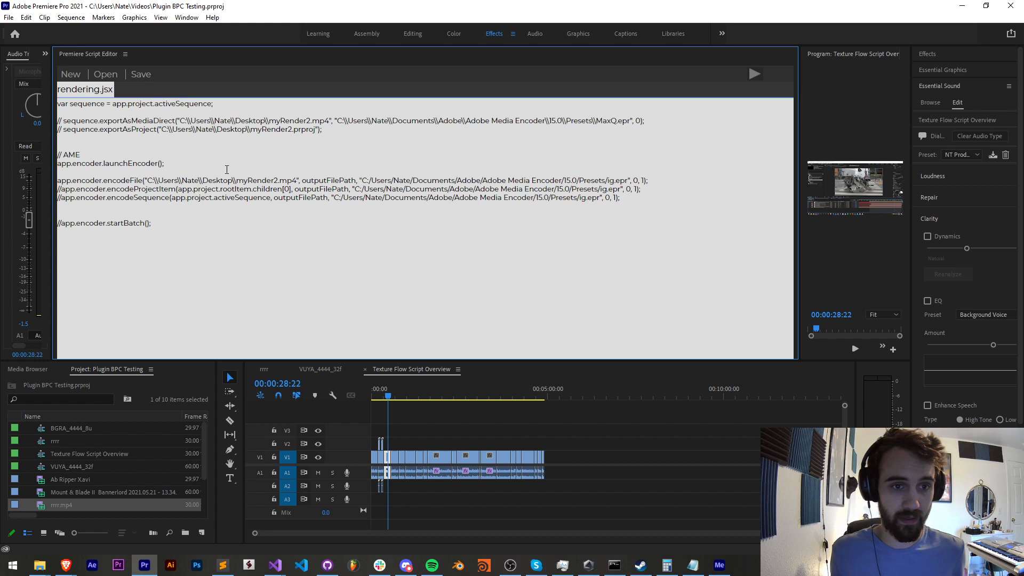
- Set the output to Desktop myRender2_converted.mp4 and select the ig.epr preset path for replacement
double_click(329, 180)
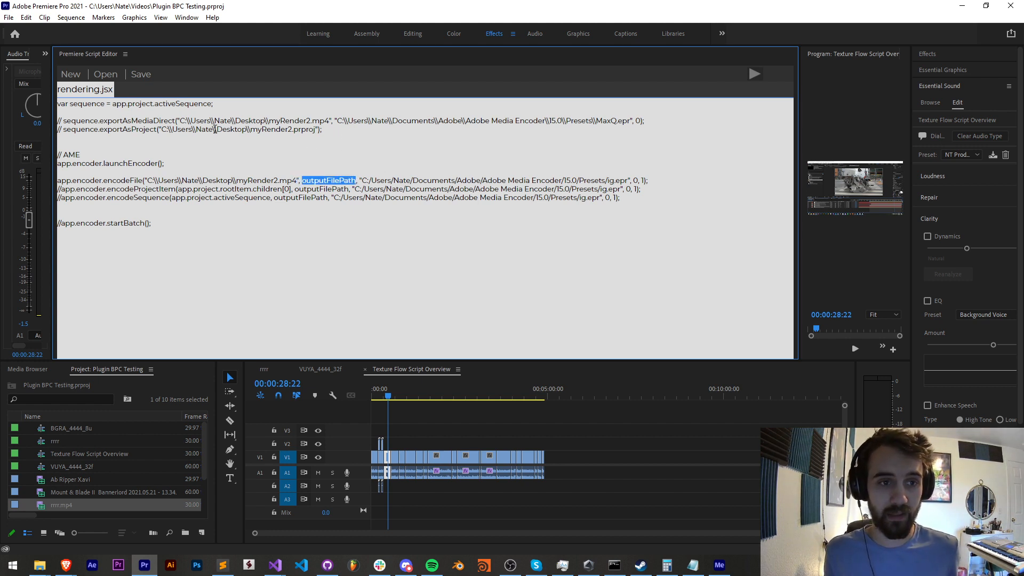
text("C:\\Users\\Nate\\Desktop\\myRender2.mp4")
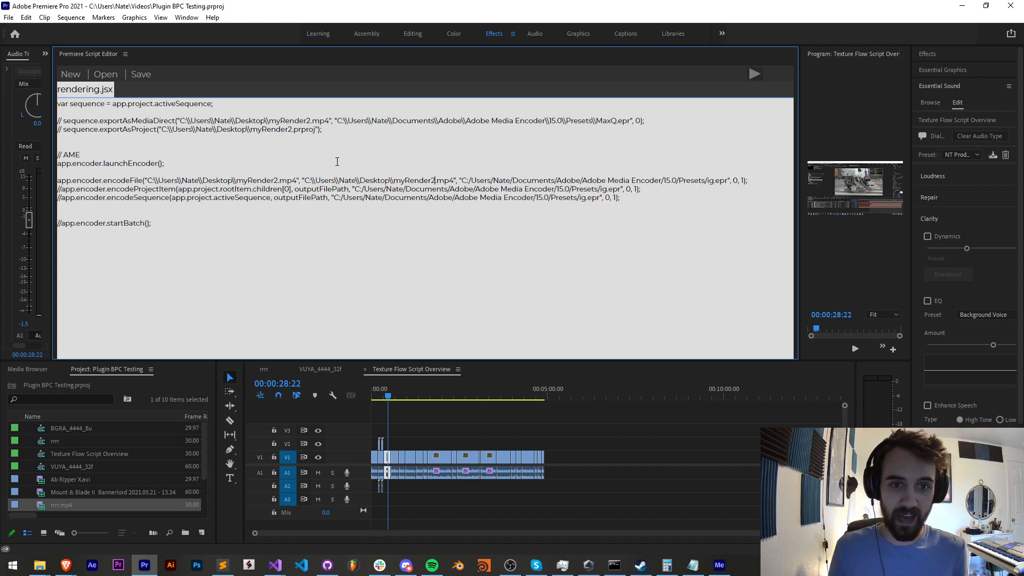
text(_converted)
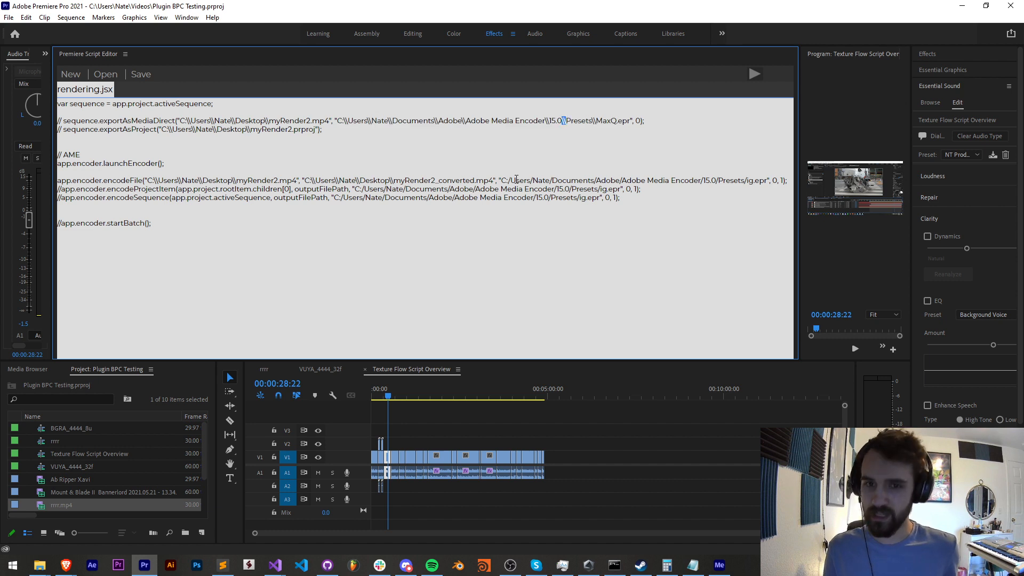
drag(503, 180, 768, 180)
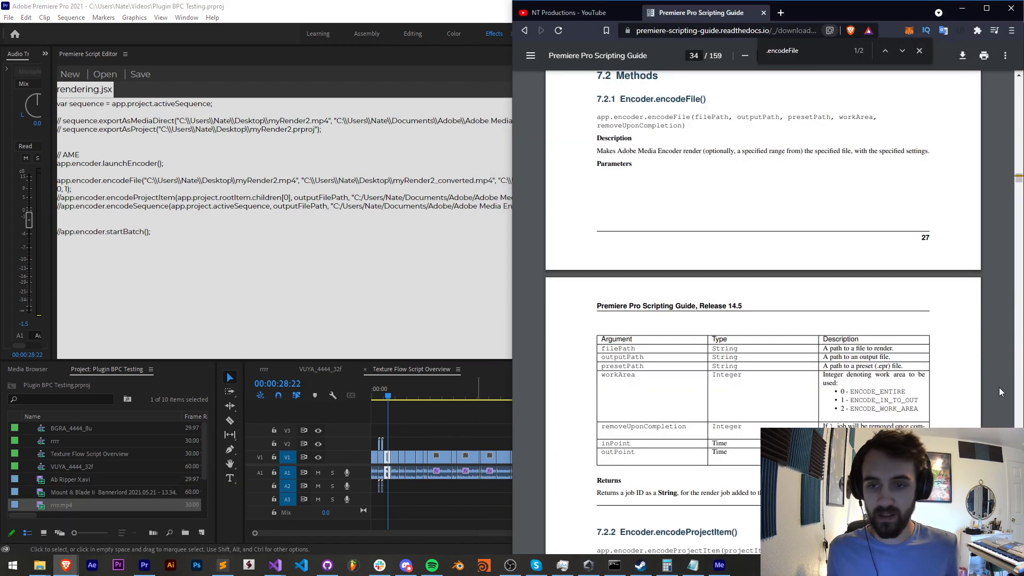
- Run rendering.jsx so Media Encoder queues myRender2.mp4 with the MaxQ preset
double_click(874, 390)
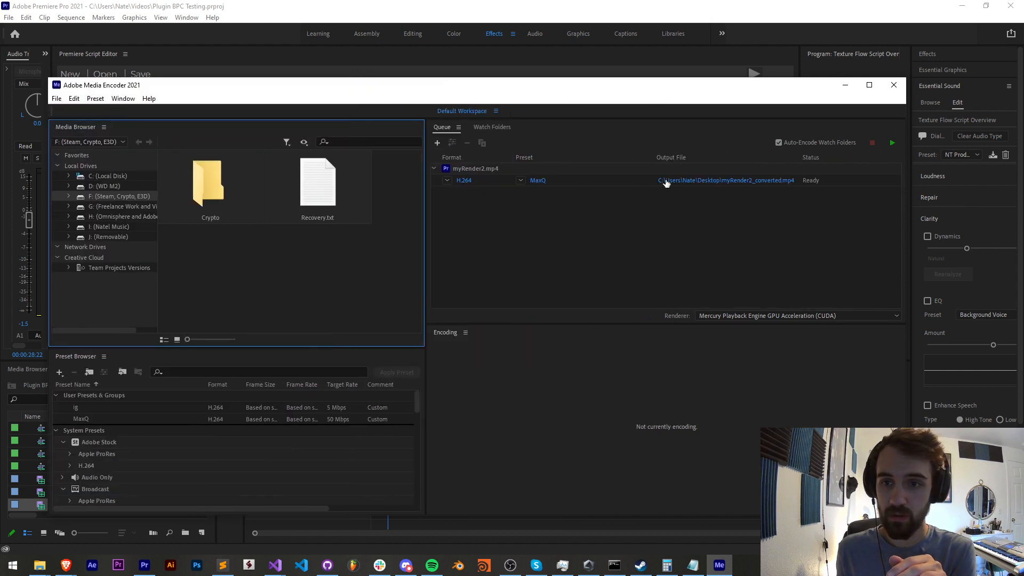
mouse_move(637, 187)
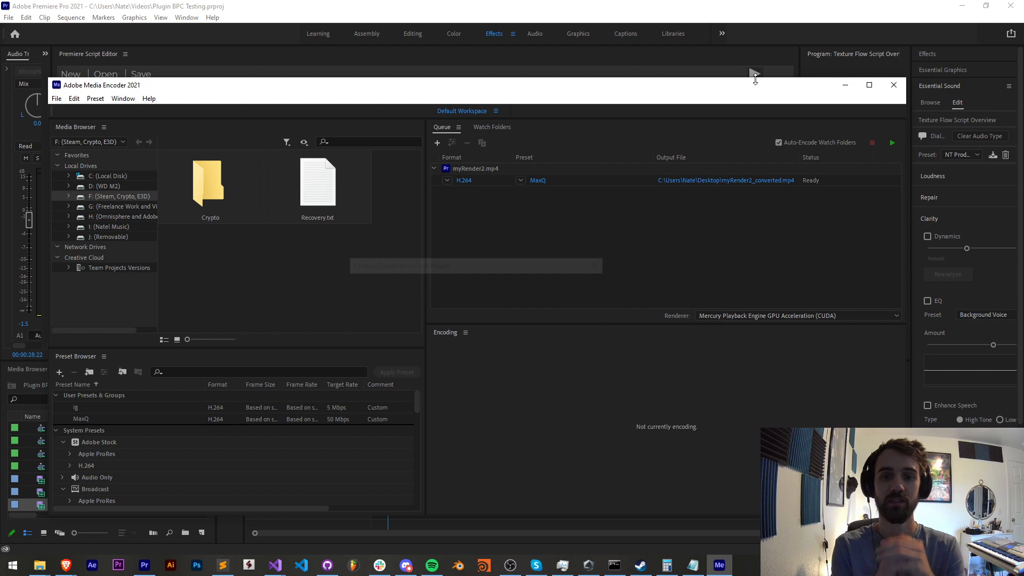
click(891, 142)
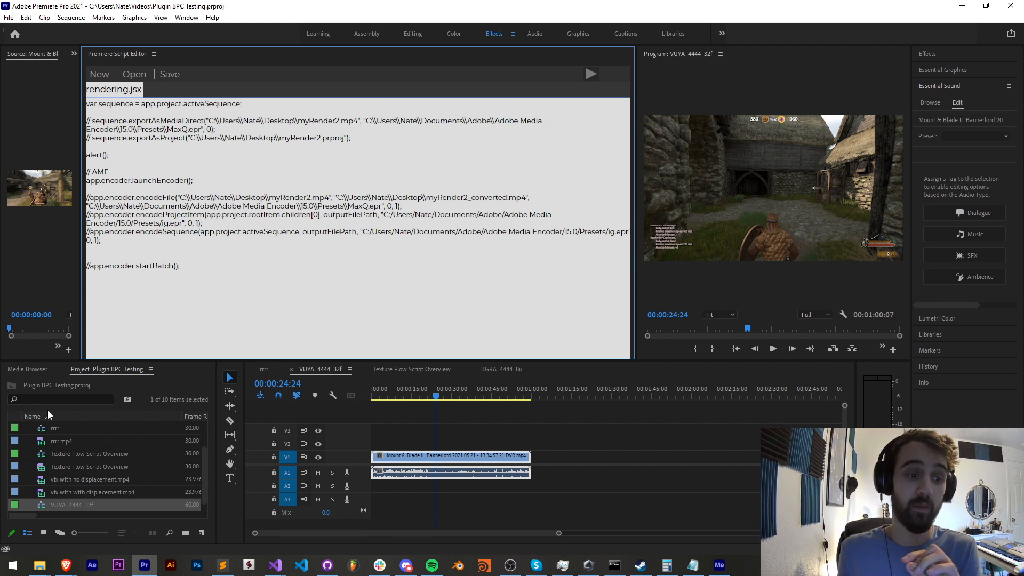
- Sort the Project panel by Name and write app.project.rootItem.sequences[0].name in the script
click(32, 416)
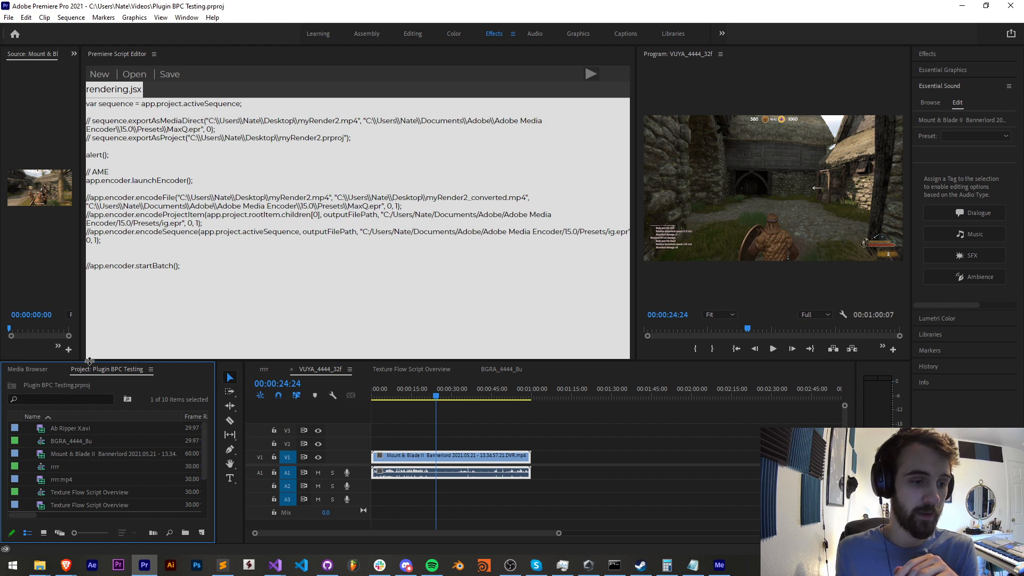
click(71, 440)
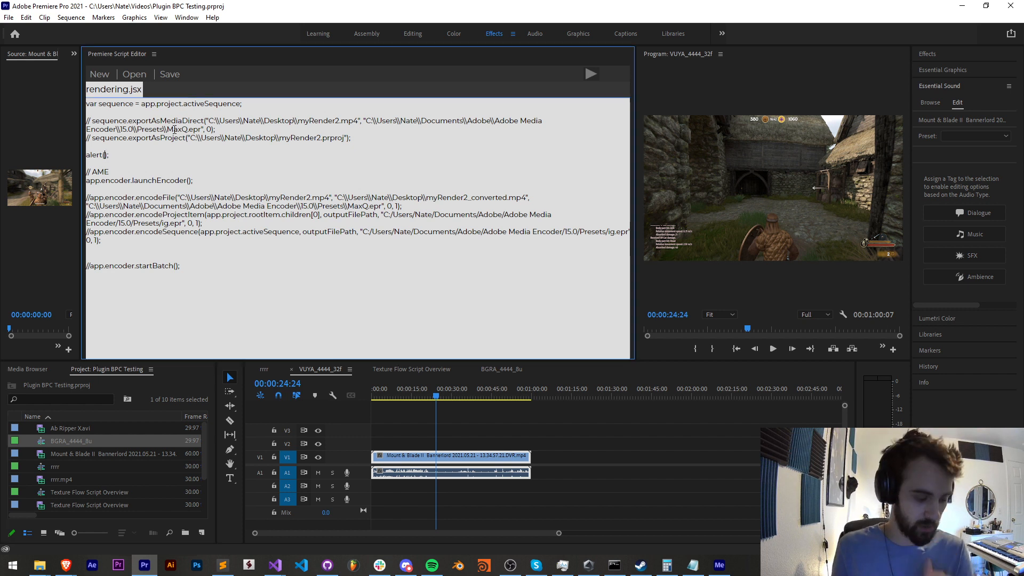
text(app.project.)
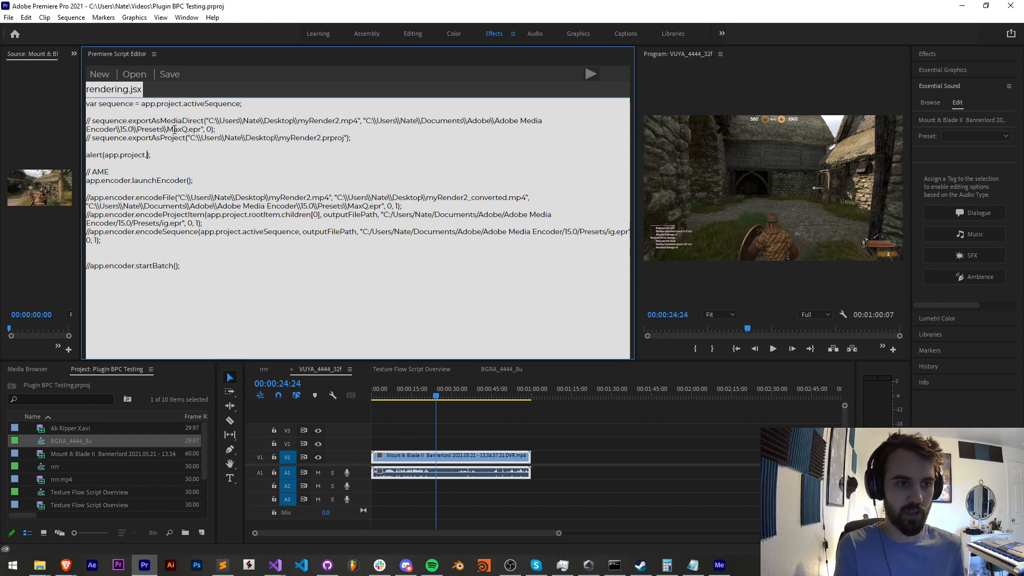
text(rootItem.sequences)
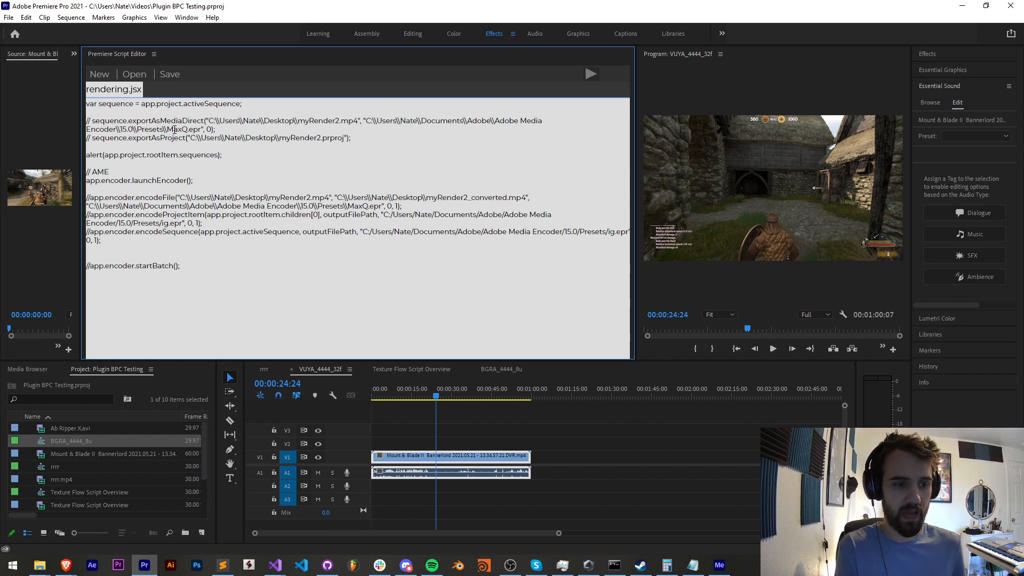
text([0])
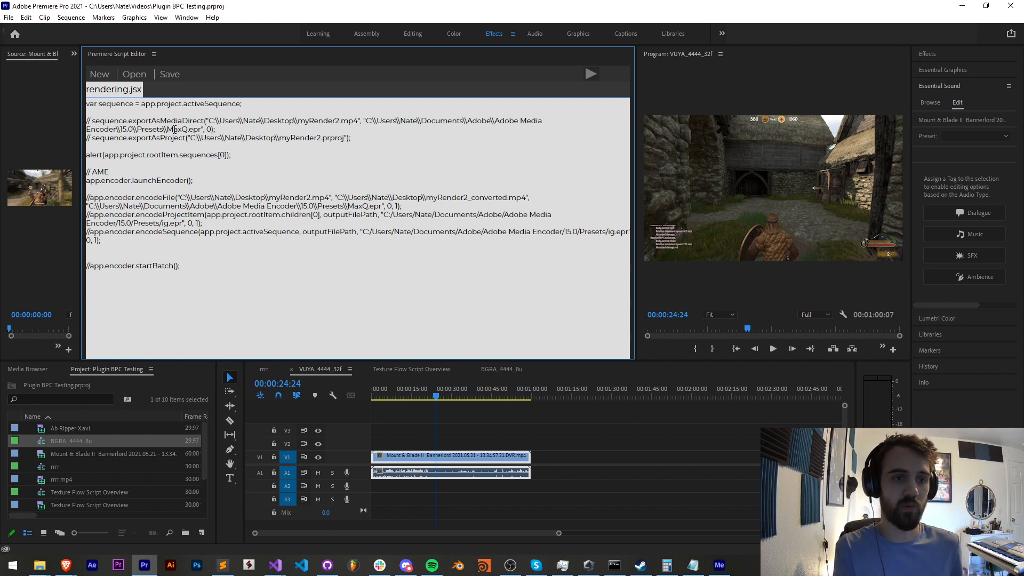
text(.name)
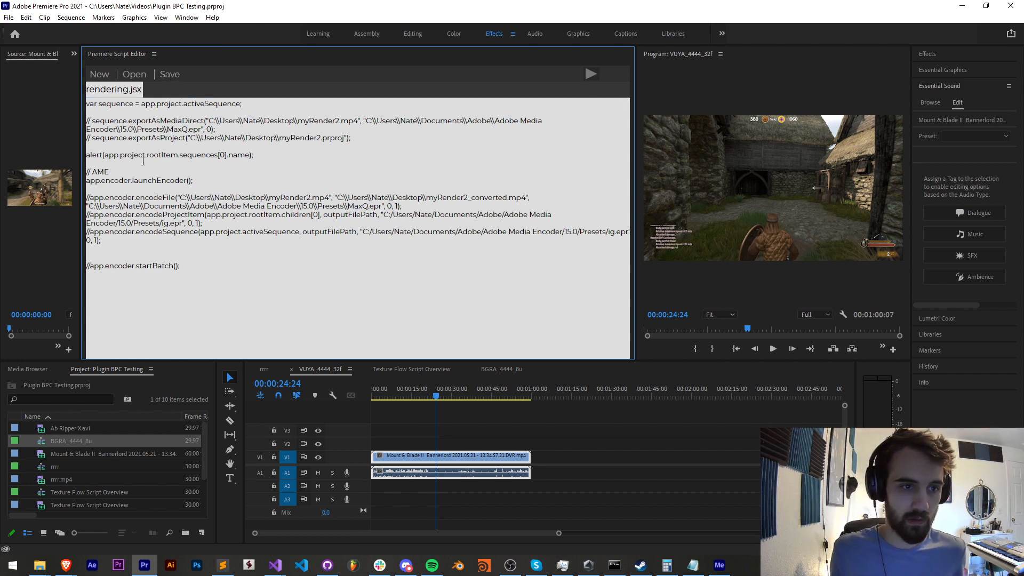
- Drop rootItem from the path, save, and start the var mySequence assignment
double_click(198, 155)
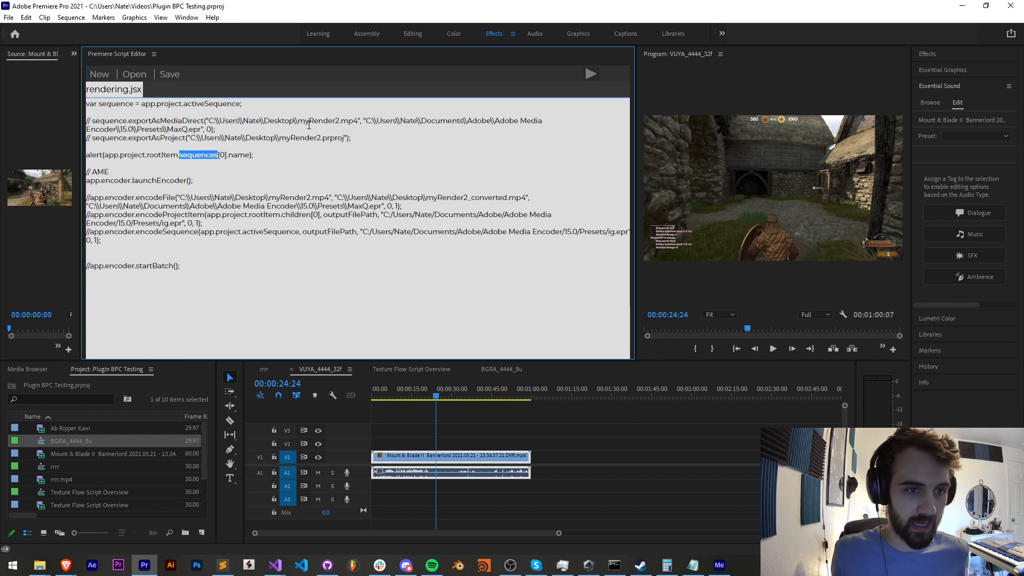
double_click(161, 154)
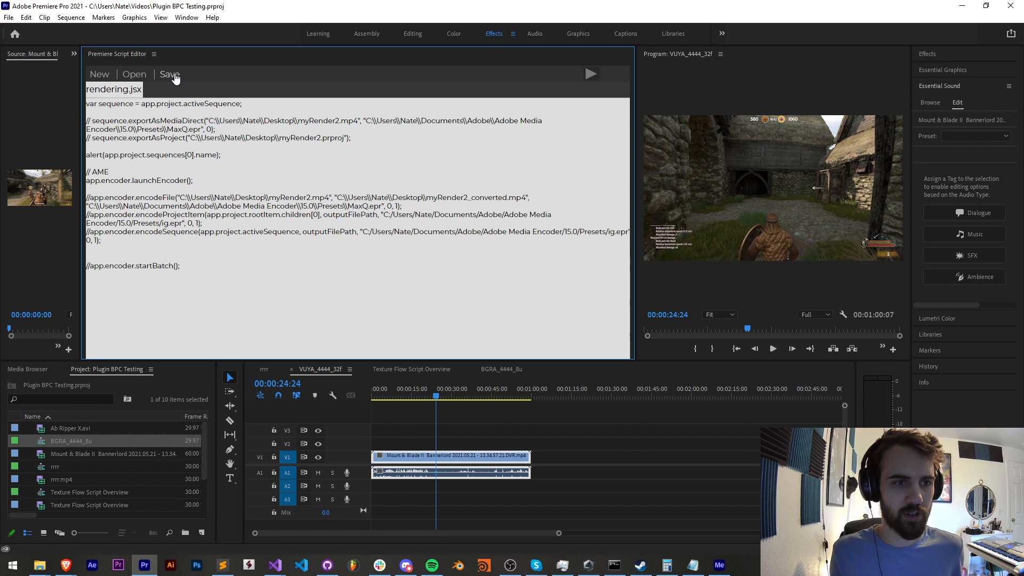
click(589, 74)
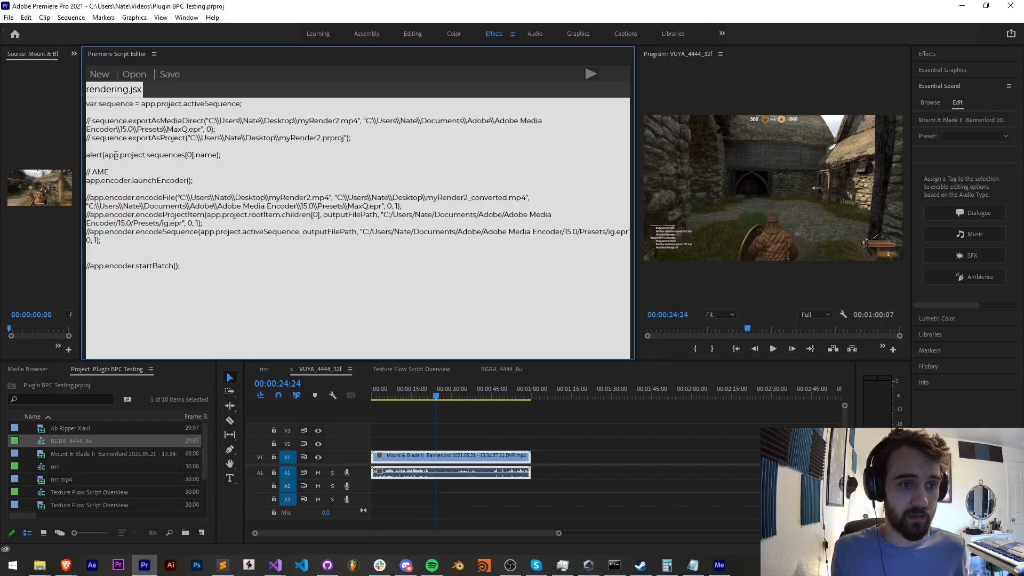
text(var mySequence =)
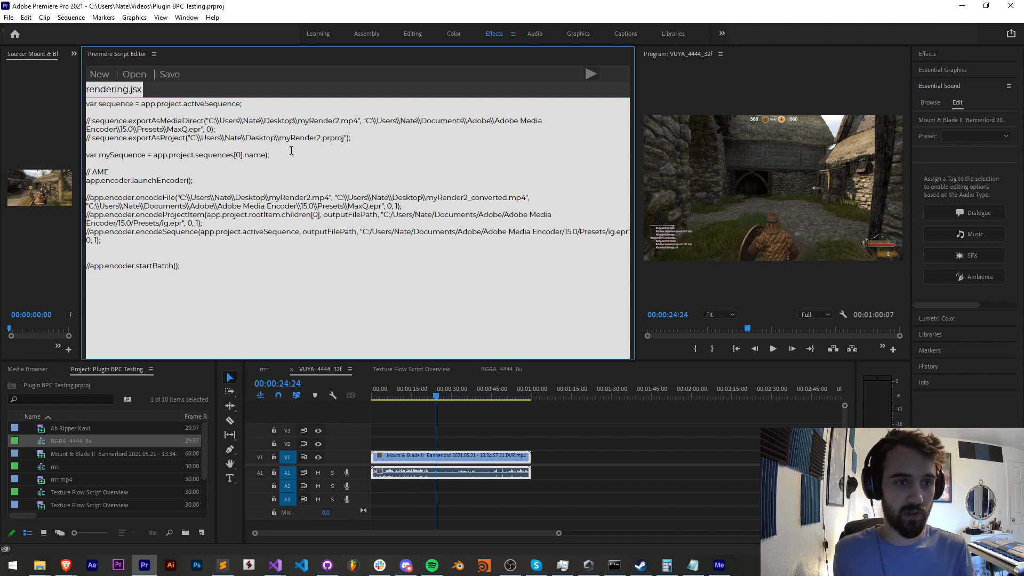
- Drop .name from mySequence, delete the commented encodeFile call, and select the ig preset path for MaxQ
double_click(255, 154)
text(mySequence)
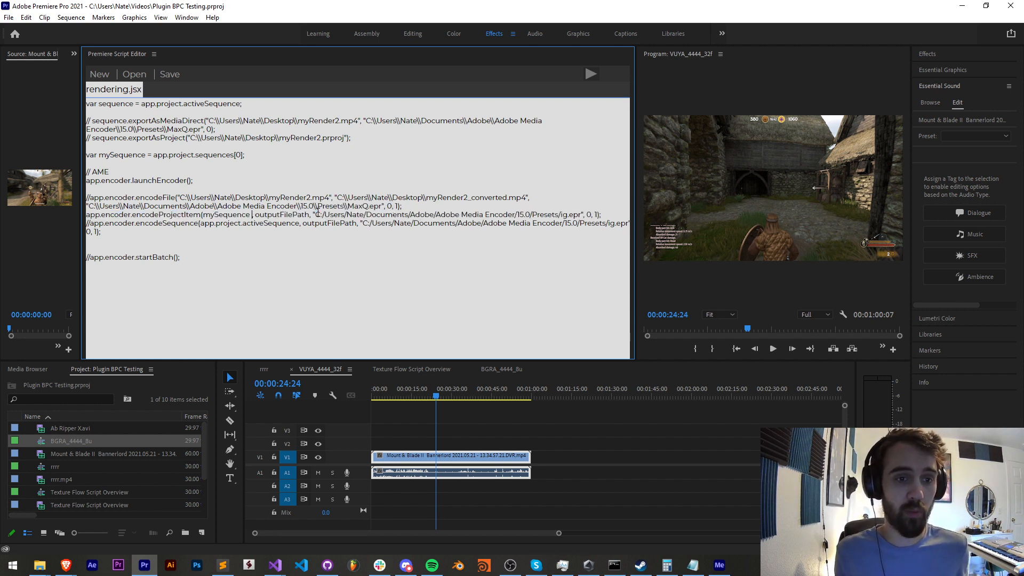
double_click(280, 214)
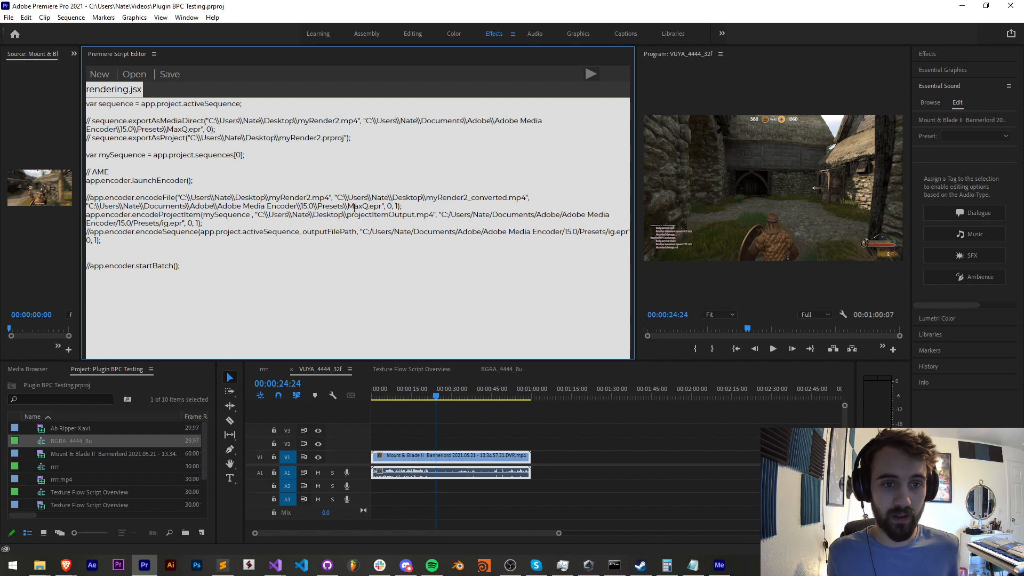
double_click(364, 206)
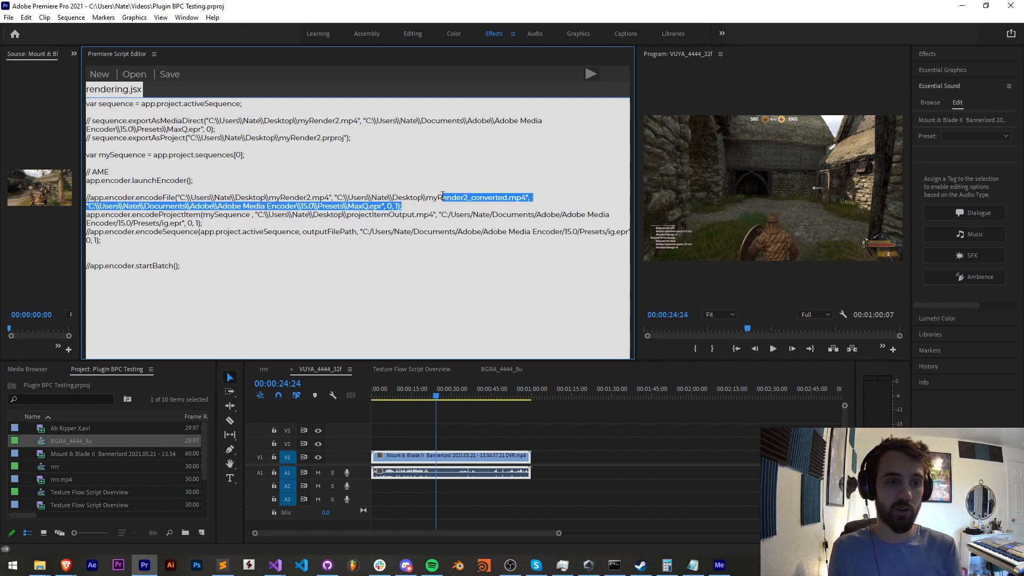
key(Delete)
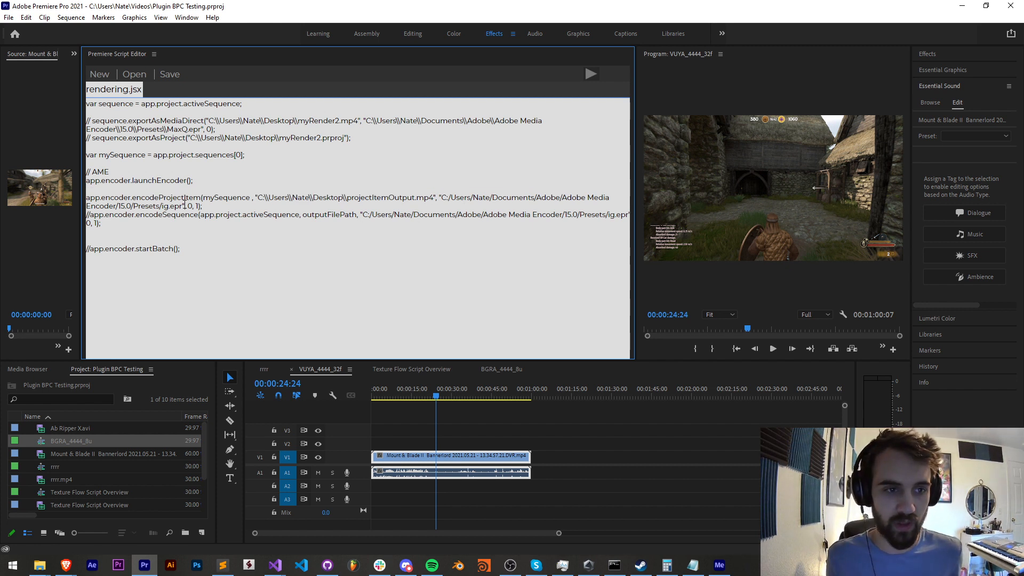
drag(438, 197, 185, 206)
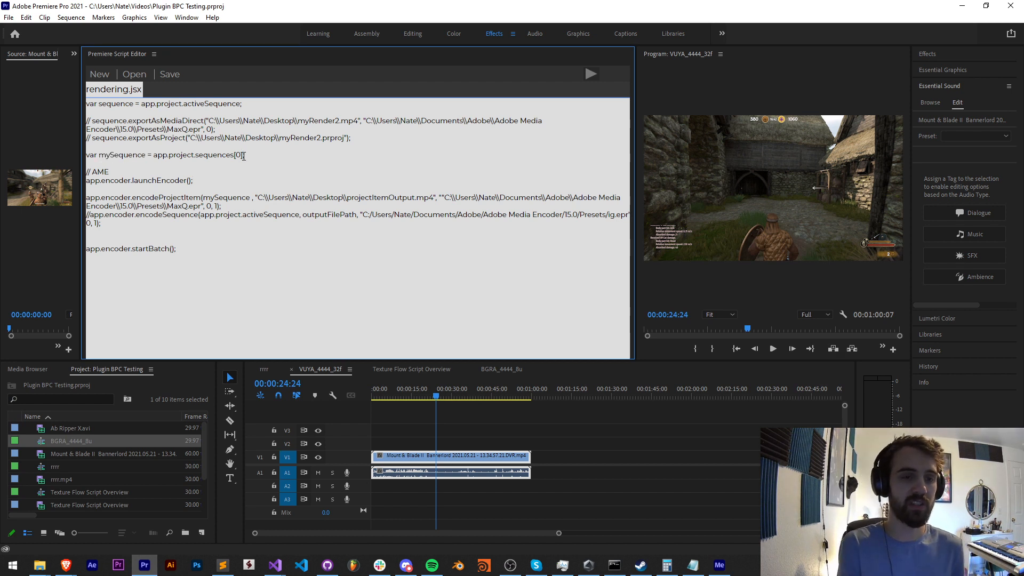
- Add alert(mySequence.toString()), run the script, and dismiss the [object Sequence] alert
text(.rootItem)
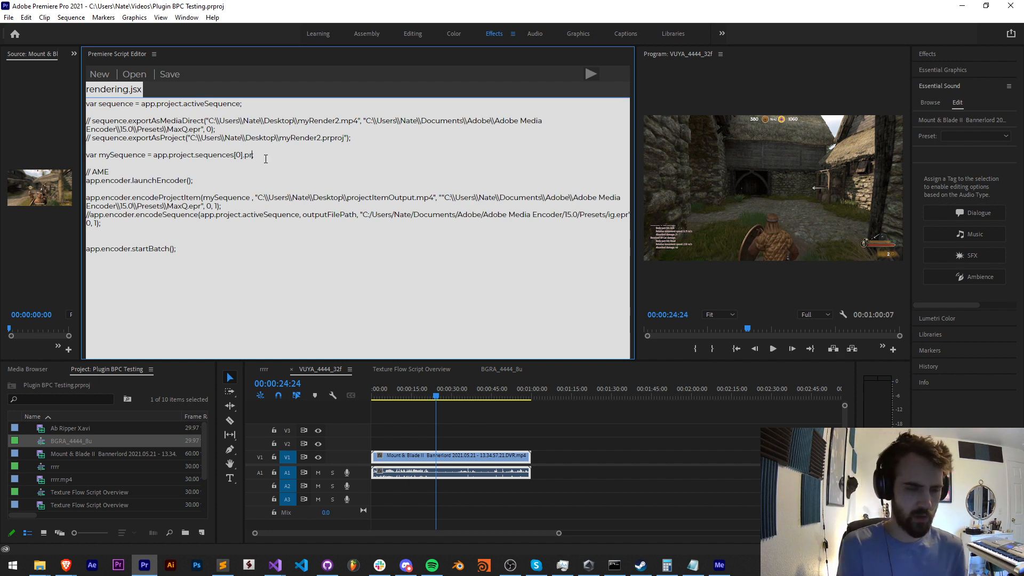
text(ojectItem)
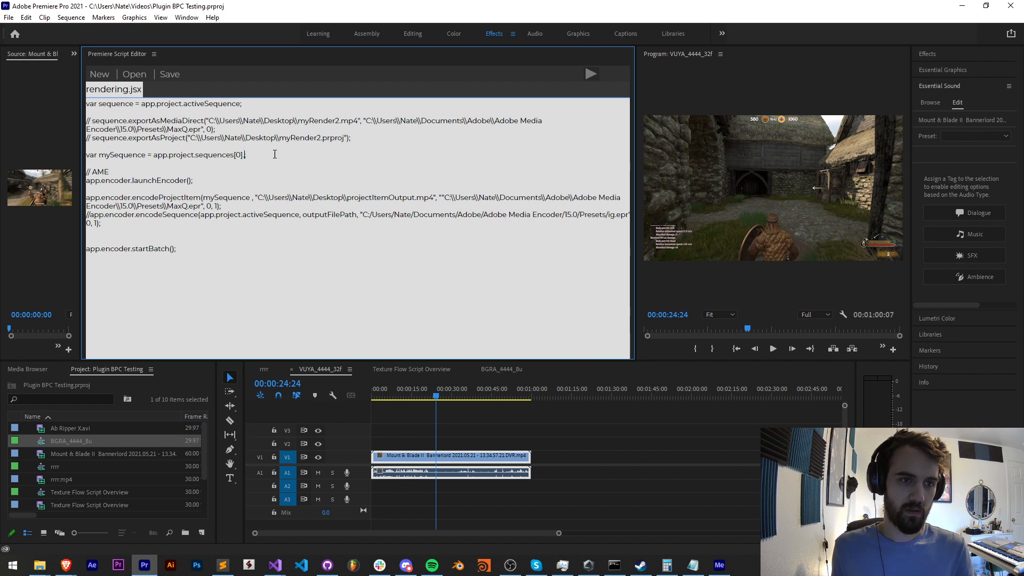
text(alert(mySequence.toString());)
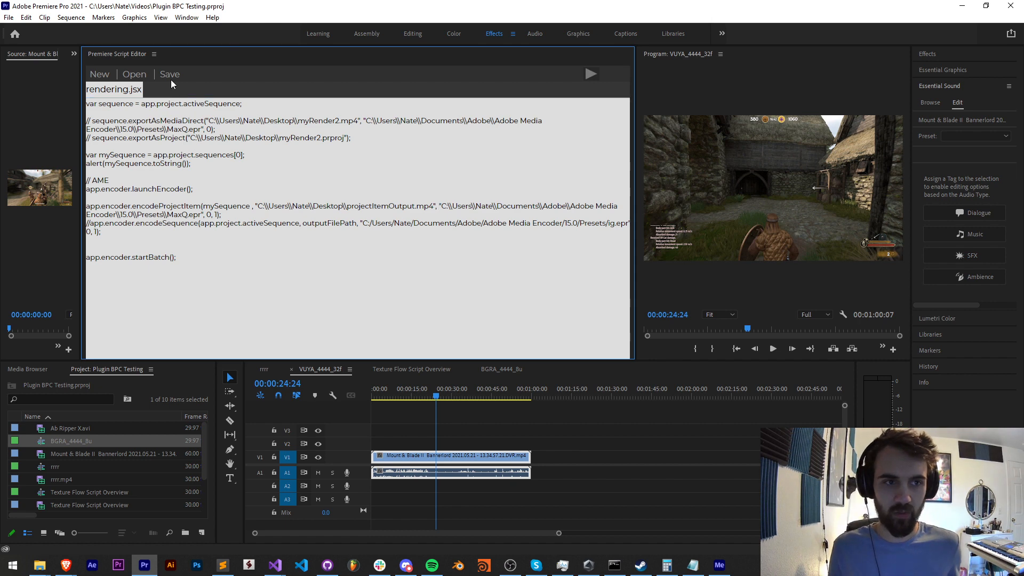
click(590, 74)
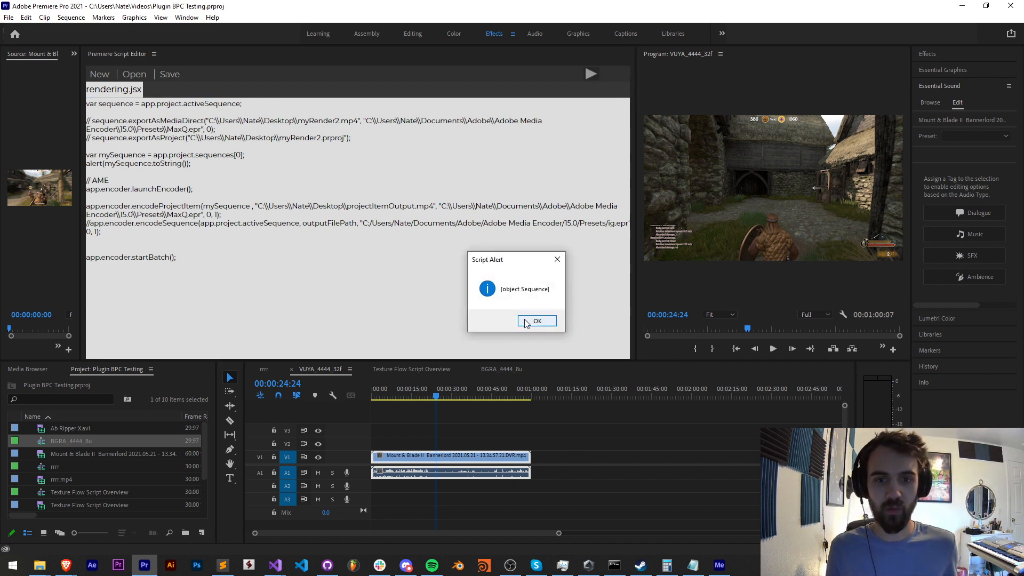
click(536, 321)
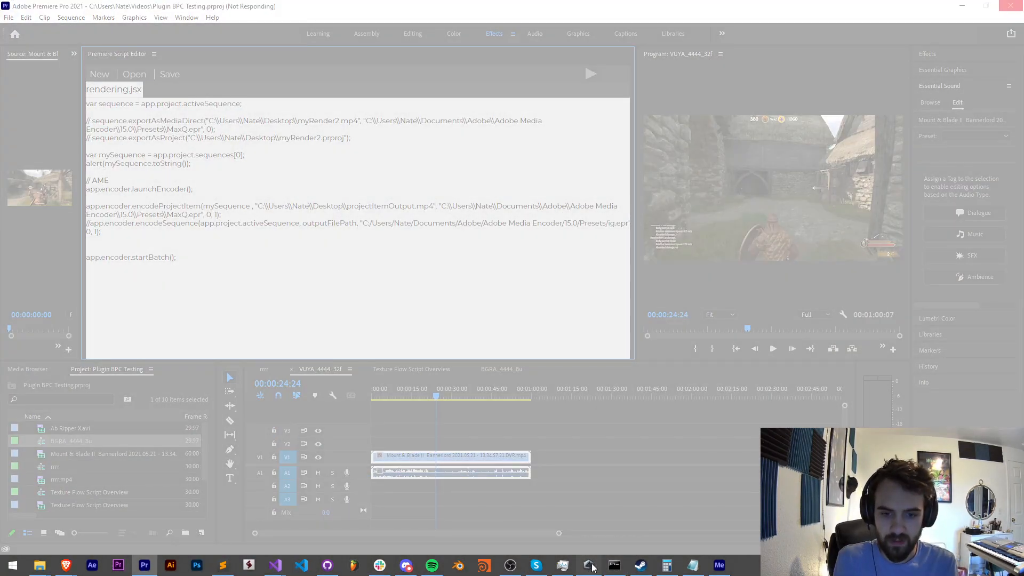
- End the frozen Adobe Premiere Pro.exe process, relaunch Premiere and reach the Extensions menu
click(560, 566)
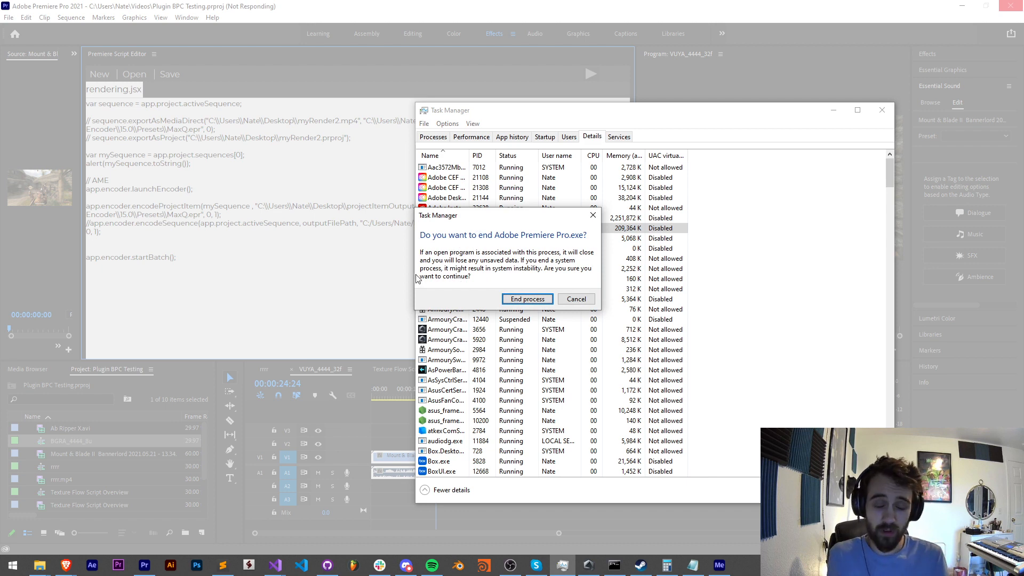
click(526, 298)
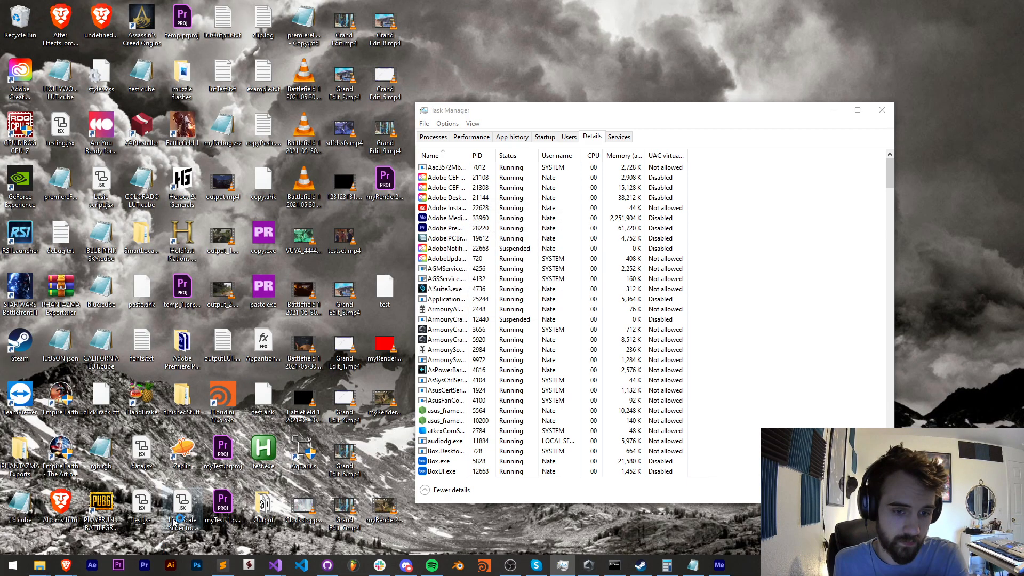
click(144, 565)
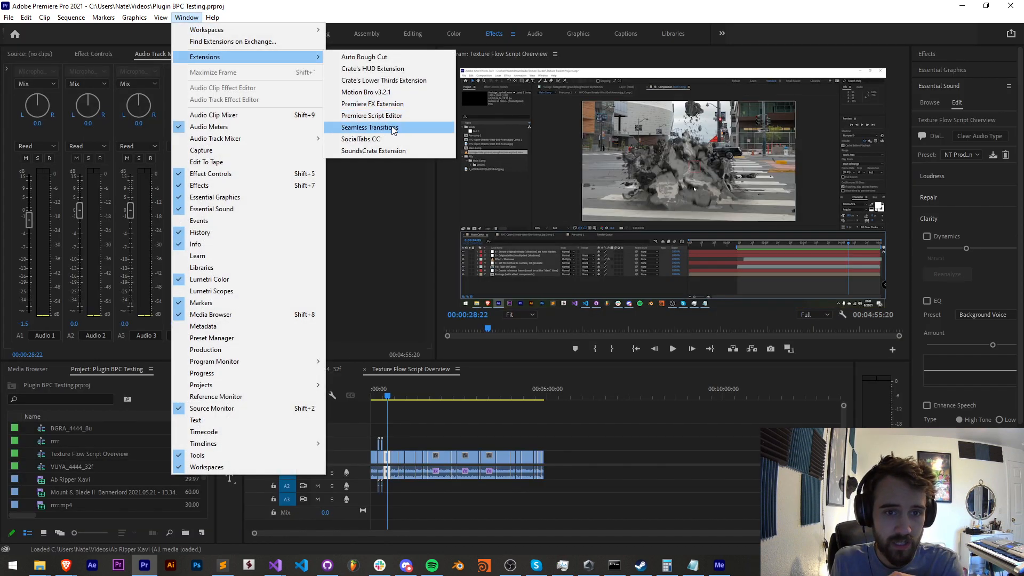
click(372, 115)
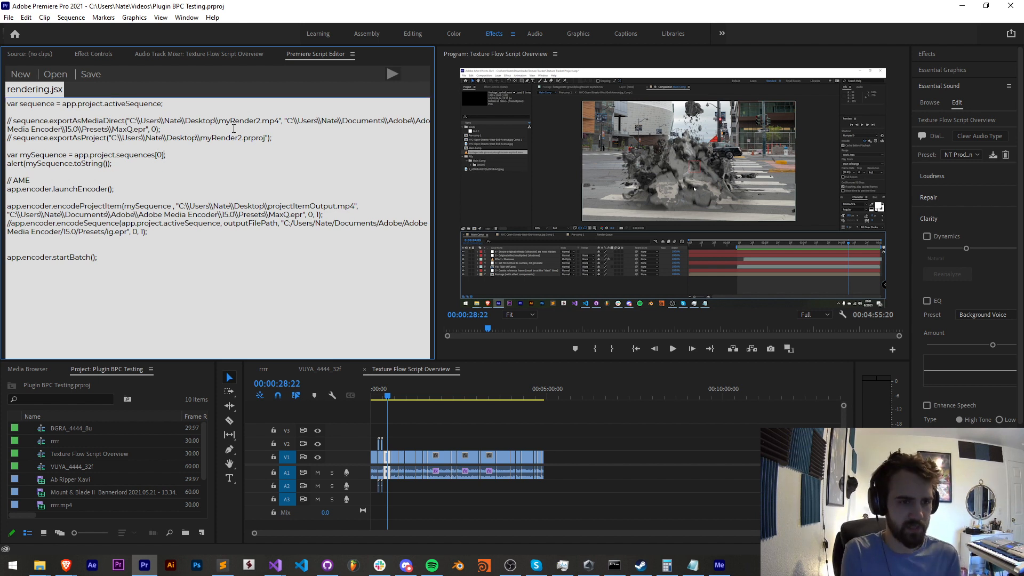
- Append .projectItem to sequences[0], run rendering.jsx and dismiss the [object ProjectItem] alert
text(projerc)
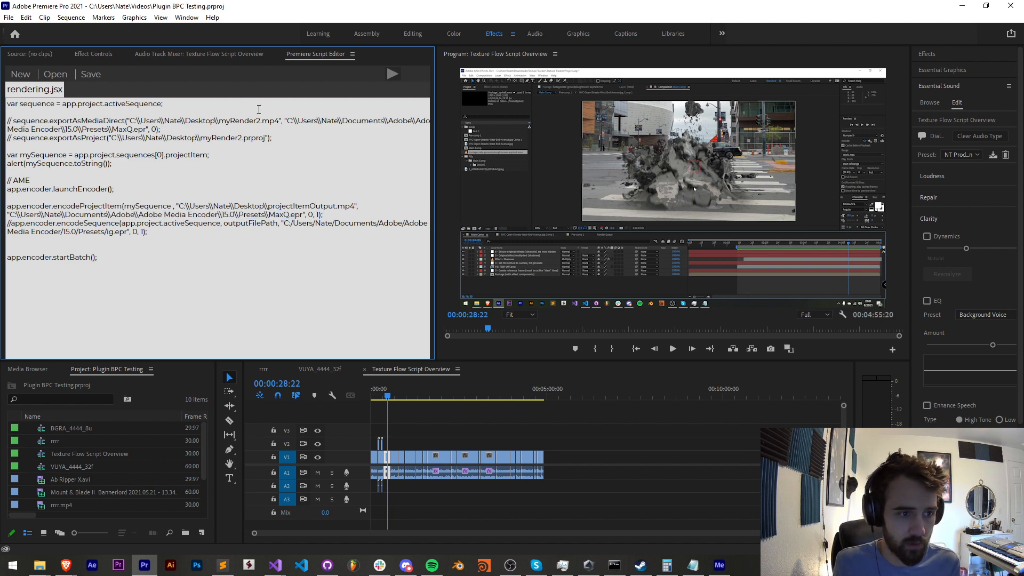
click(392, 74)
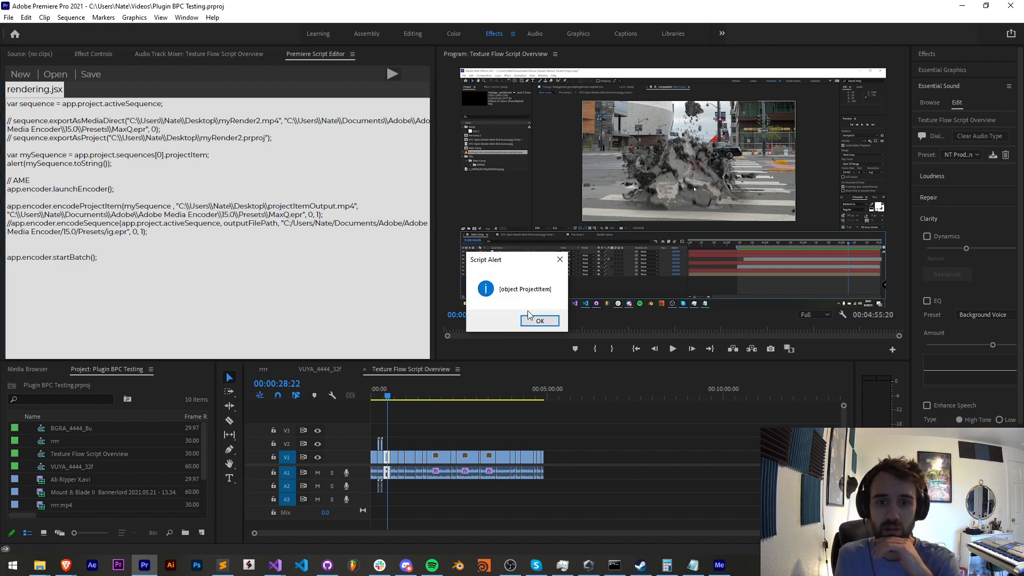
click(538, 321)
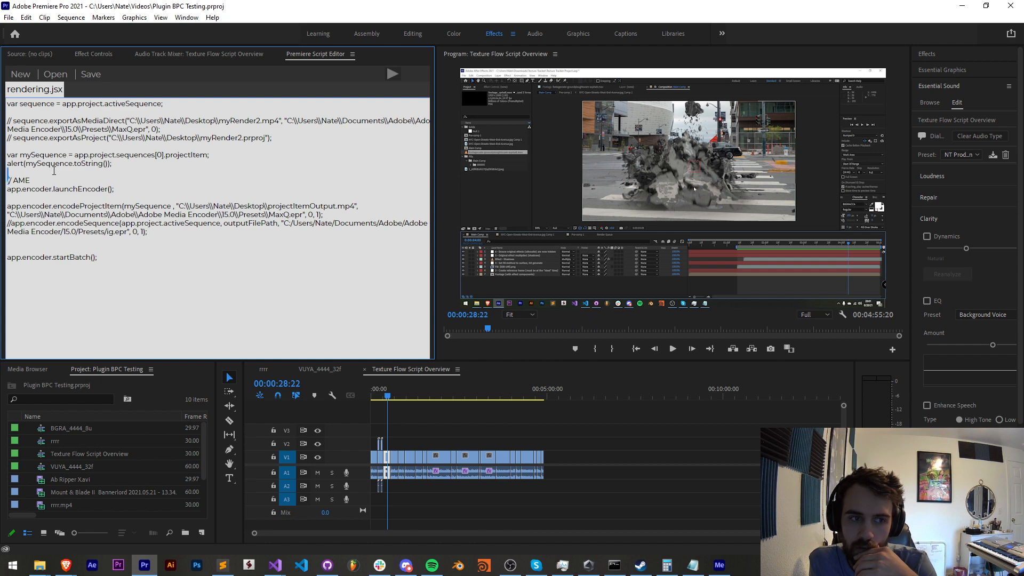
double_click(47, 163)
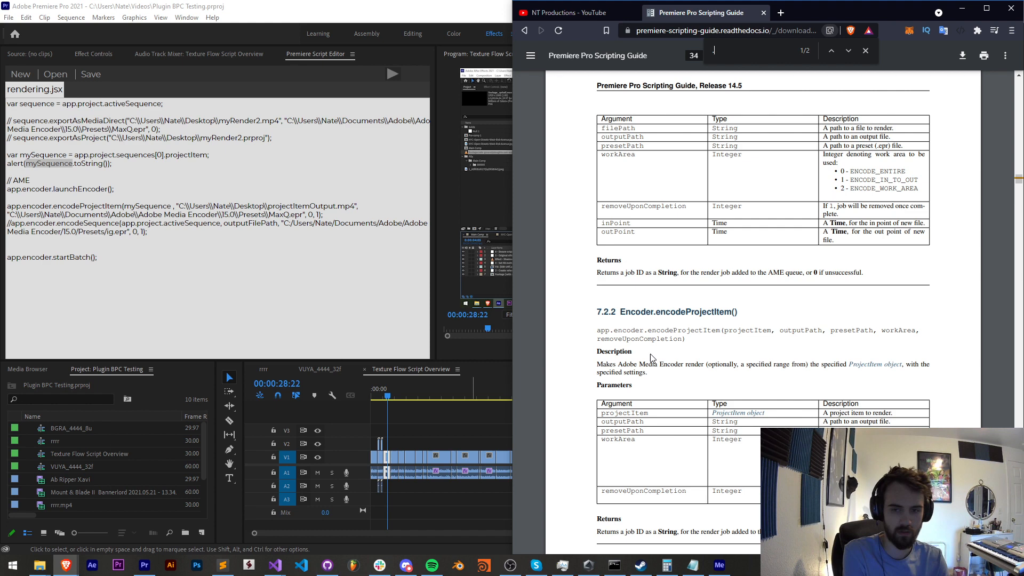
- Search the Scripting Guide for 'projectItem' and jump to the next match
text(projectItem)
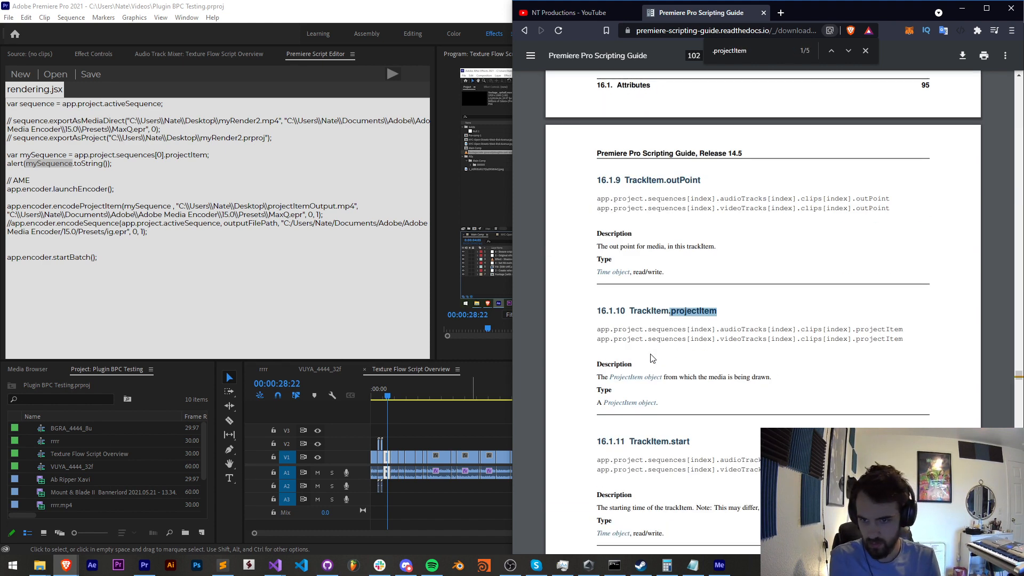
click(848, 50)
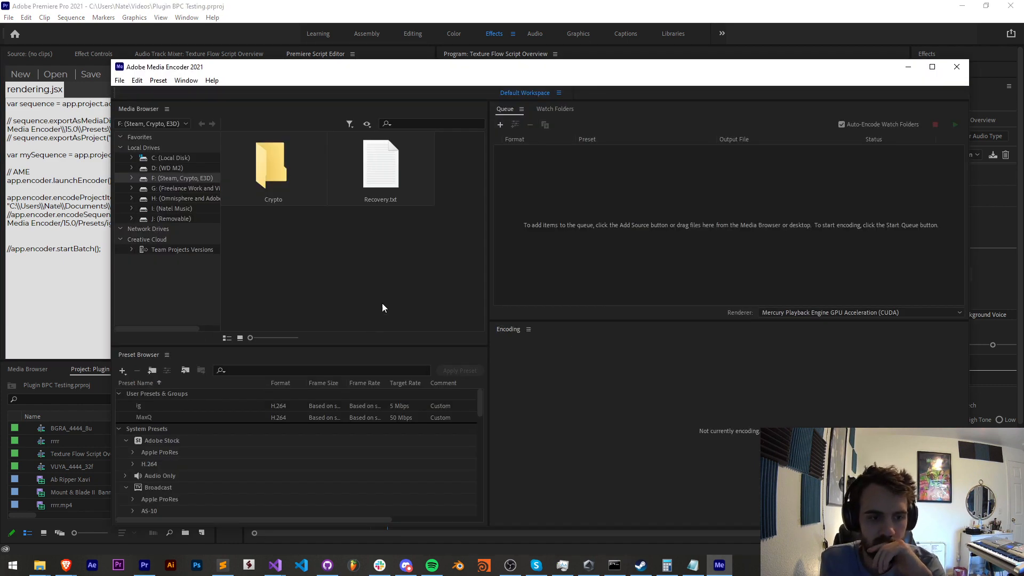
- Reload rendering.jsx in the Script Editor and select mySequence in the encodeProjectItem call
click(185, 17)
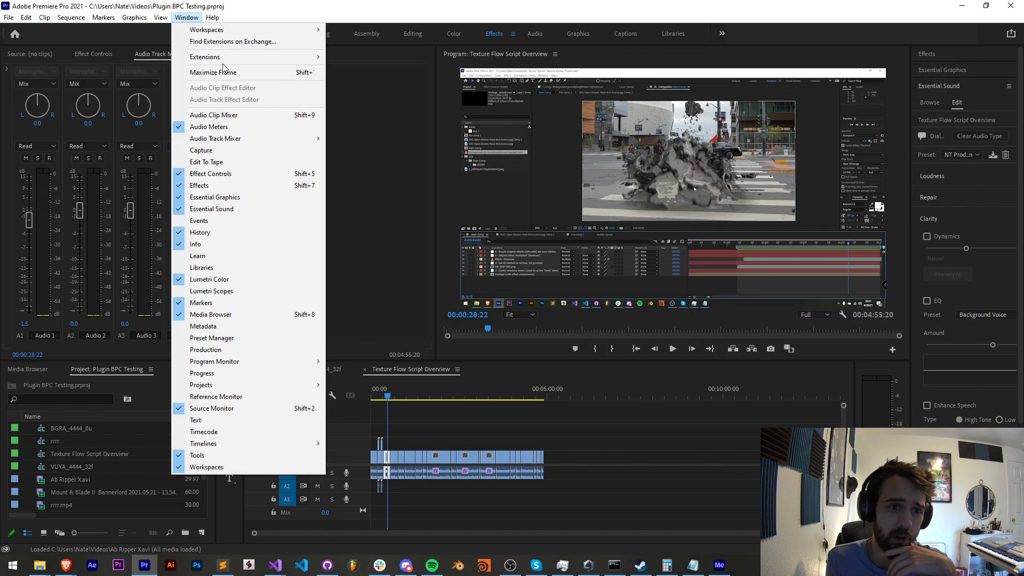
mouse_move(205, 56)
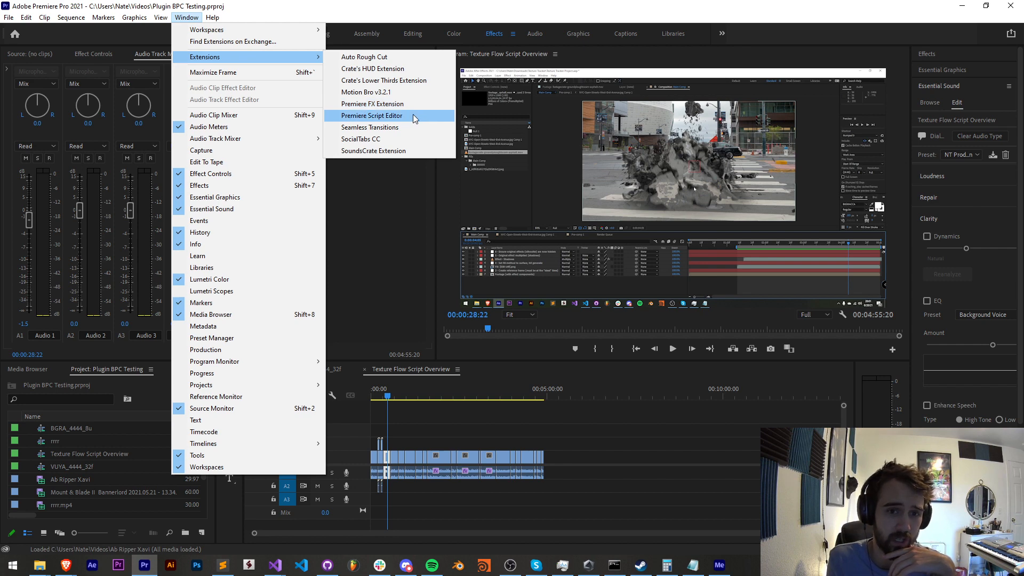
click(373, 115)
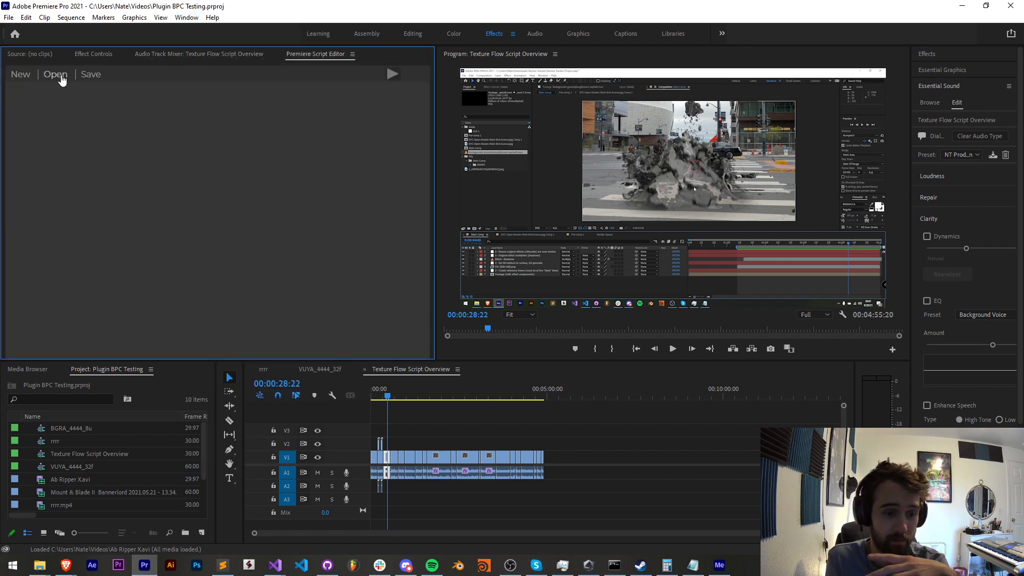
click(55, 74)
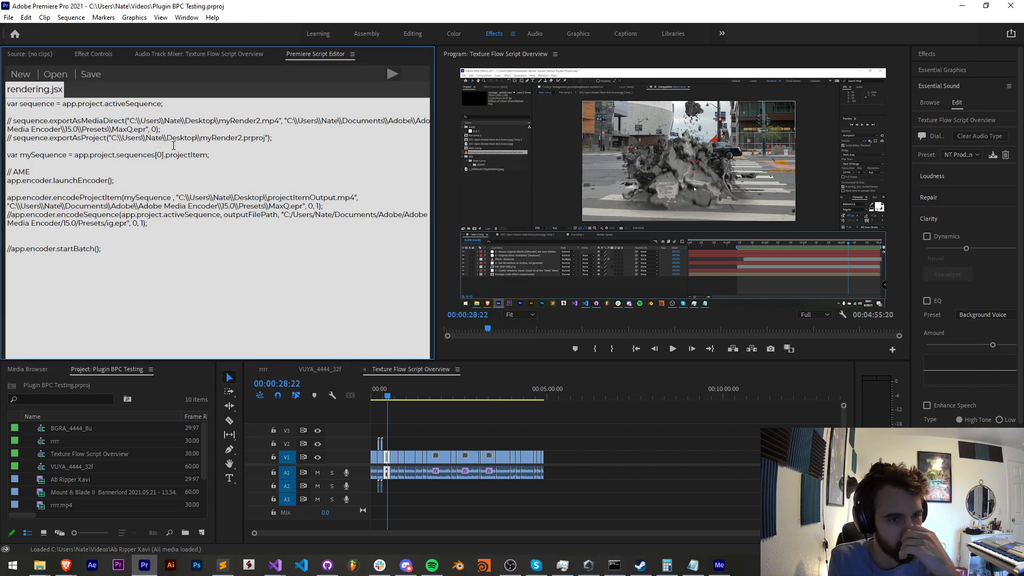
drag(7, 197, 156, 197)
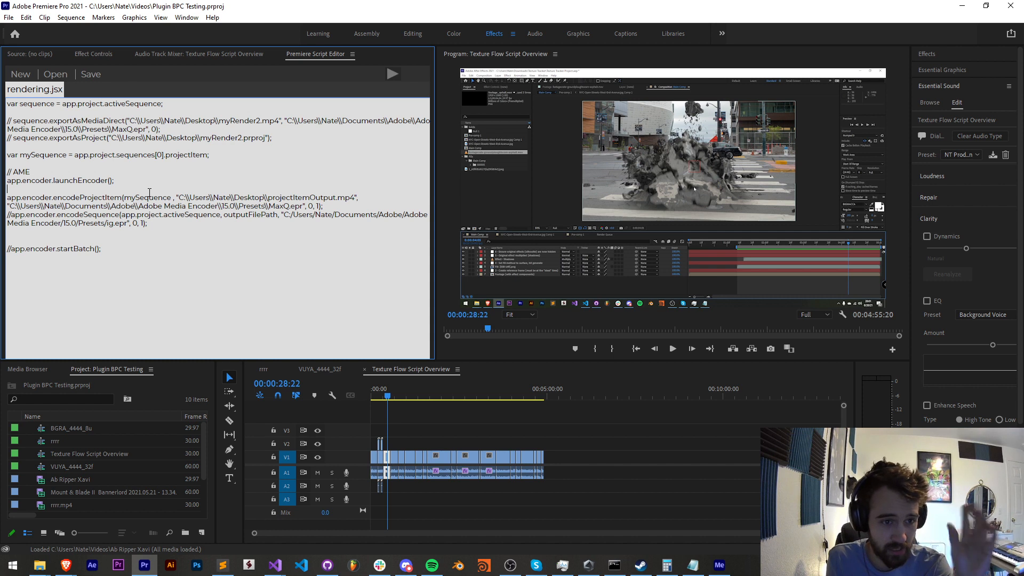
double_click(147, 198)
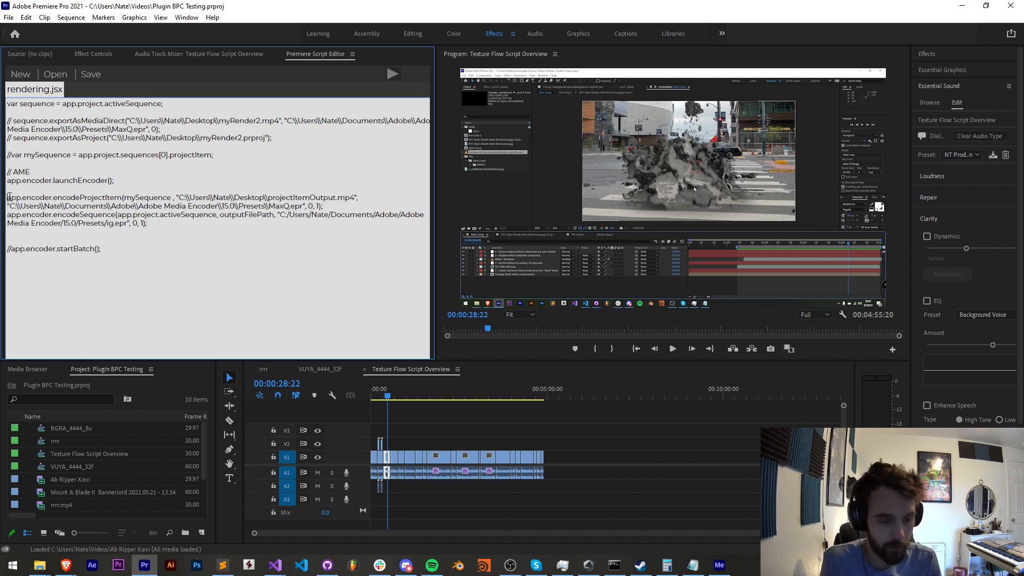
- Comment out encodeProjectItem and have encodeSequence write sequenceOutput.mp4 with the MaxQ preset
double_click(38, 103)
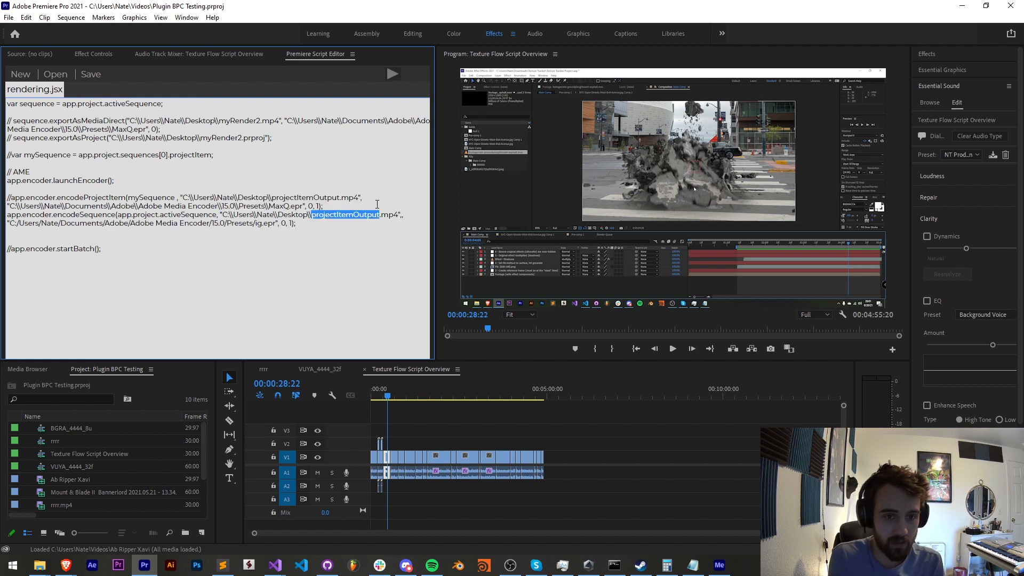
text(sequenceOutput)
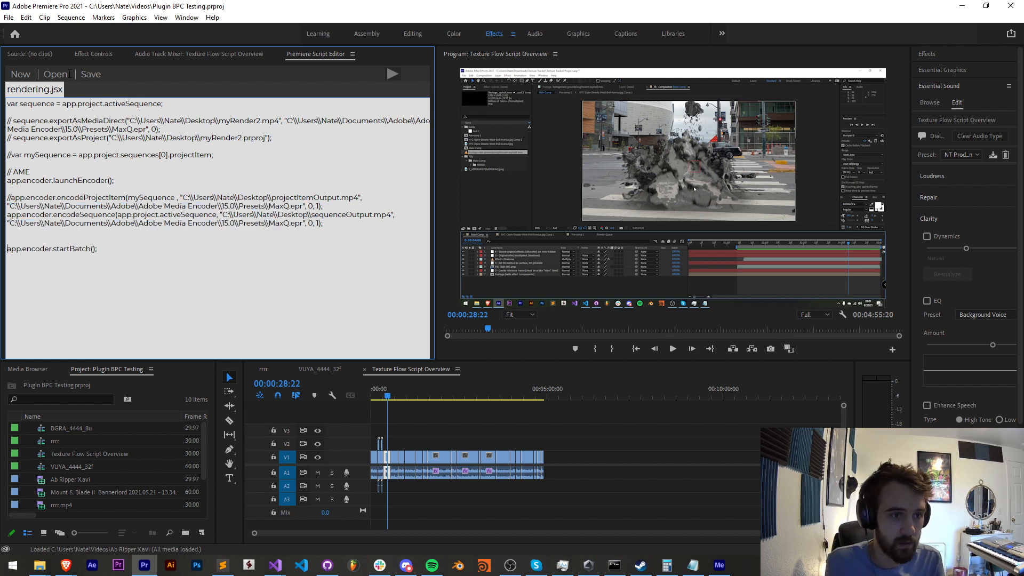
click(391, 74)
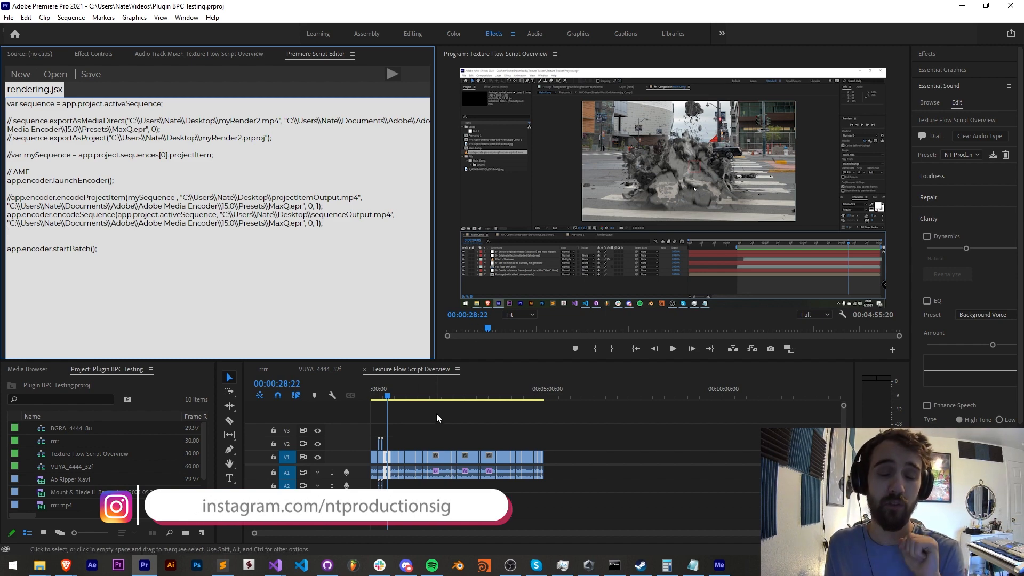
click(405, 565)
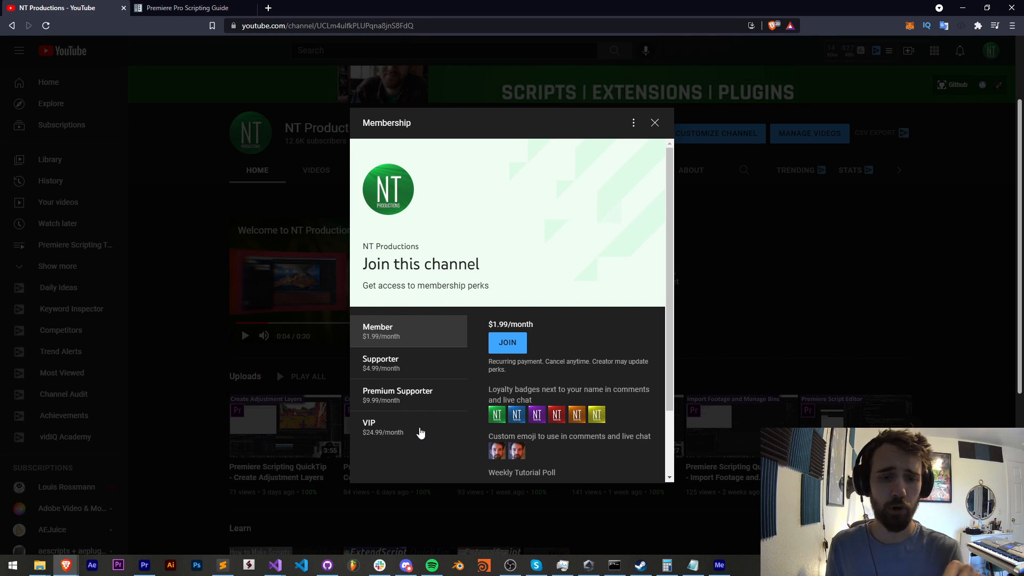
mouse_move(582, 65)
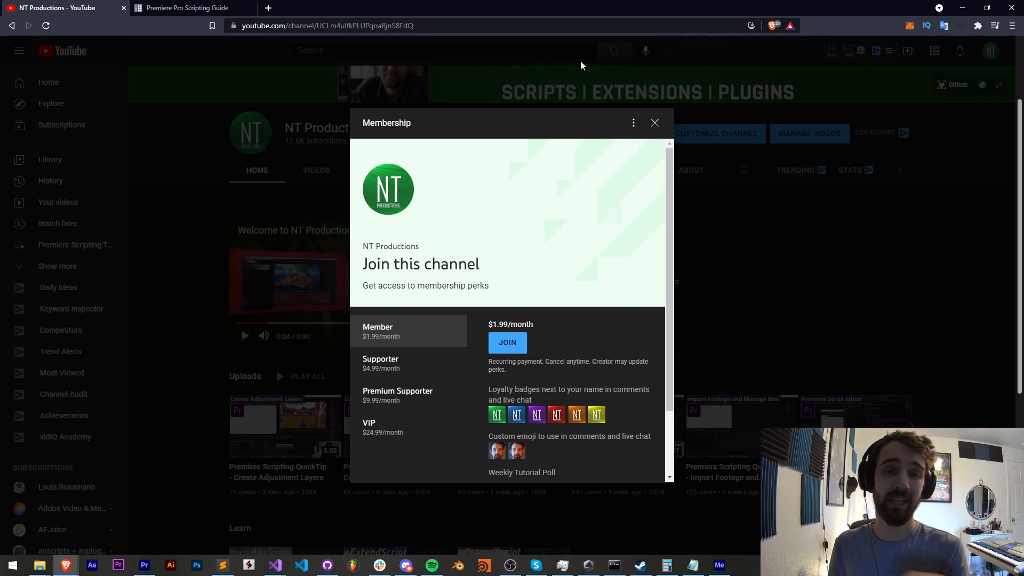